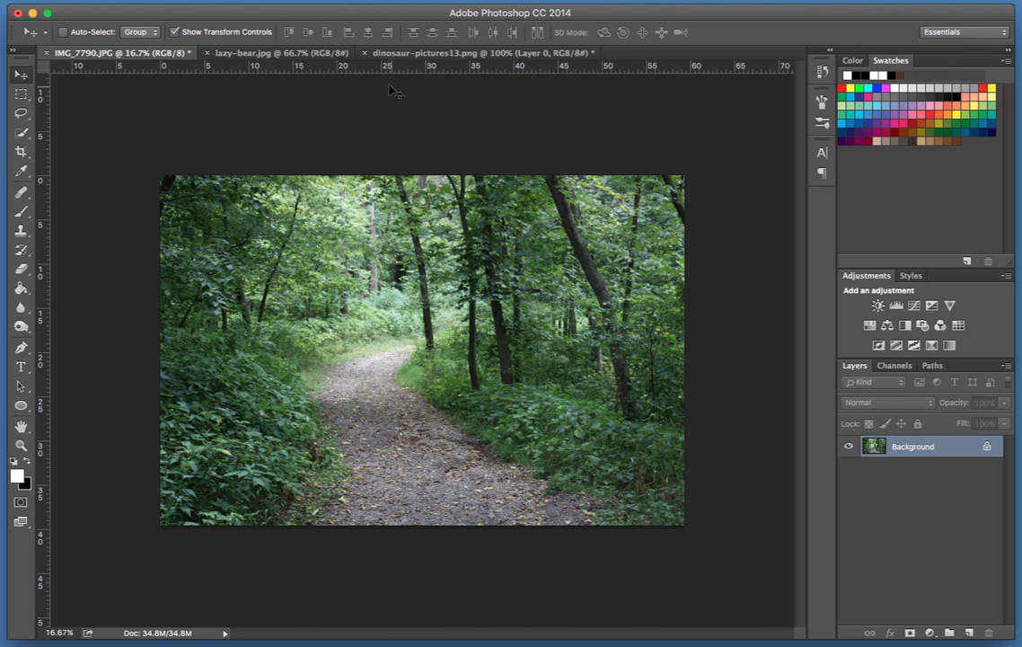
pyautogui.moveTo(449, 52)
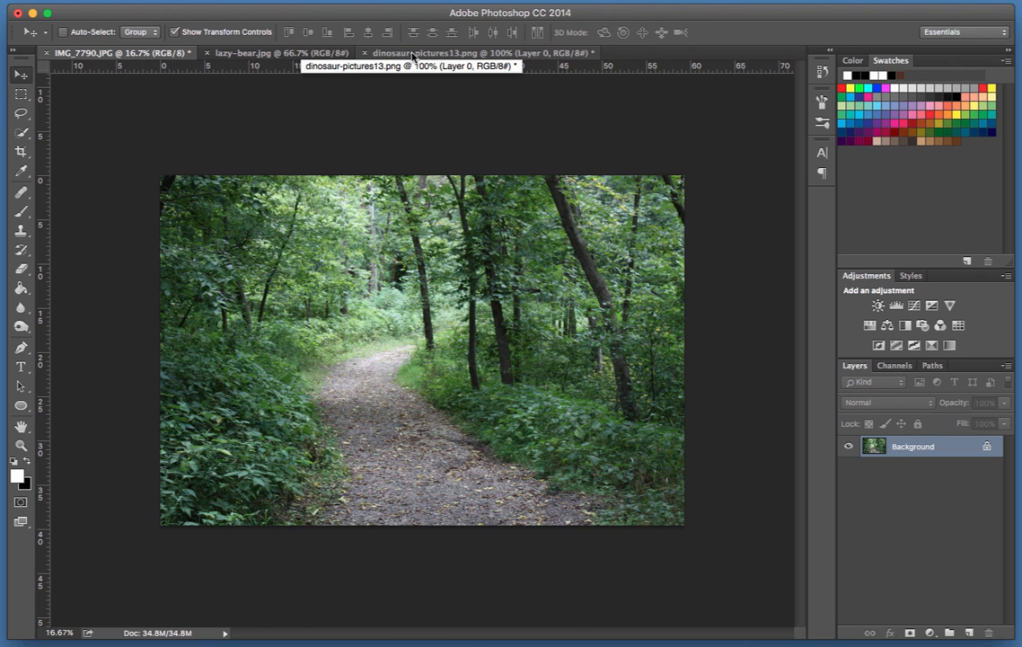
# - Drag the dinosaur-pictures13.png image into IMG_7790.JPG as a new layer
pyautogui.click(472, 51)
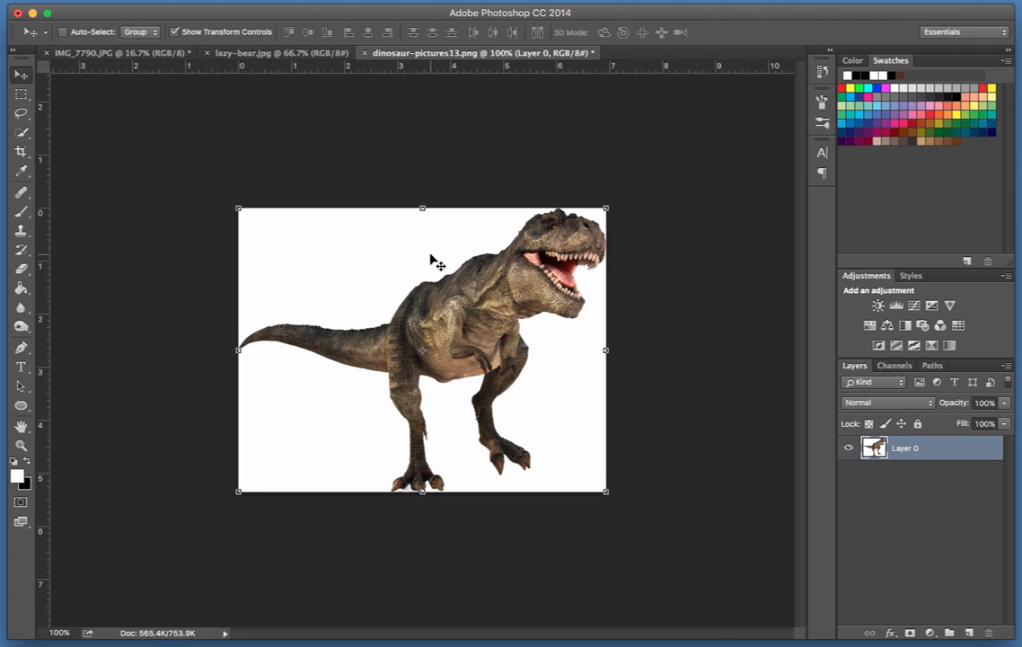
pyautogui.moveTo(481, 310)
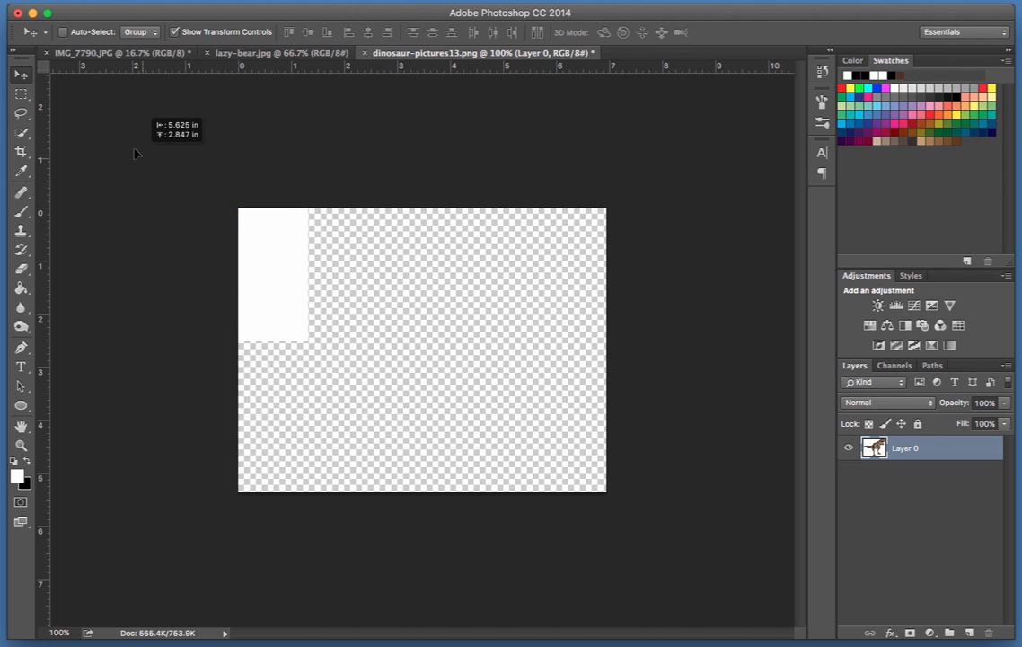
pyautogui.click(116, 54)
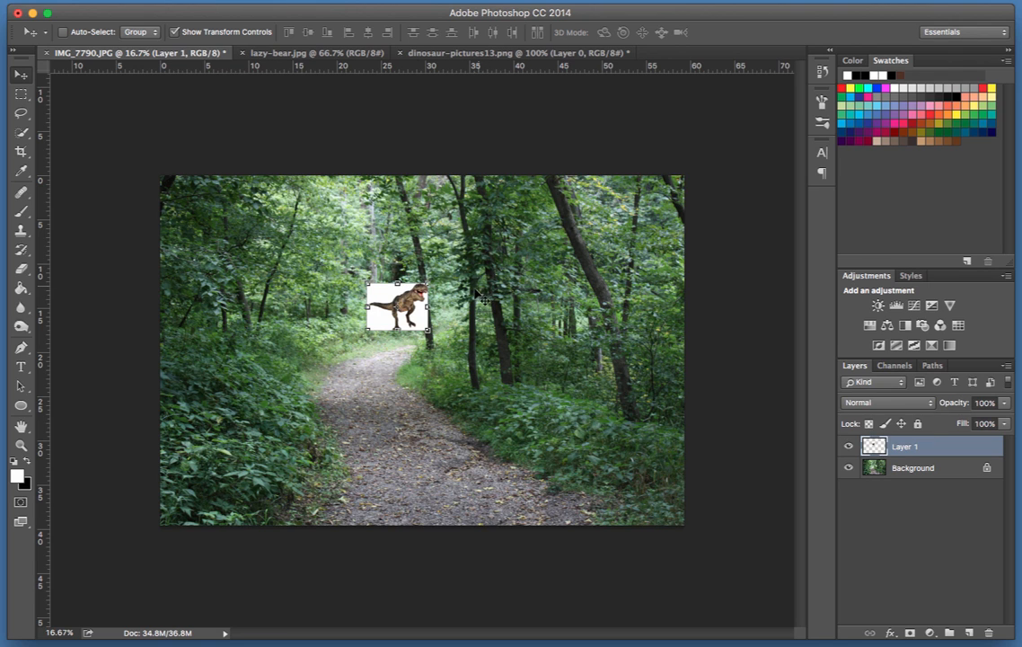
# - Move the T-Rex layer onto the path and scale it up with Free Transform
pyautogui.moveTo(395, 305); pyautogui.dragTo(361, 415)
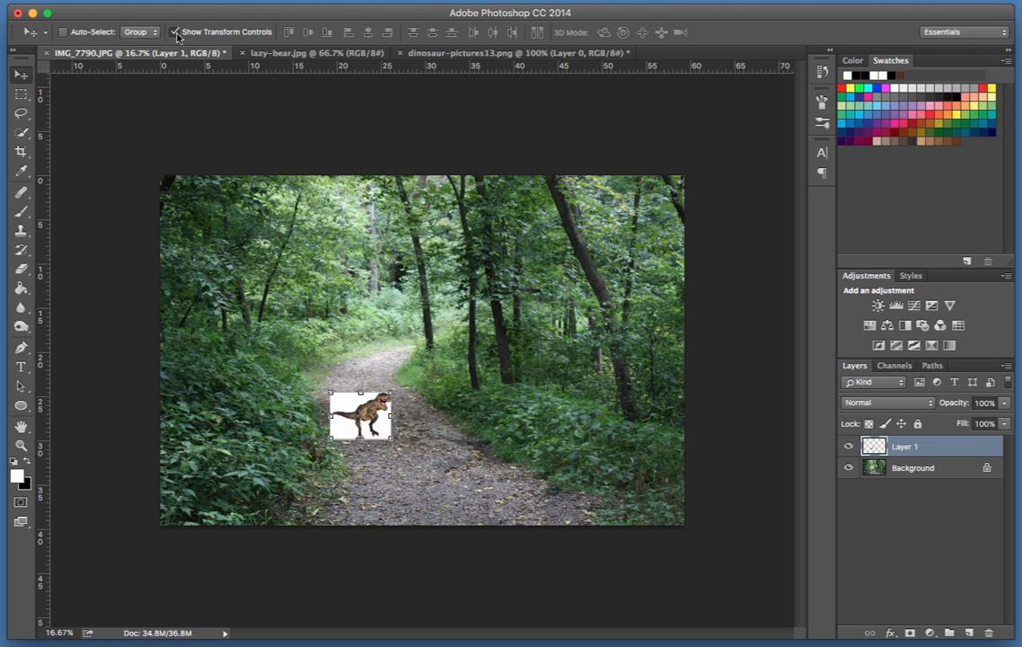
pyautogui.click(172, 29)
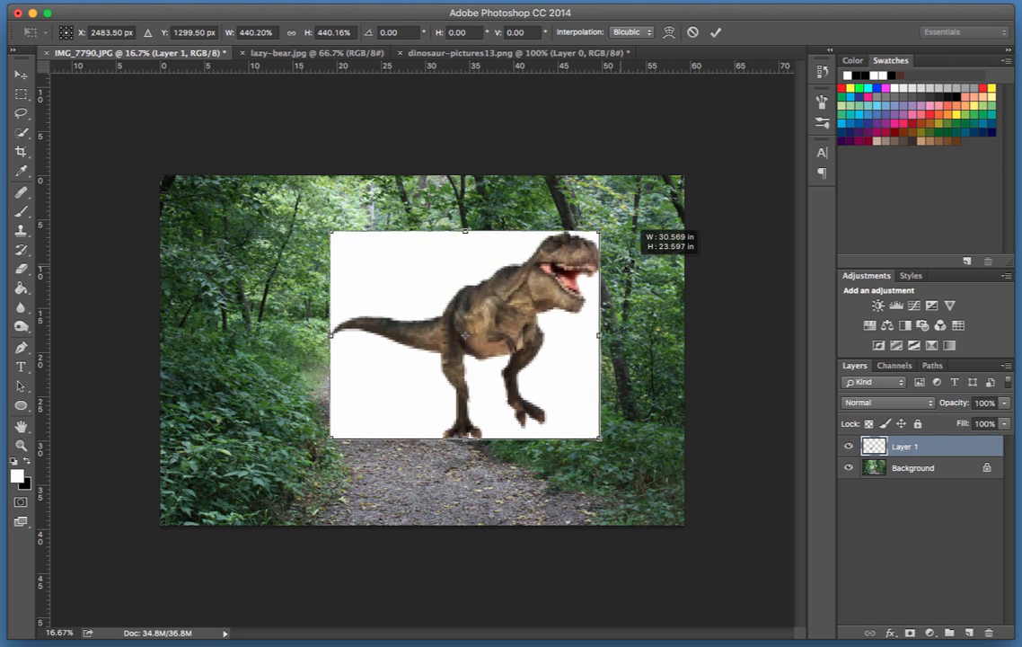
pyautogui.moveTo(600, 334); pyautogui.dragTo(582, 354)
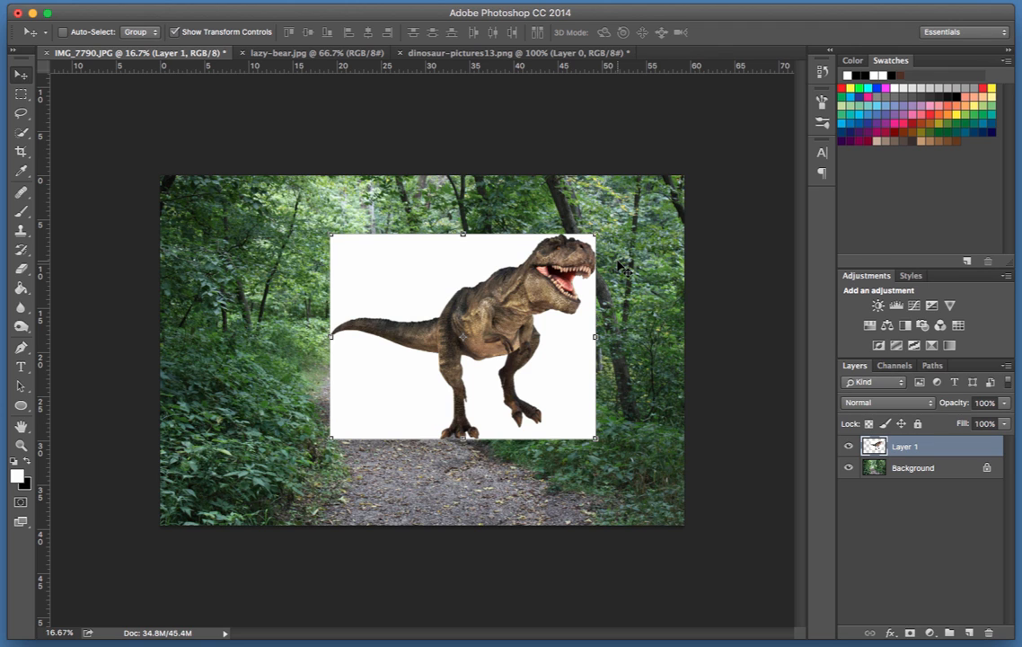
pyautogui.moveTo(596, 270)
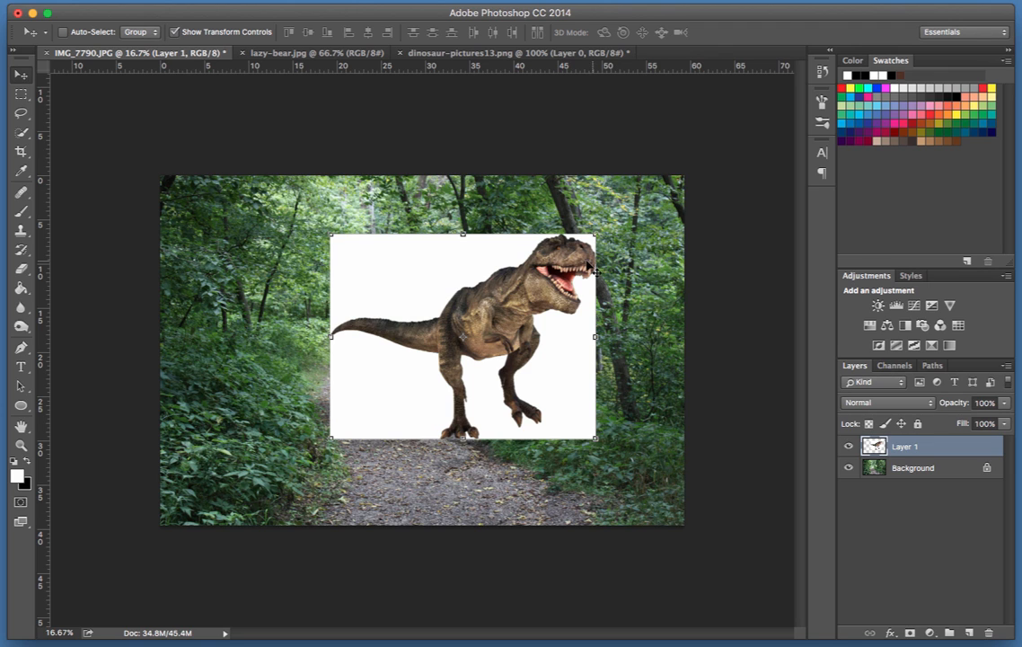
pyautogui.moveTo(501, 308)
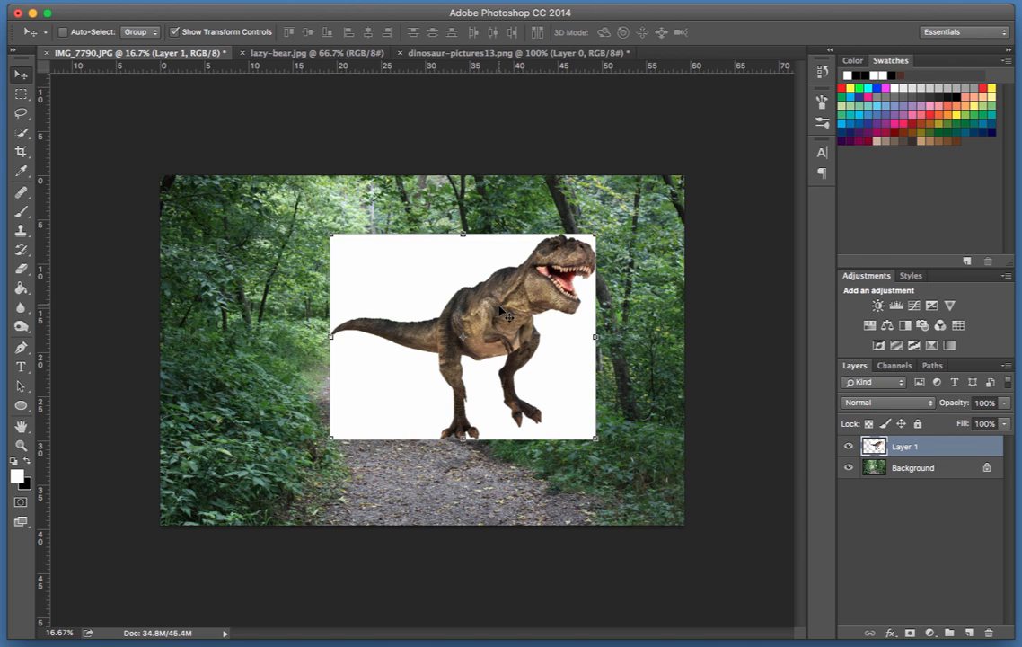
pyautogui.moveTo(579, 264)
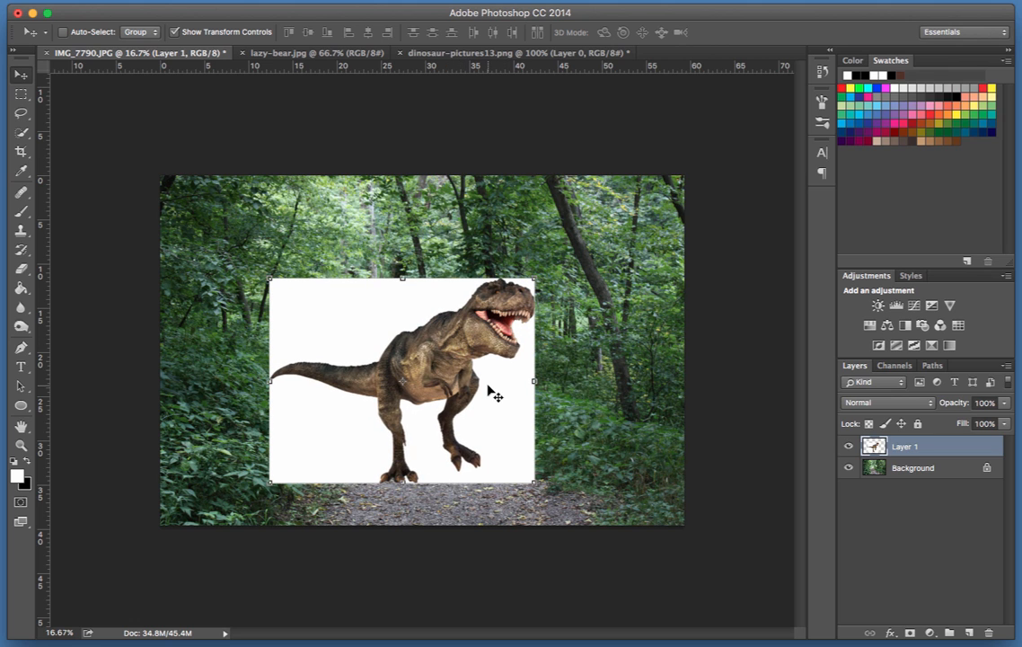
pyautogui.moveTo(894, 398)
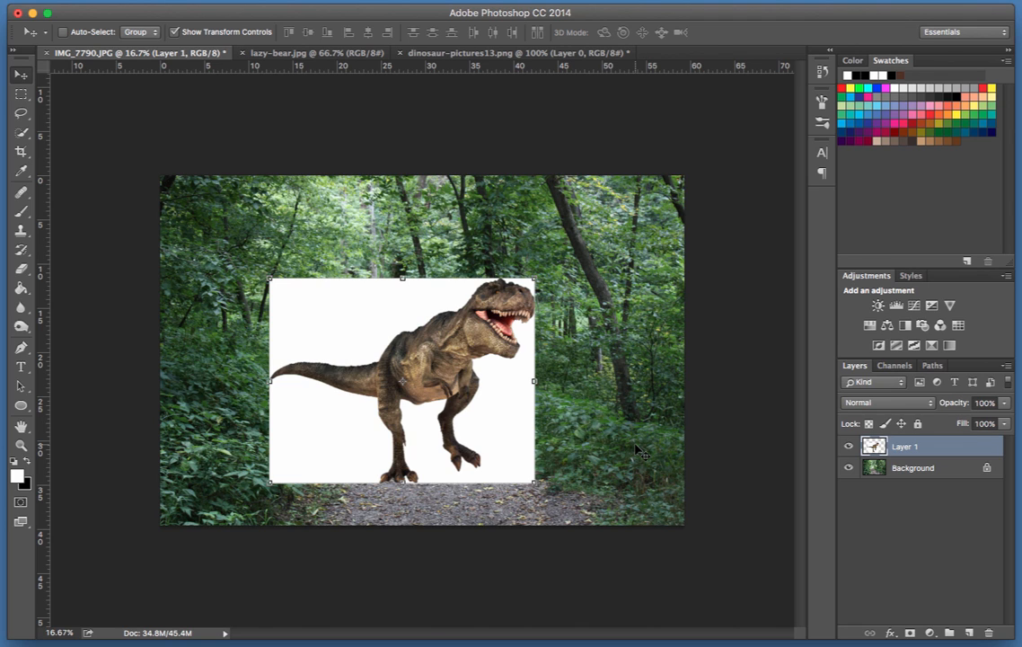
pyautogui.moveTo(708, 466)
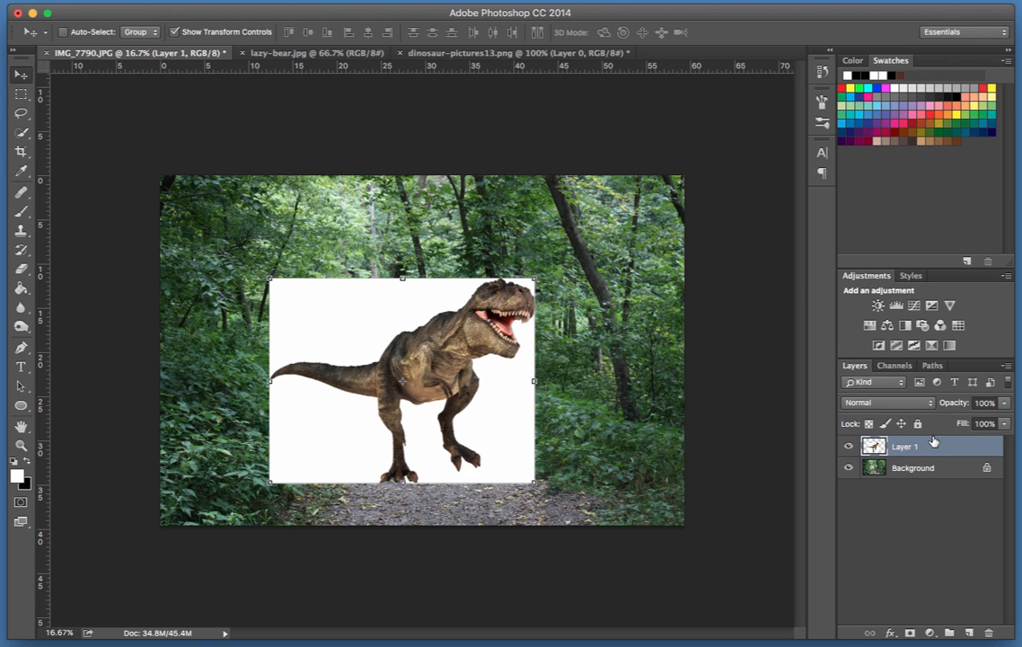
pyautogui.moveTo(912, 555)
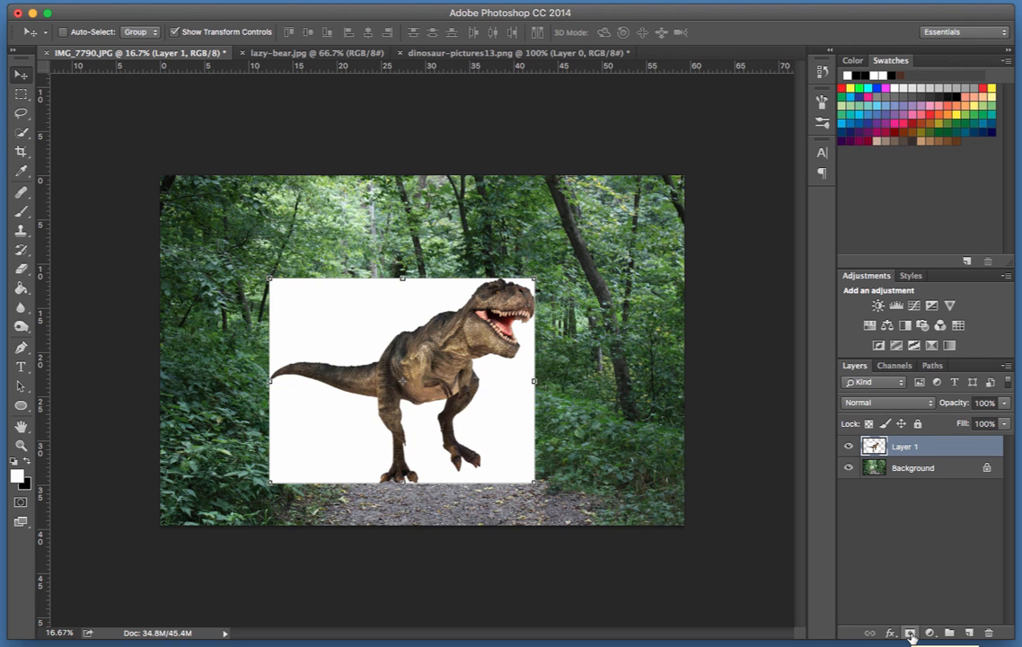
# - Add a layer mask to the T-Rex layer and paint out its top-left white background
pyautogui.click(910, 634)
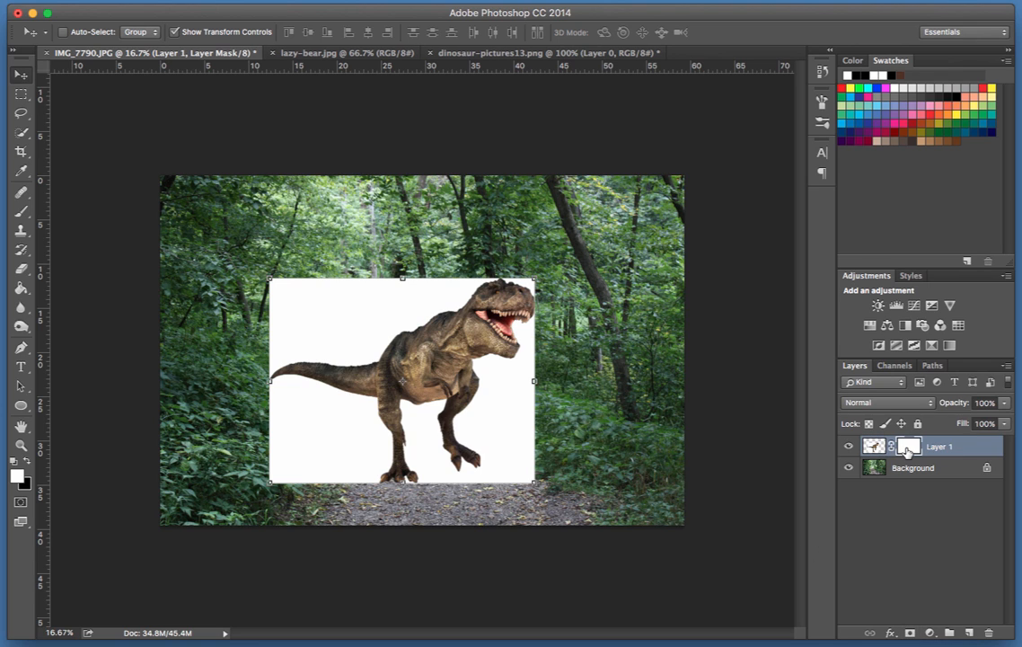
pyautogui.moveTo(908, 449)
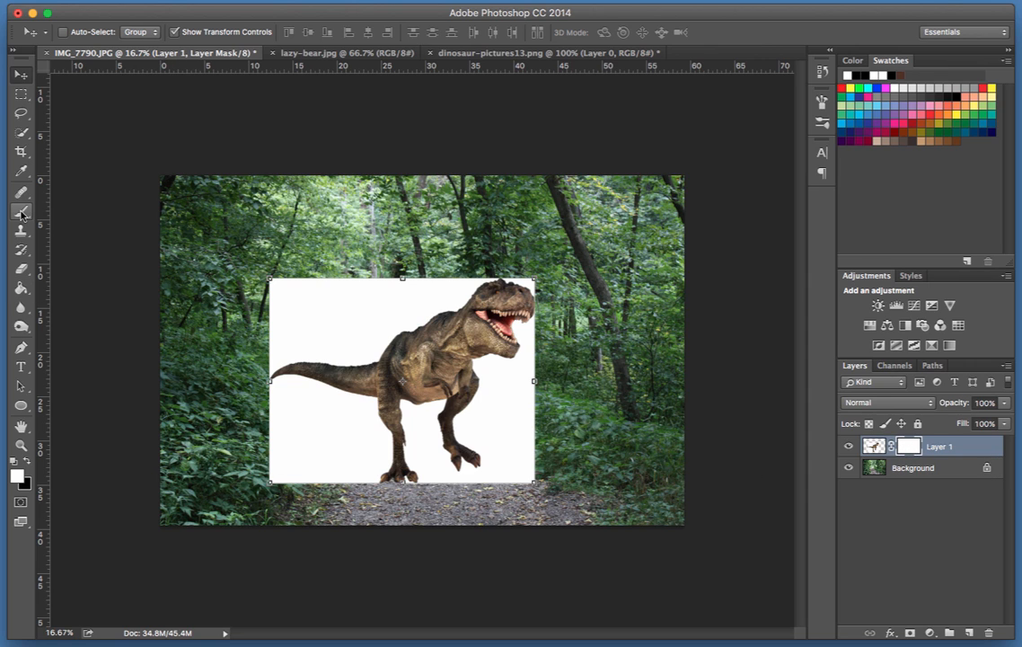
pyautogui.moveTo(21, 211)
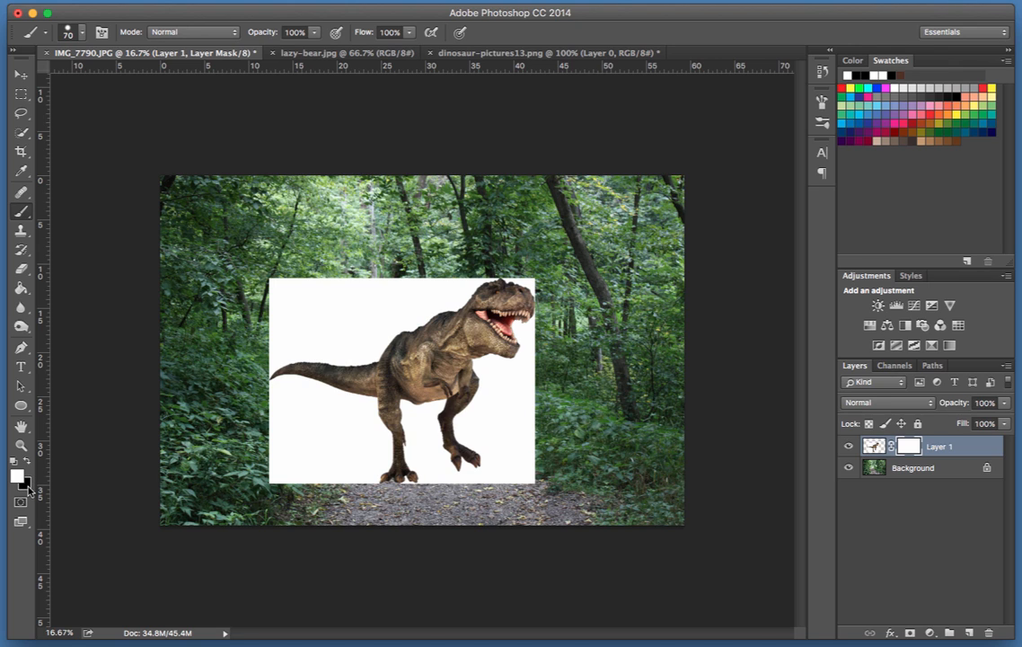
pyautogui.moveTo(69, 467)
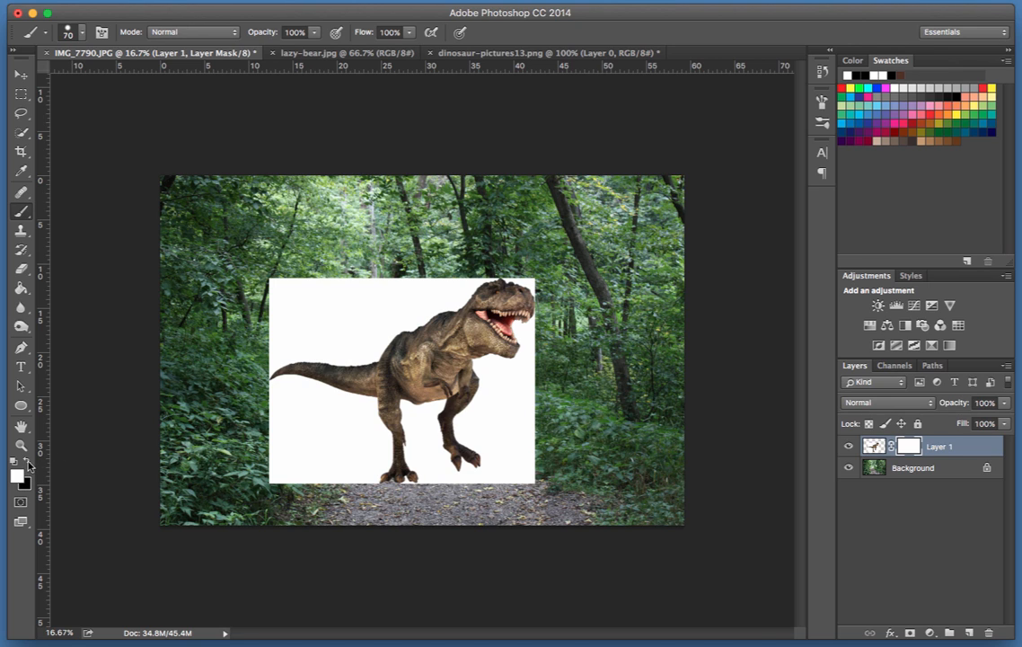
pyautogui.moveTo(28, 464)
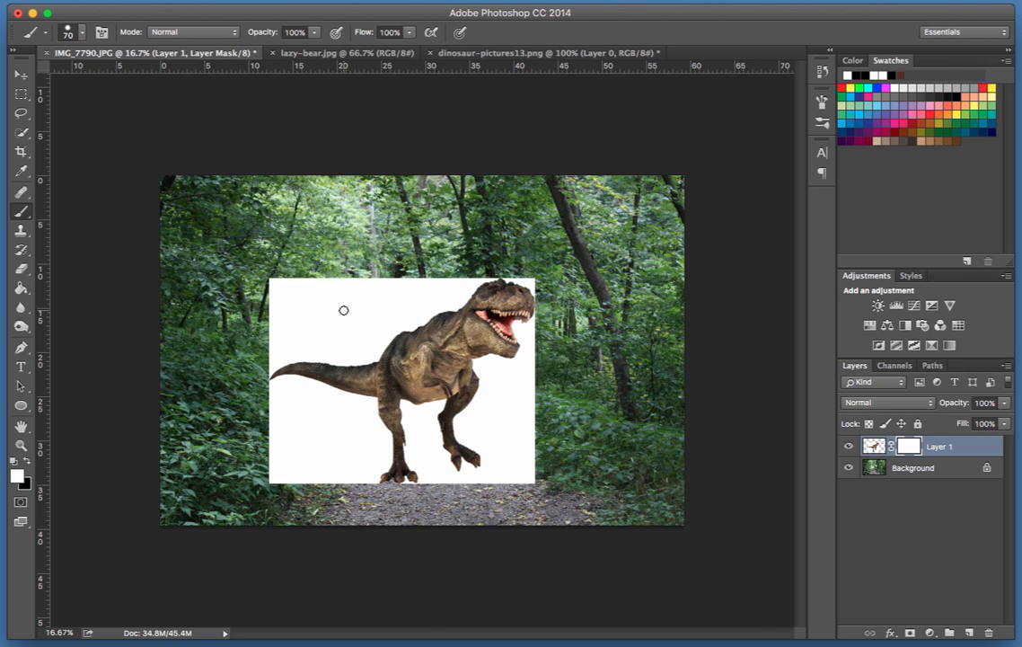
pyautogui.moveTo(340, 317)
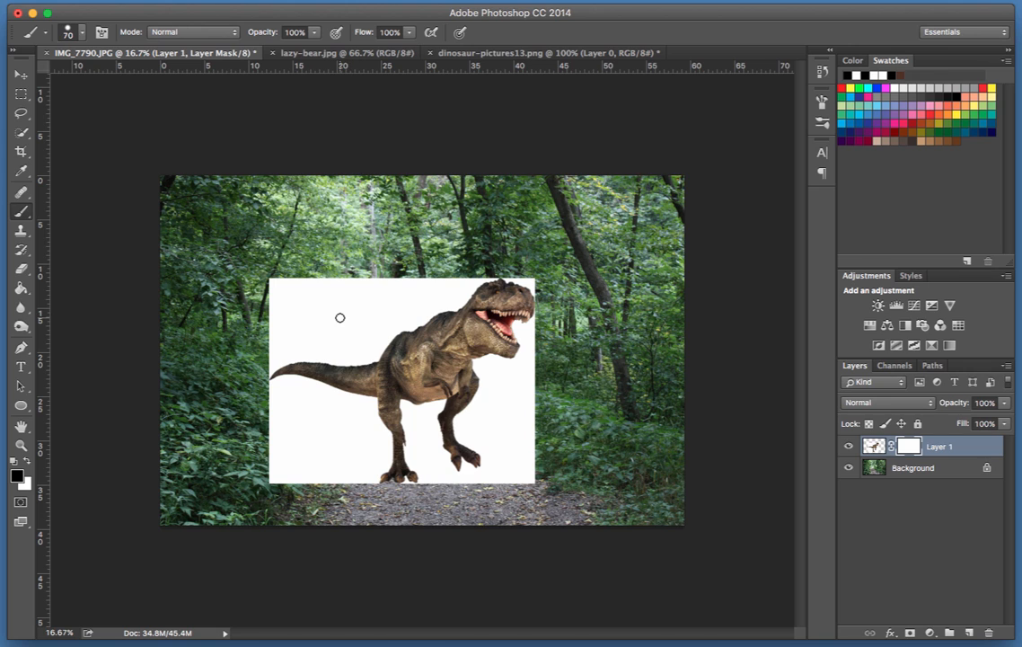
pyautogui.moveTo(316, 313)
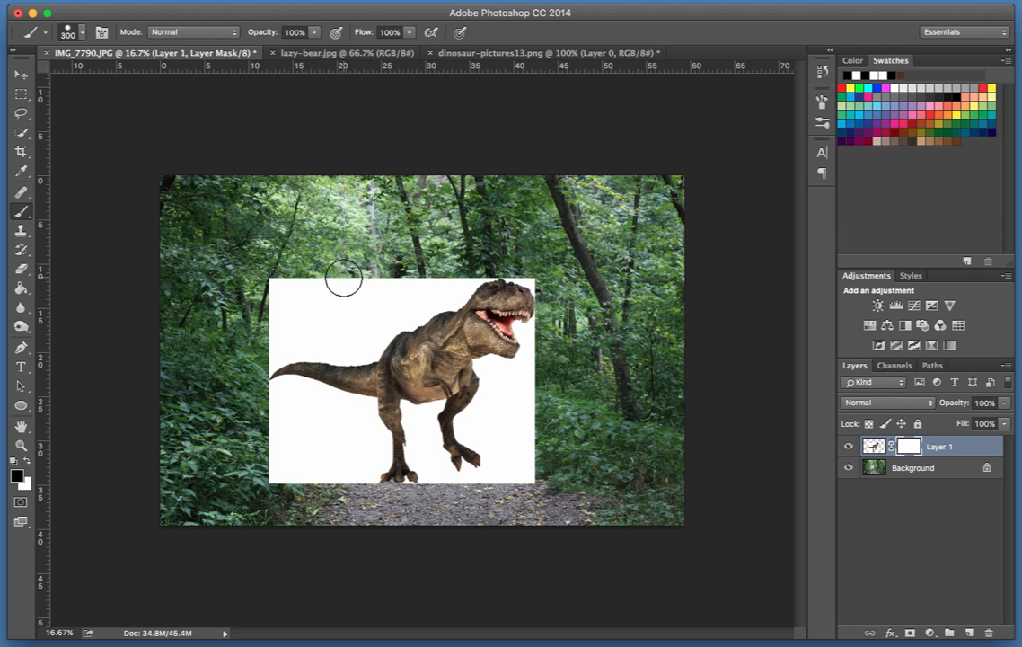
pyautogui.moveTo(344, 277); pyautogui.dragTo(281, 298)
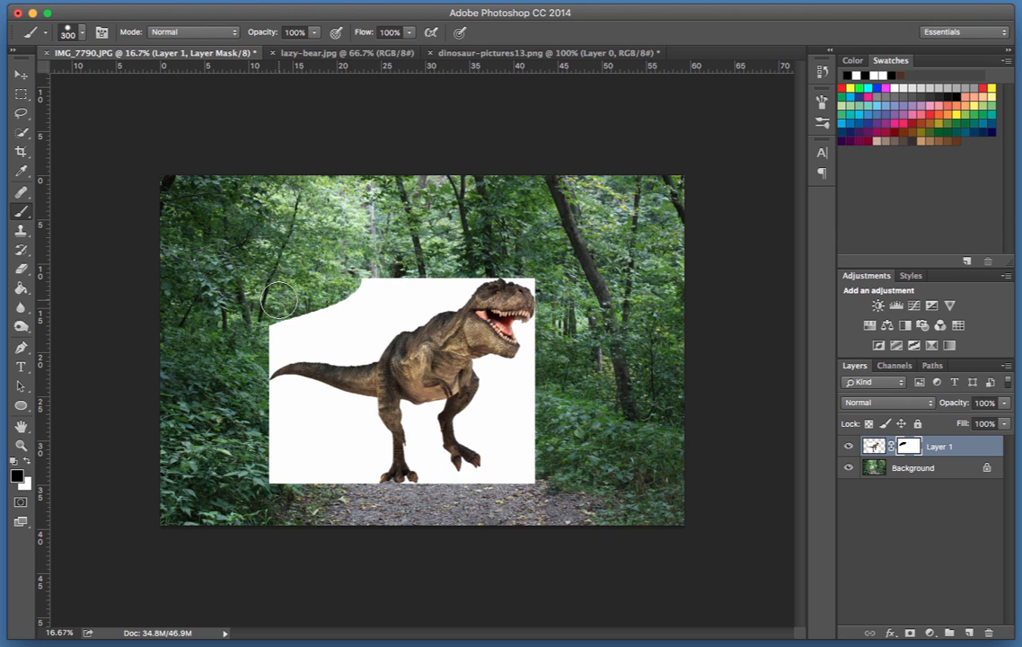
pyautogui.moveTo(376, 327)
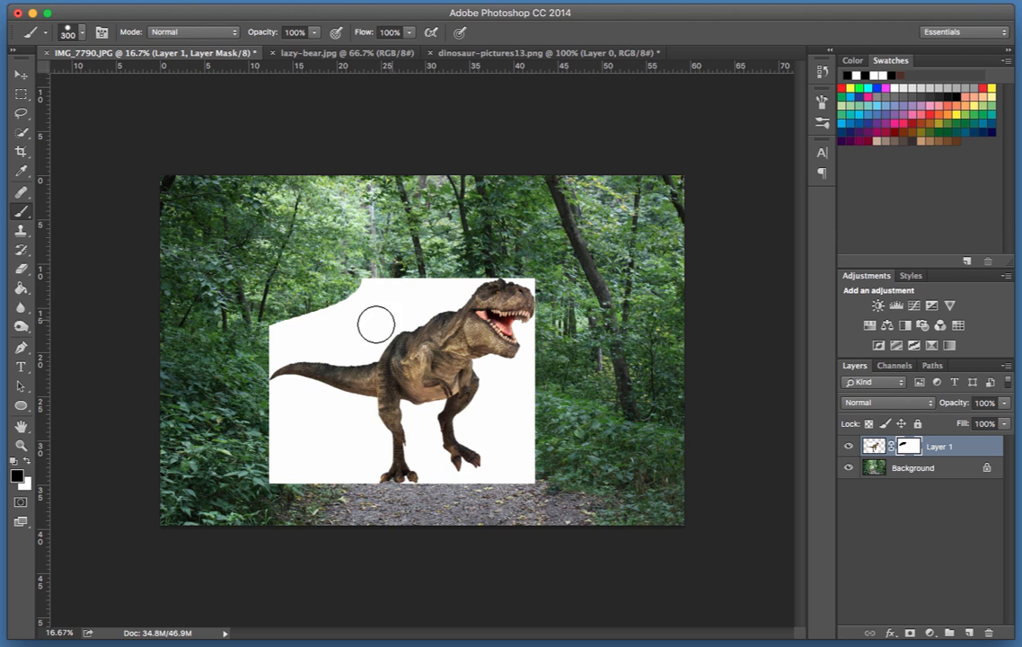
pyautogui.moveTo(127, 302)
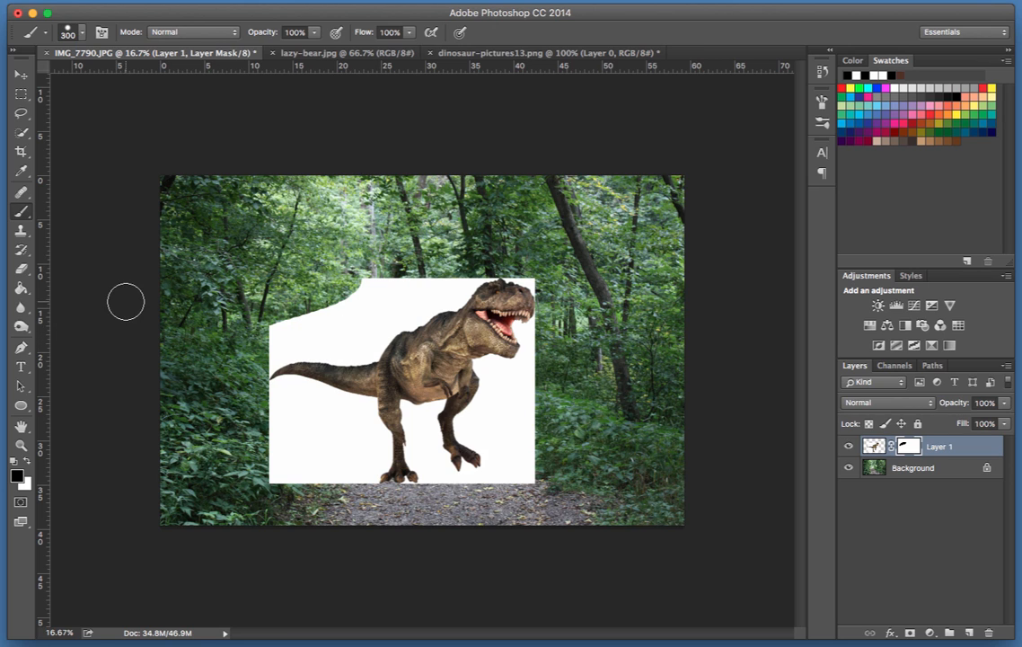
pyautogui.moveTo(67, 197)
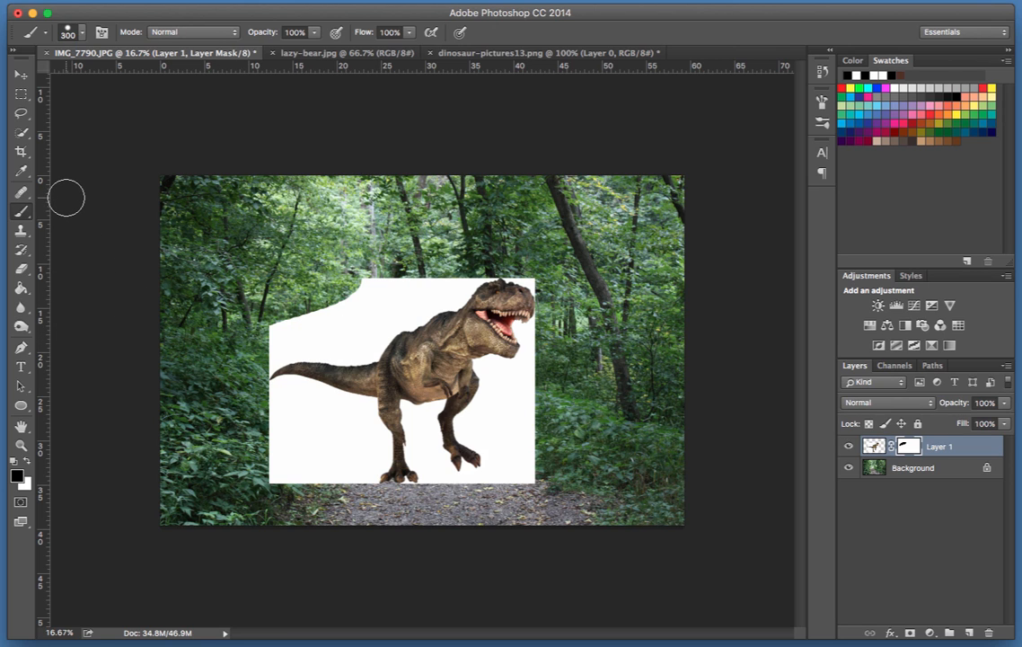
pyautogui.moveTo(52, 180)
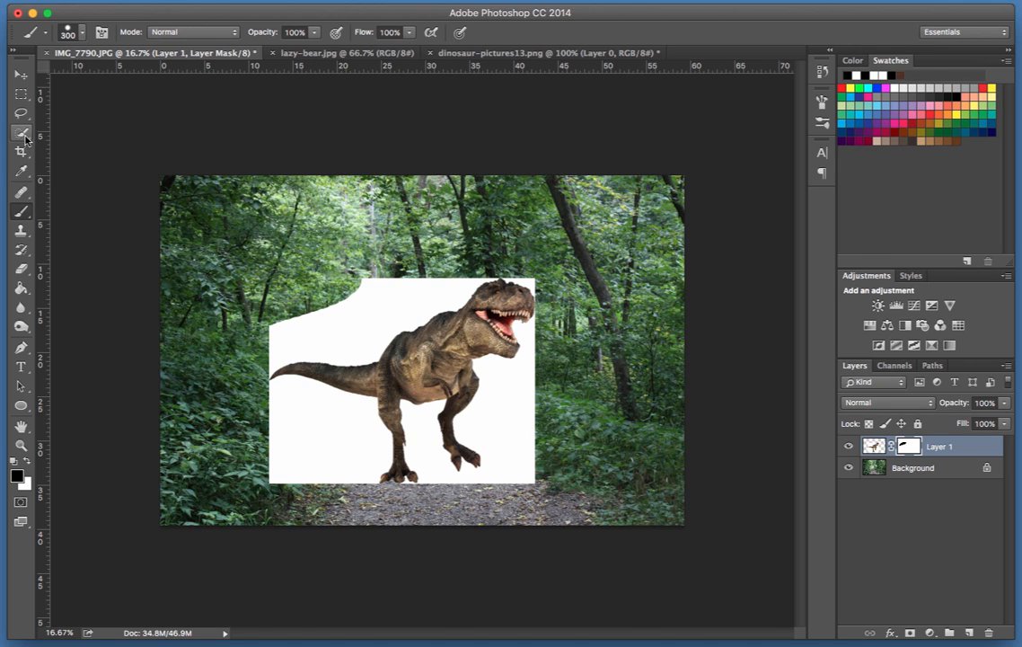
# - Make a trial Quick Selection on the T-Rex's body, then deselect it with Cmd+D
pyautogui.click(20, 132)
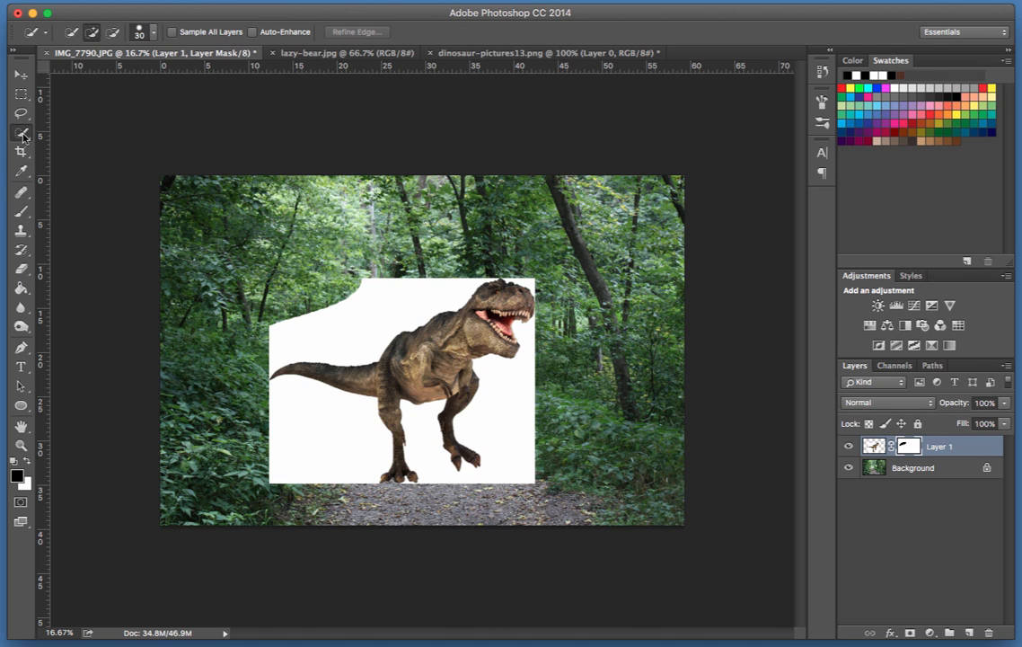
pyautogui.click(19, 132)
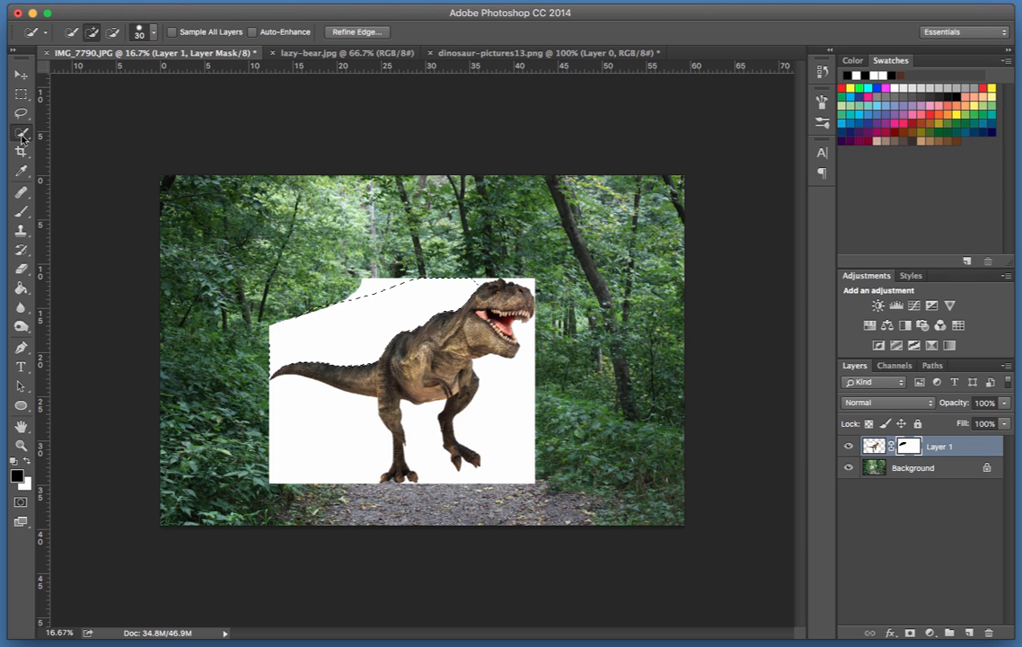
pyautogui.press('cmd+d')
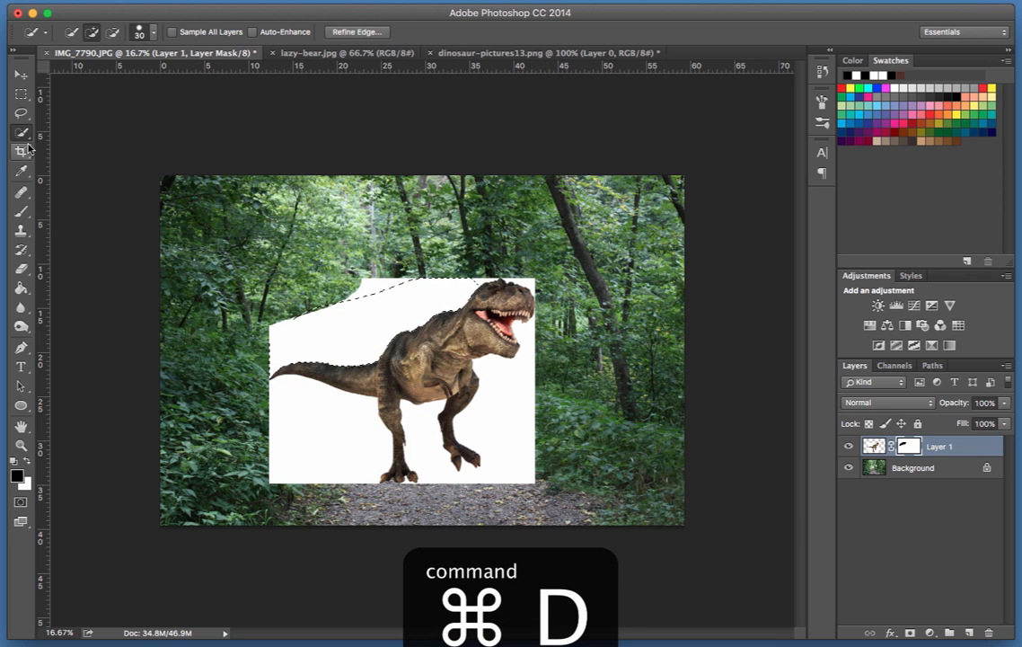
pyautogui.press('cmd+d')
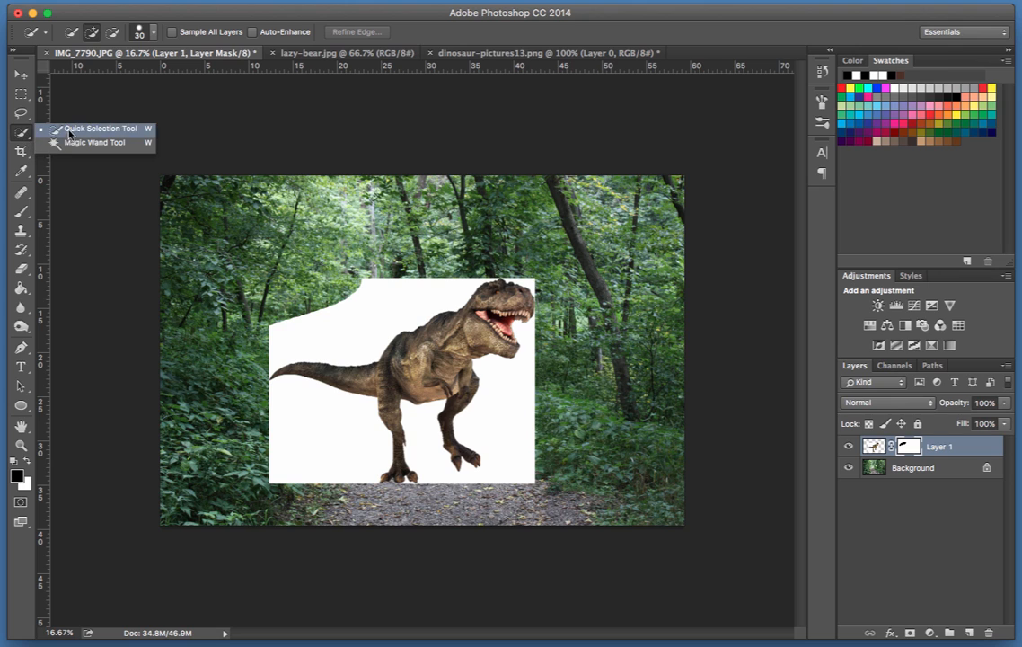
pyautogui.moveTo(81, 144)
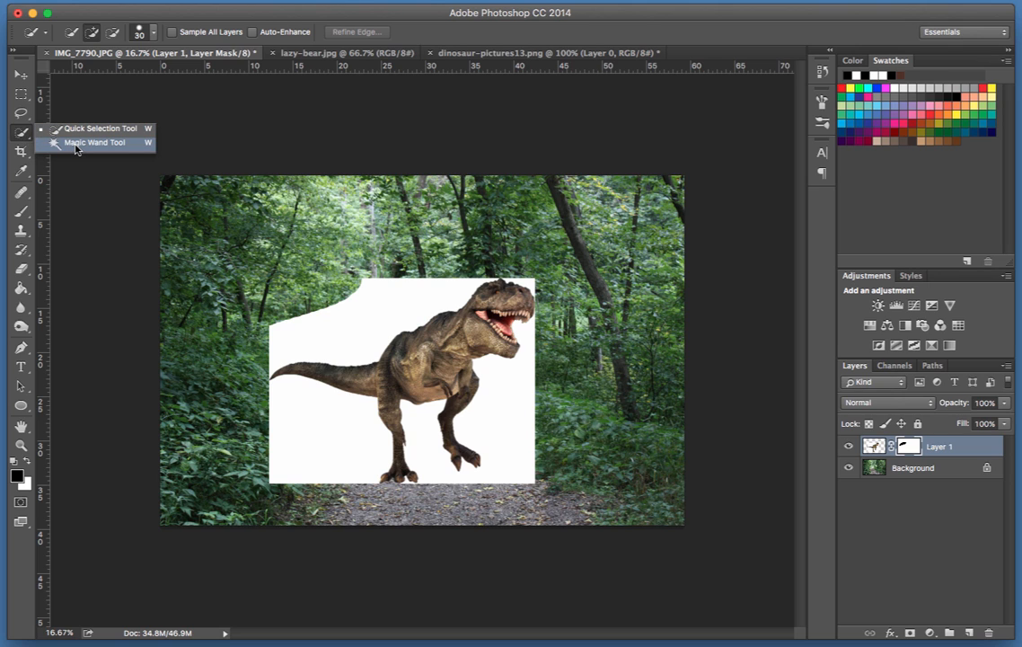
# - Magic Wand-select the white background around the T-Rex
pyautogui.click(94, 142)
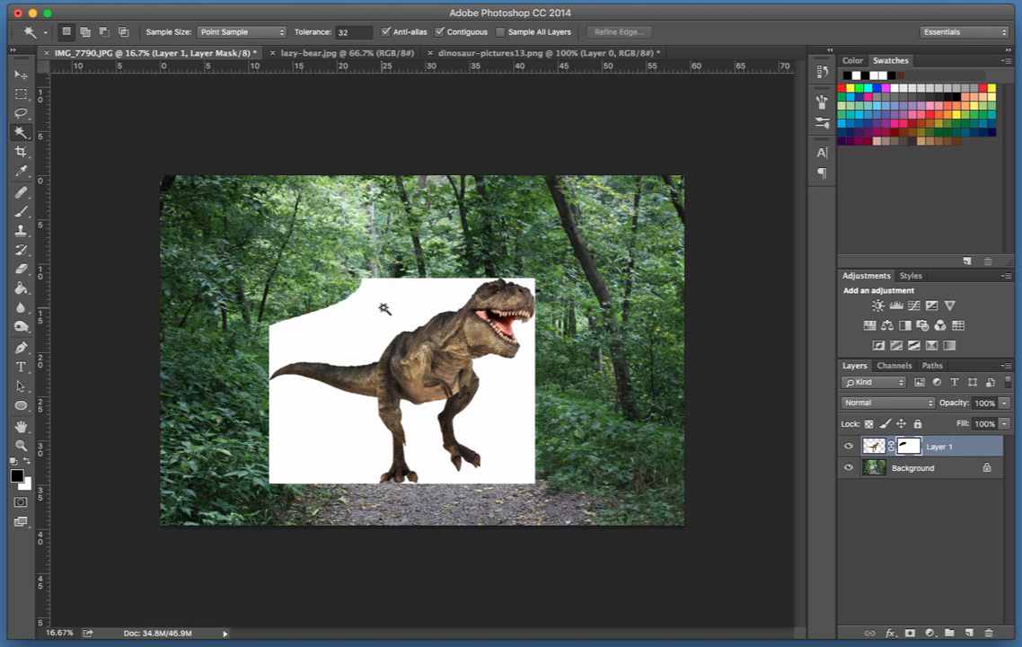
pyautogui.click(384, 309)
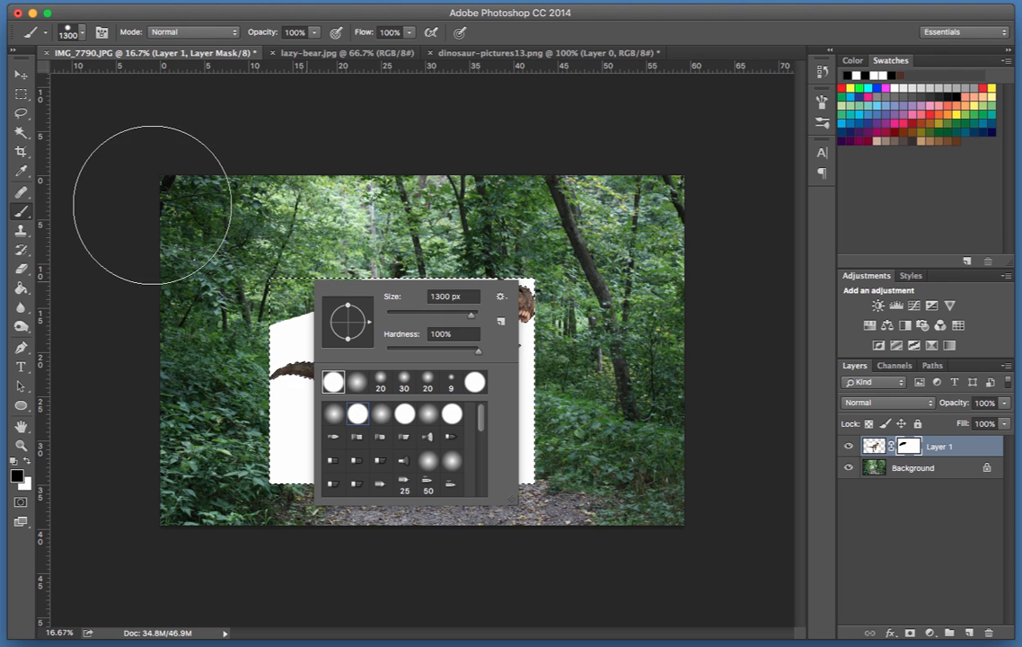
pyautogui.moveTo(660, 261)
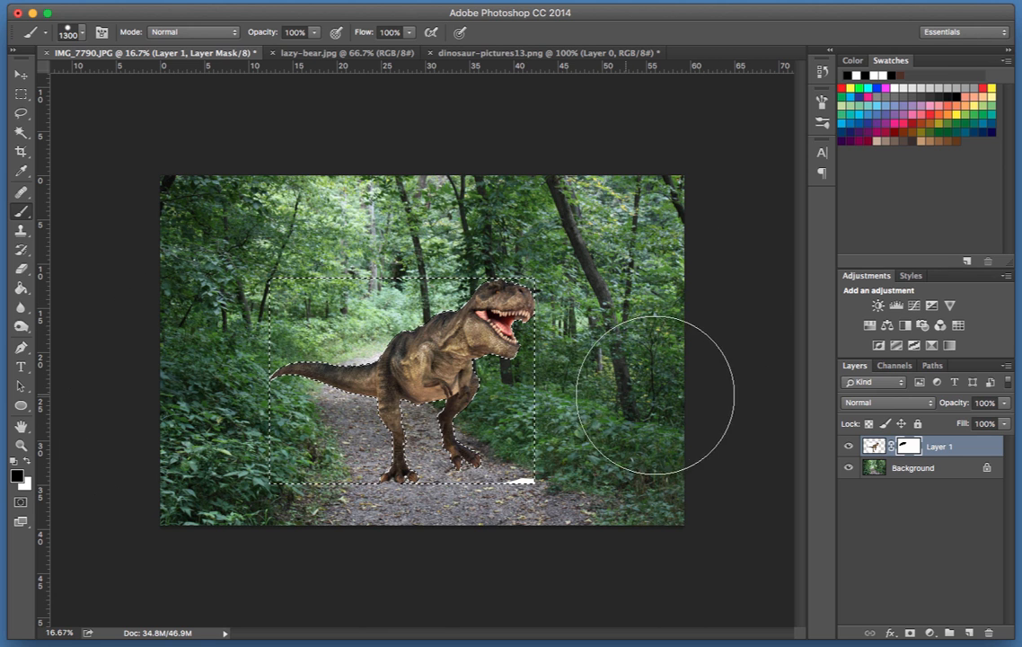
pyautogui.moveTo(166, 318)
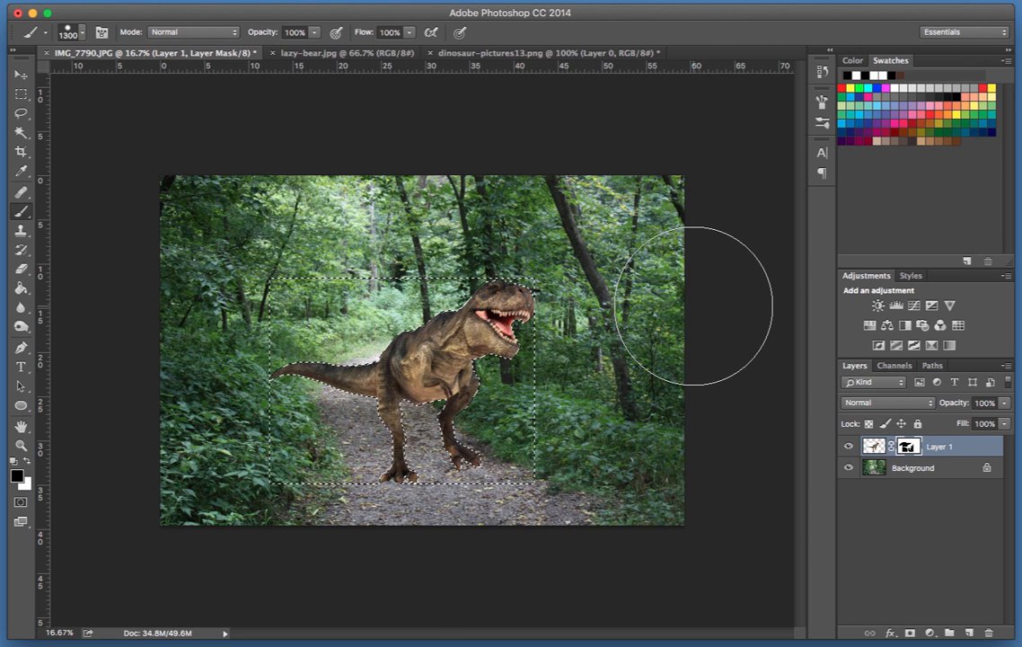
# - Paint the selected white backdrop black on Layer 1's mask, then deselect
pyautogui.press('cmd+d')
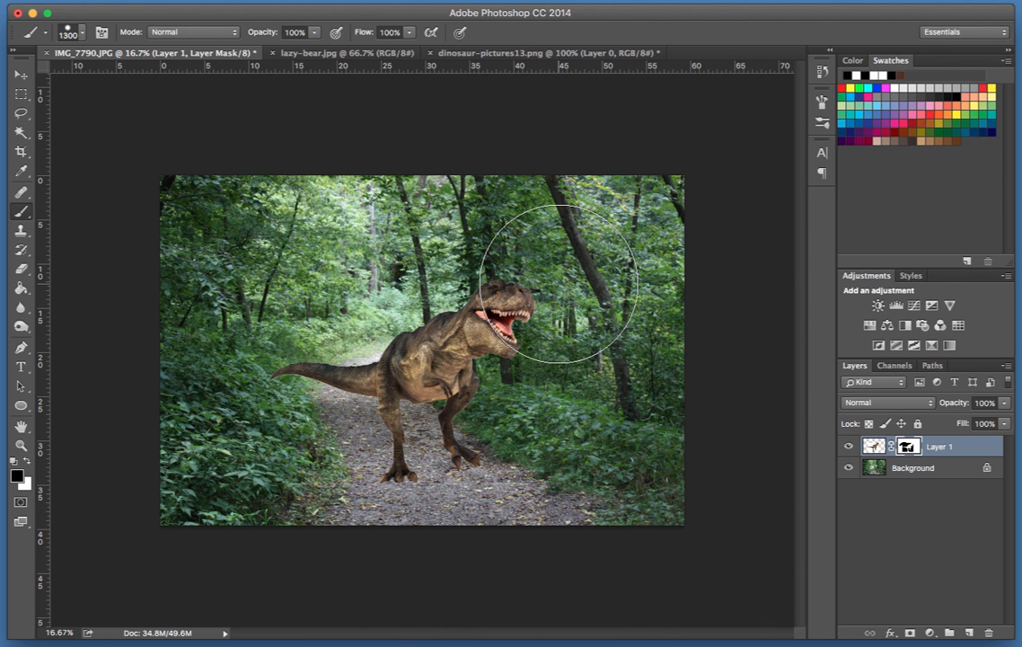
pyautogui.moveTo(563, 296)
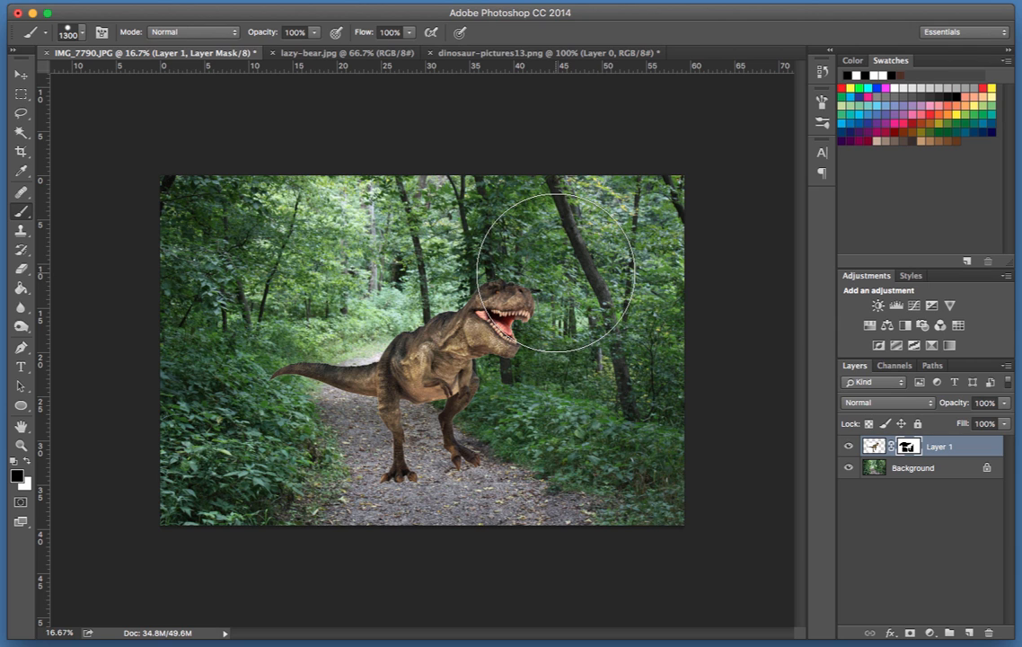
pyautogui.moveTo(560, 282)
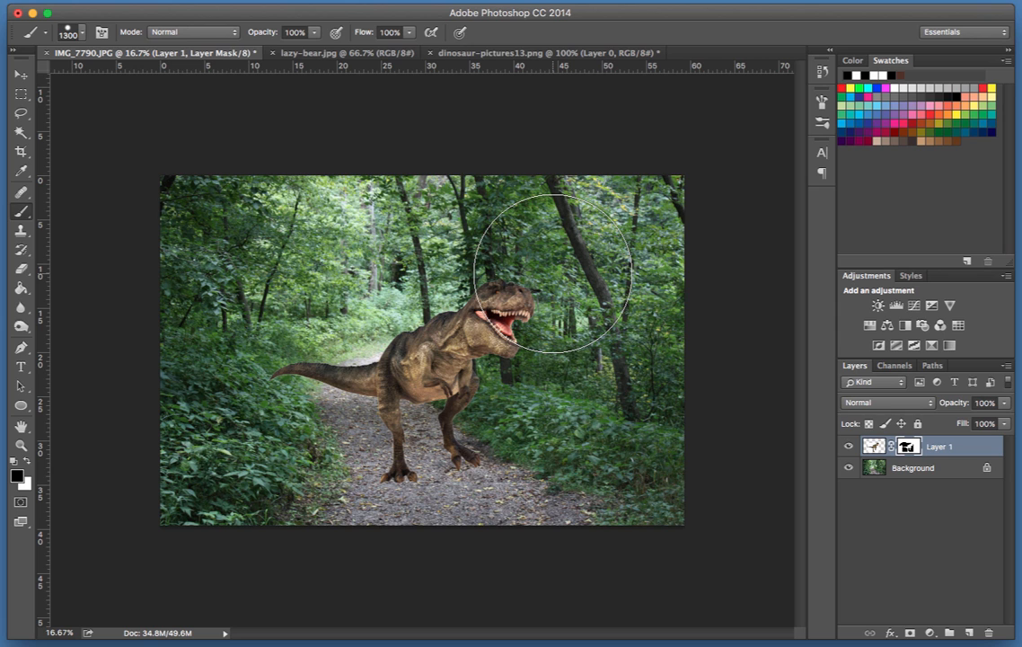
pyautogui.moveTo(567, 262)
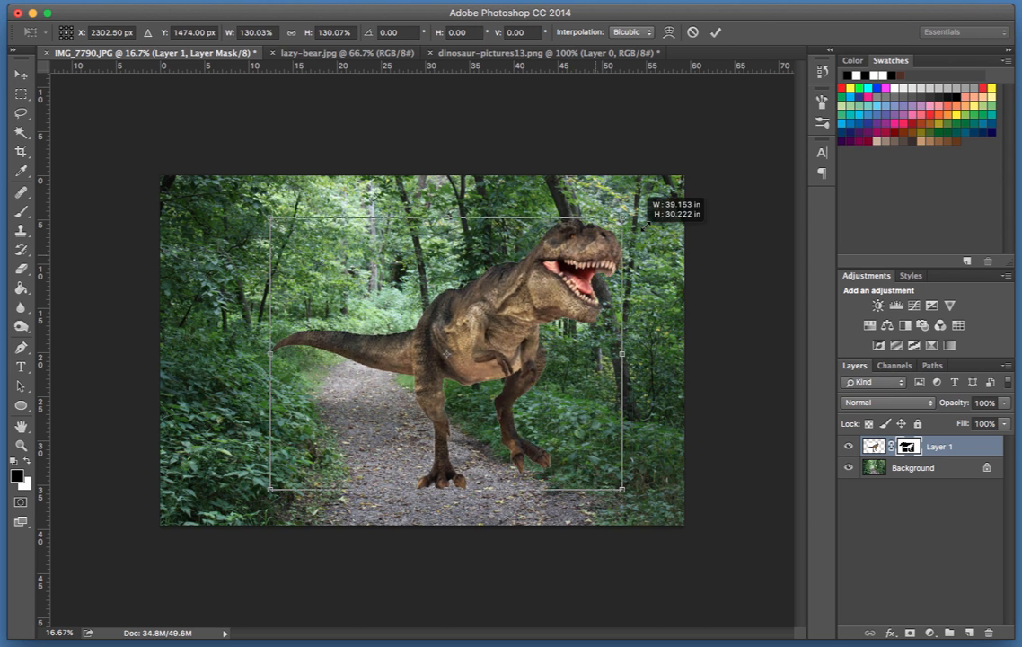
# - Free Transform the masked T-Rex somewhat larger and stand it on the path
pyautogui.moveTo(622, 218); pyautogui.dragTo(524, 292)
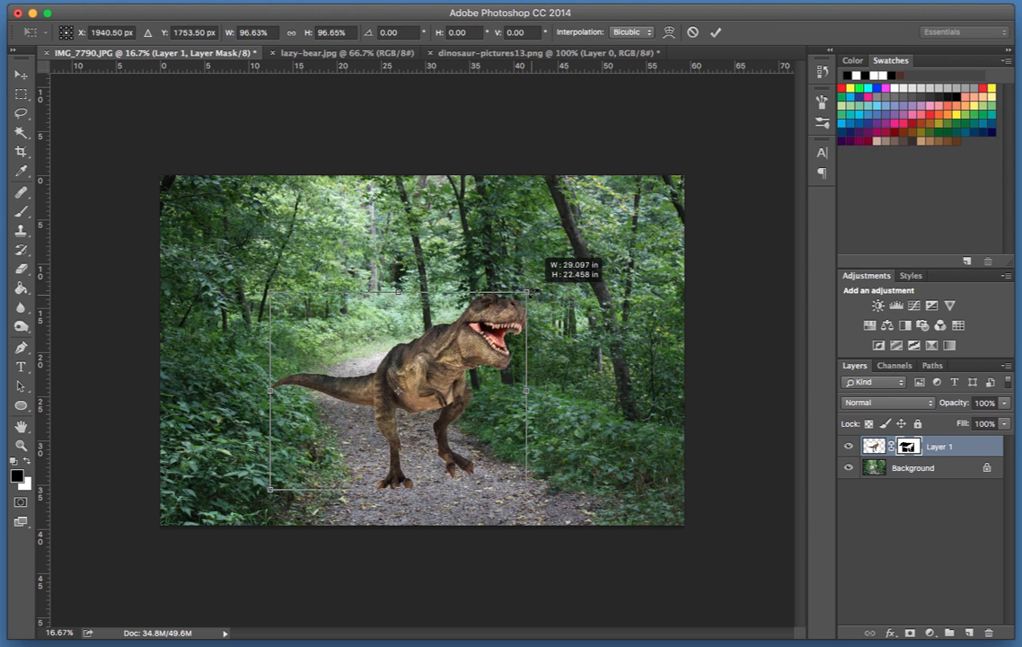
pyautogui.moveTo(534, 291); pyautogui.dragTo(549, 275)
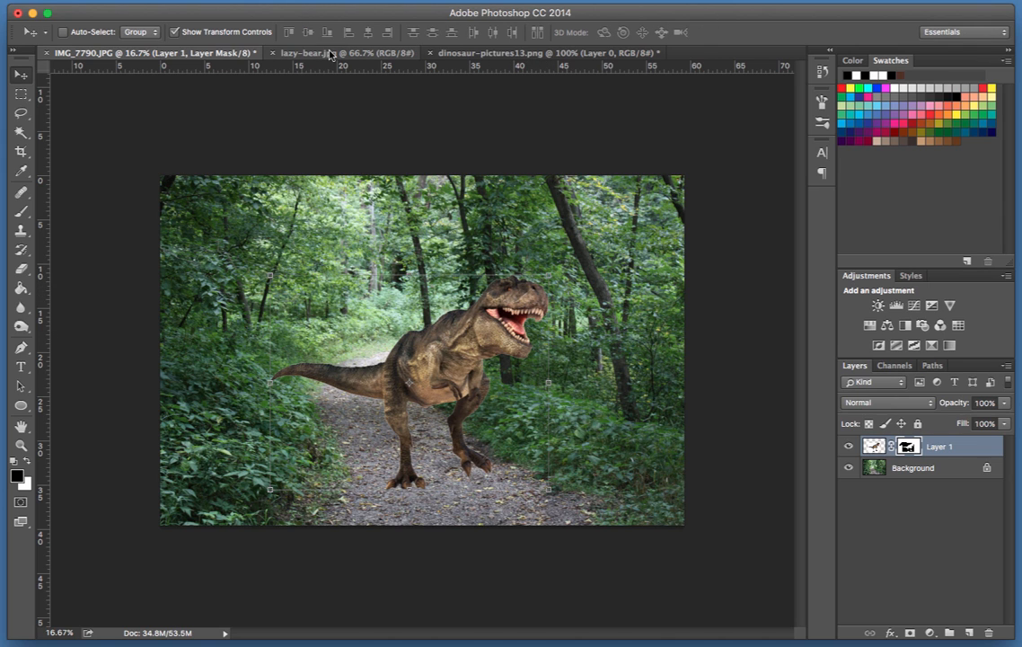
pyautogui.moveTo(327, 49)
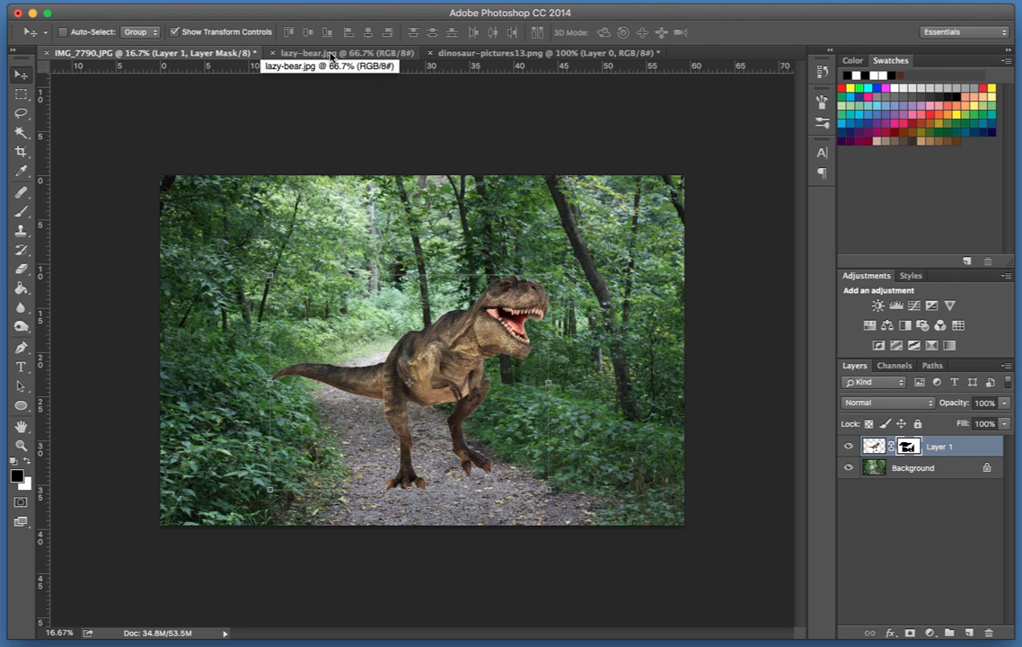
# - Drag lazy-bear.jpg into IMG_7790.JPG as Layer 2 over the T-Rex's back
pyautogui.click(323, 53)
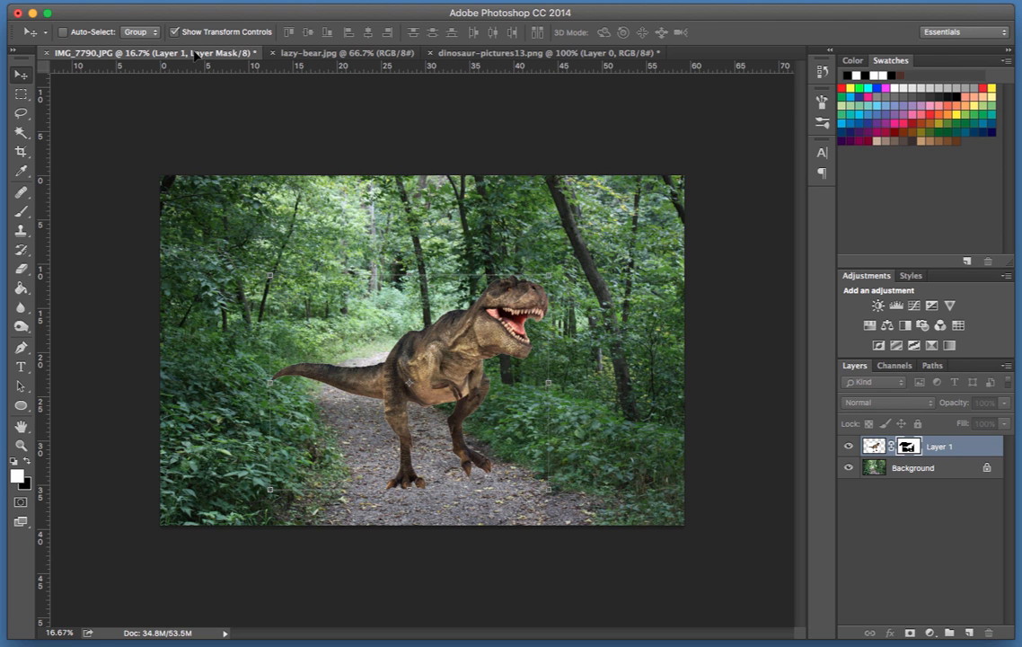
pyautogui.moveTo(332, 236)
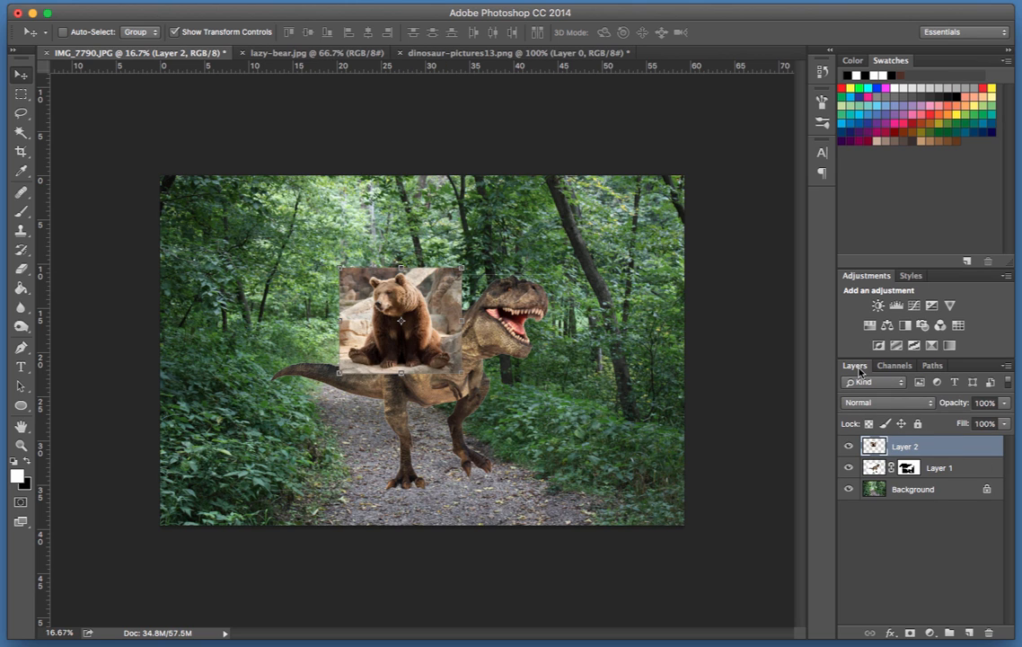
pyautogui.moveTo(892, 424)
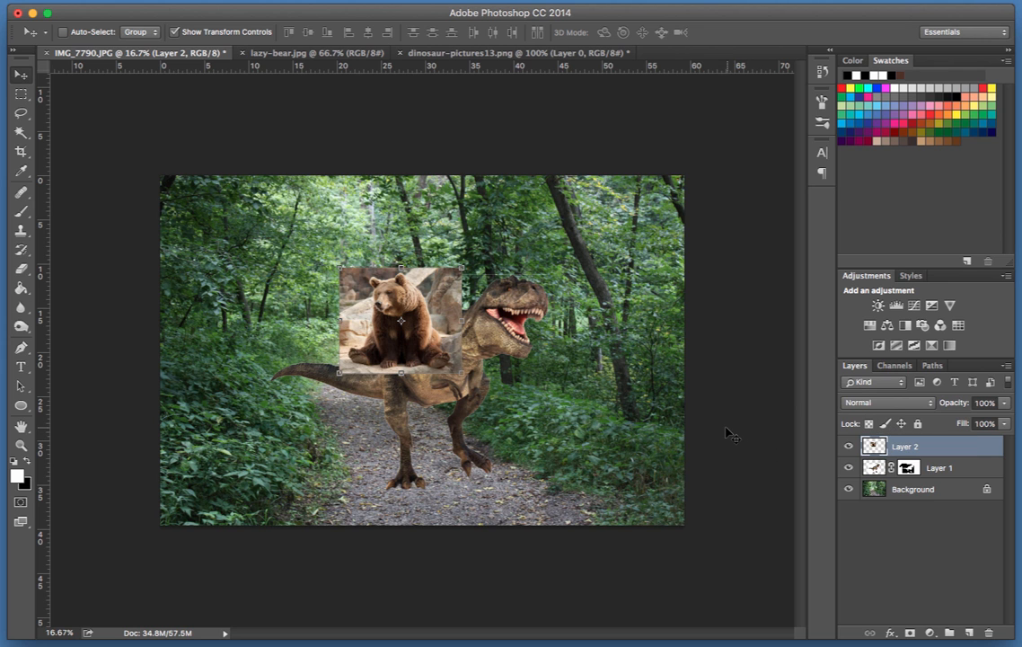
# - Zoom in, undo a stray stroke, mask the bear layer and hide its top-right corner
pyautogui.press('cmd+=')
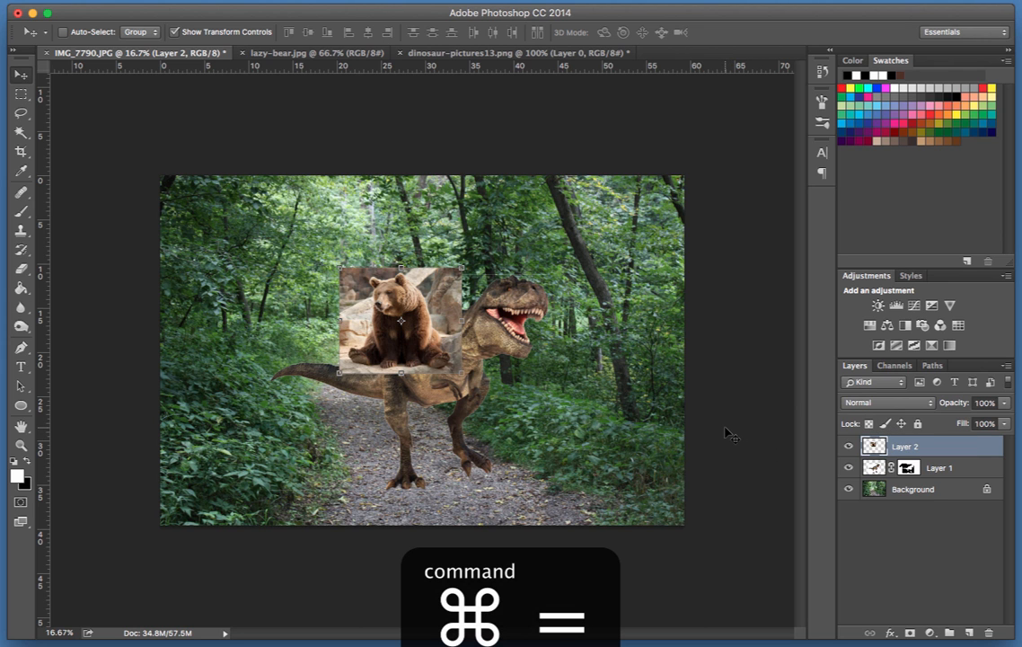
pyautogui.press('cmd+=')
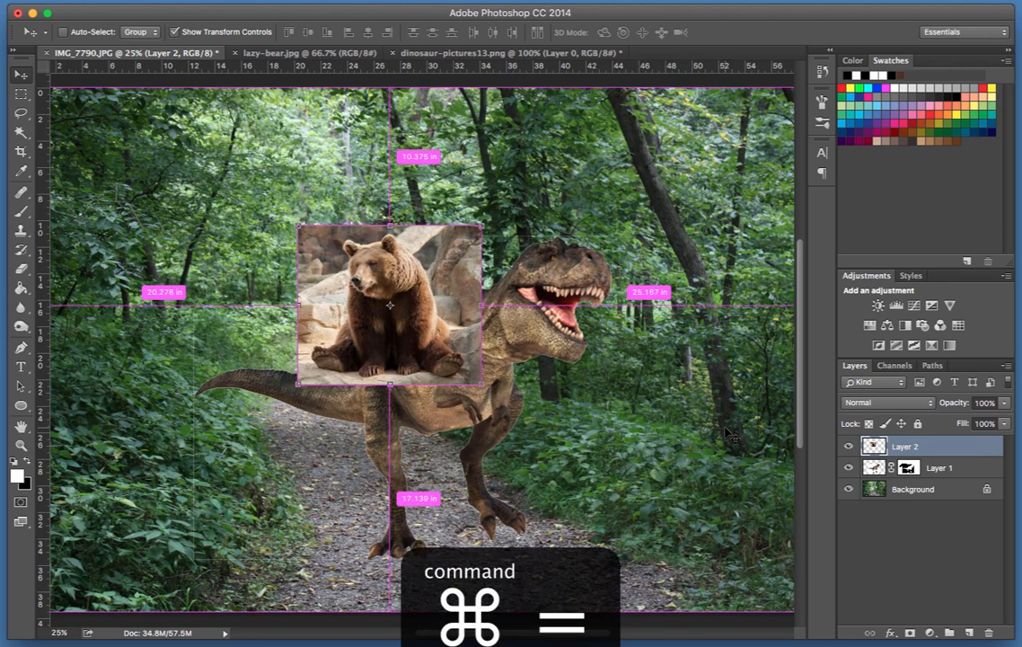
pyautogui.press('cmd+=')
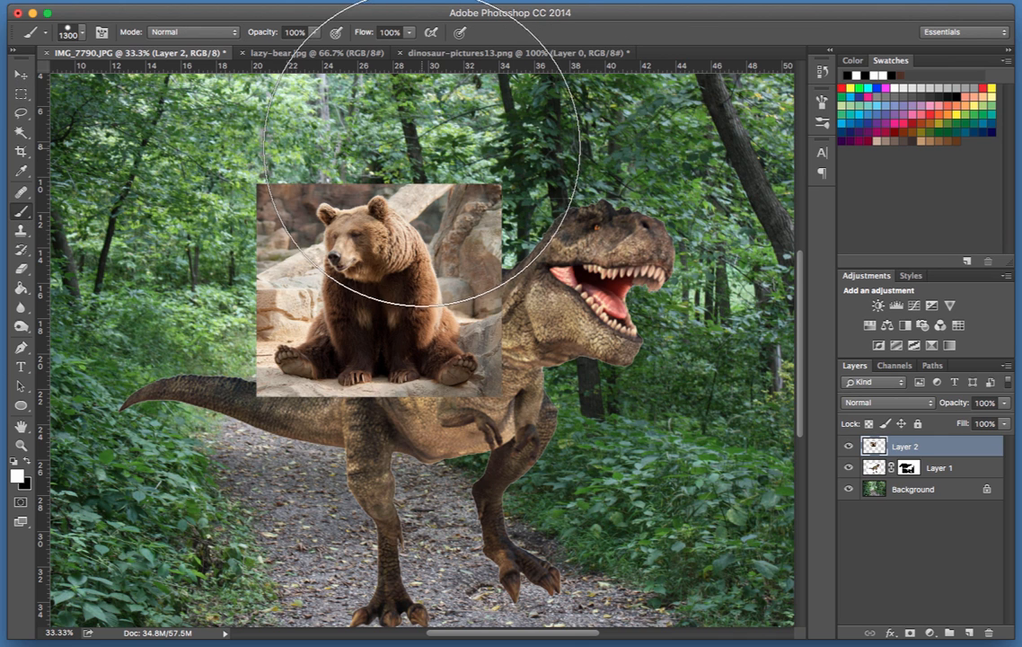
pyautogui.moveTo(674, 225)
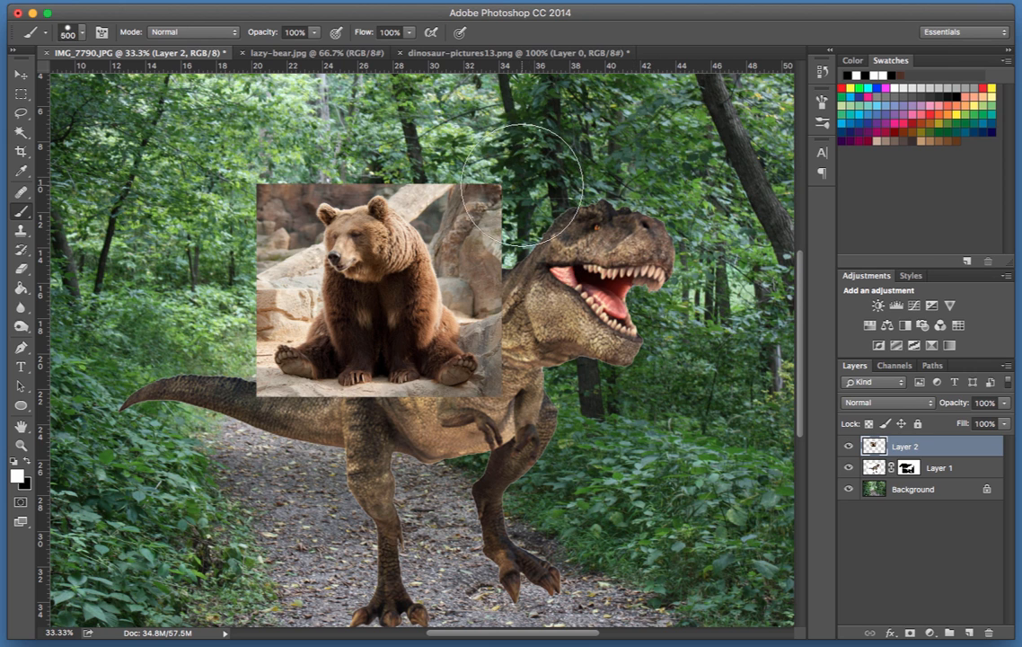
pyautogui.press('cmd+z')
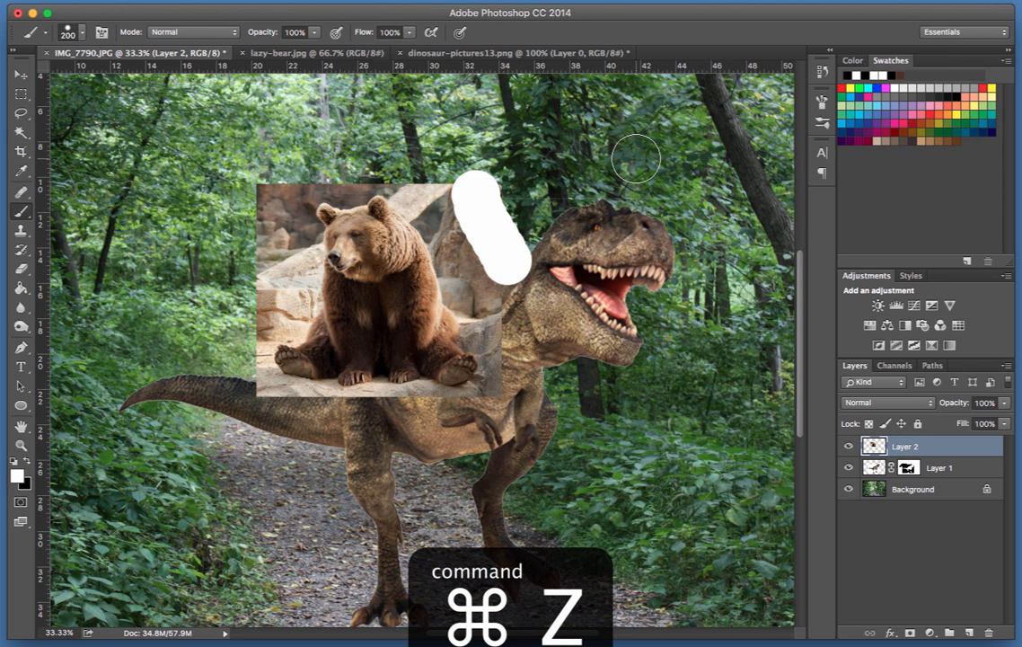
pyautogui.press('cmd+z')
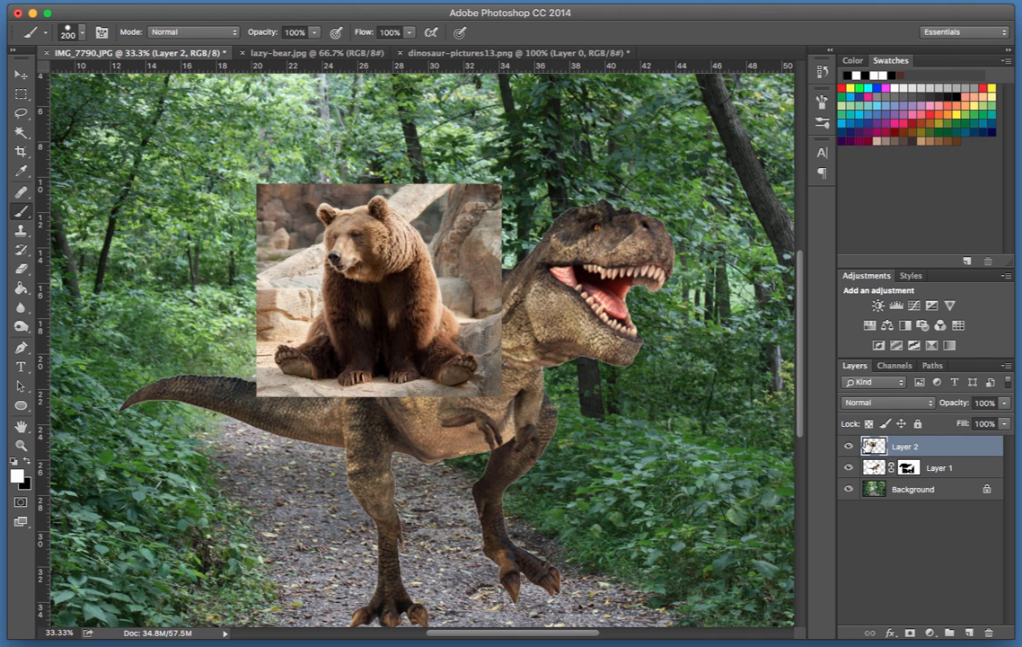
pyautogui.click(922, 630)
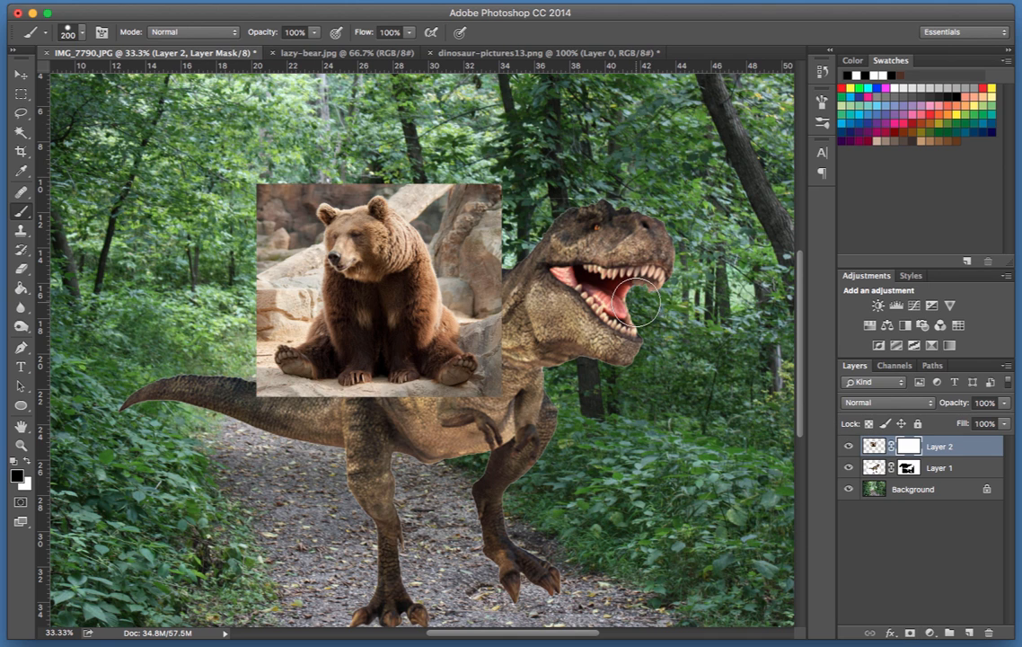
pyautogui.moveTo(637, 301); pyautogui.dragTo(508, 213)
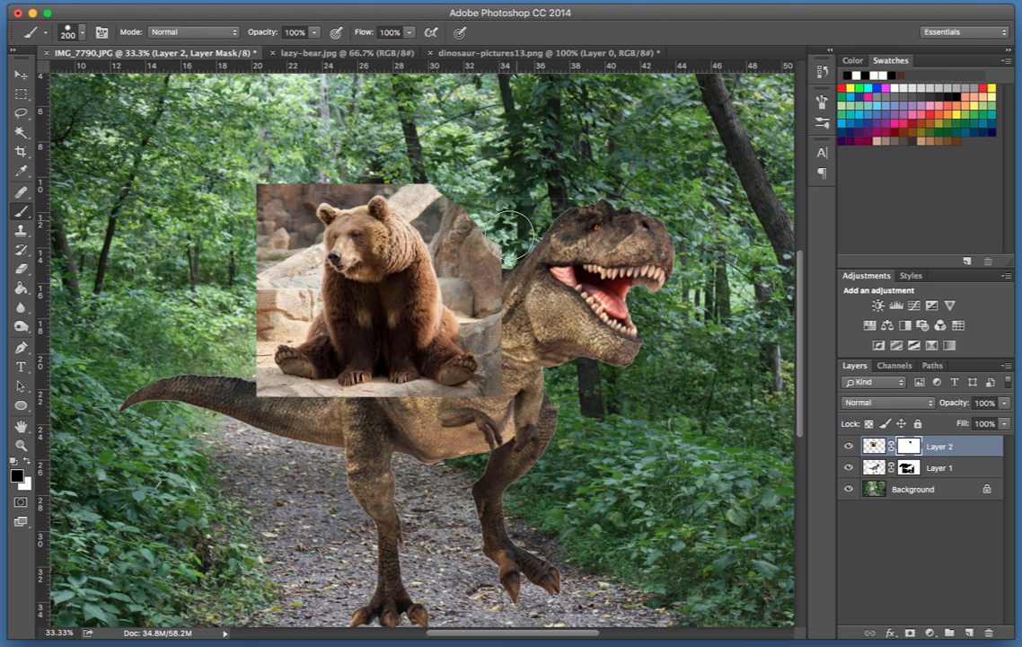
pyautogui.moveTo(48, 256)
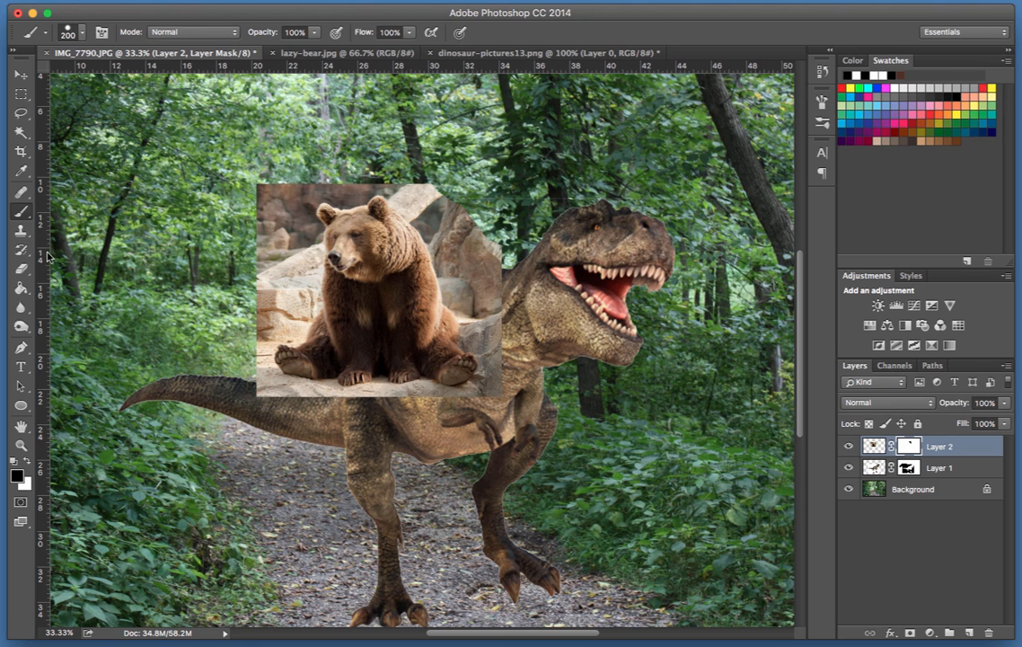
# - Deselect, then Quick Select the seated bear's outline in Add mode
pyautogui.click(20, 132)
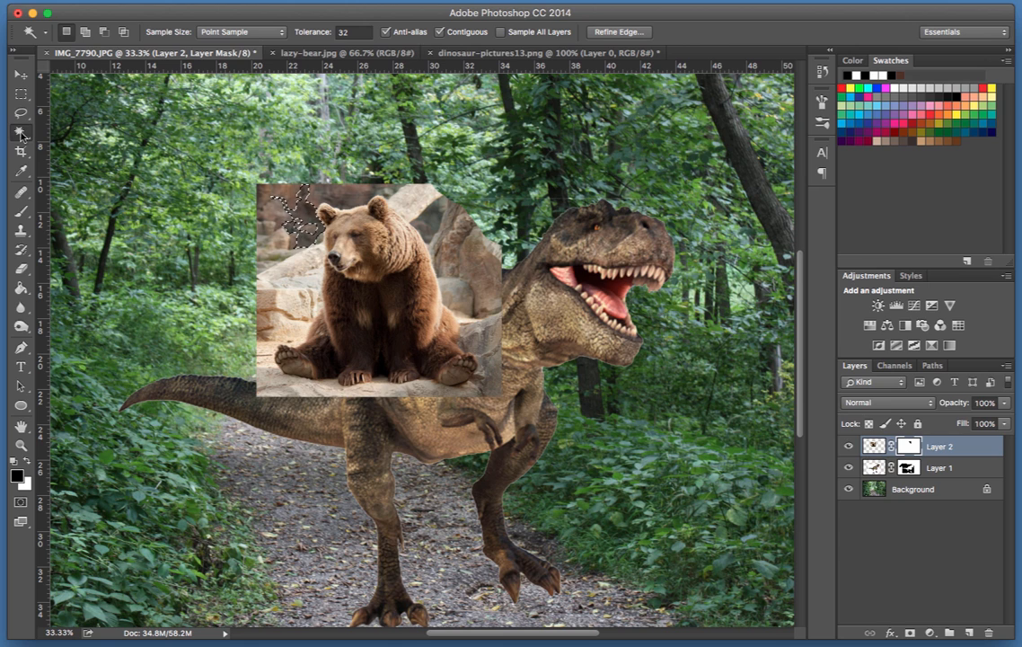
pyautogui.click(22, 134)
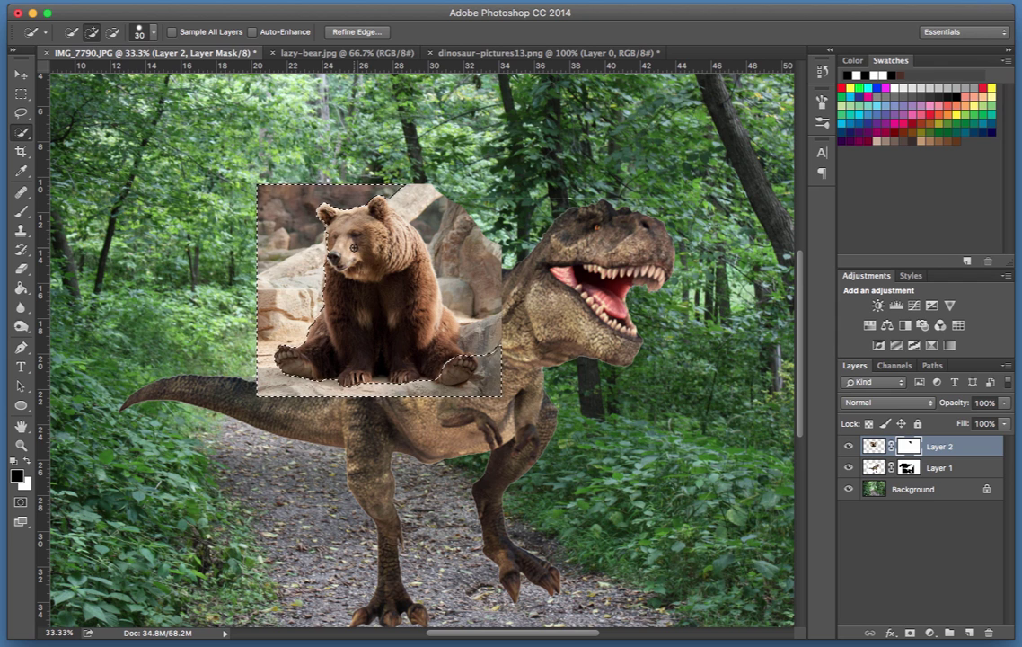
pyautogui.press('cmd+z')
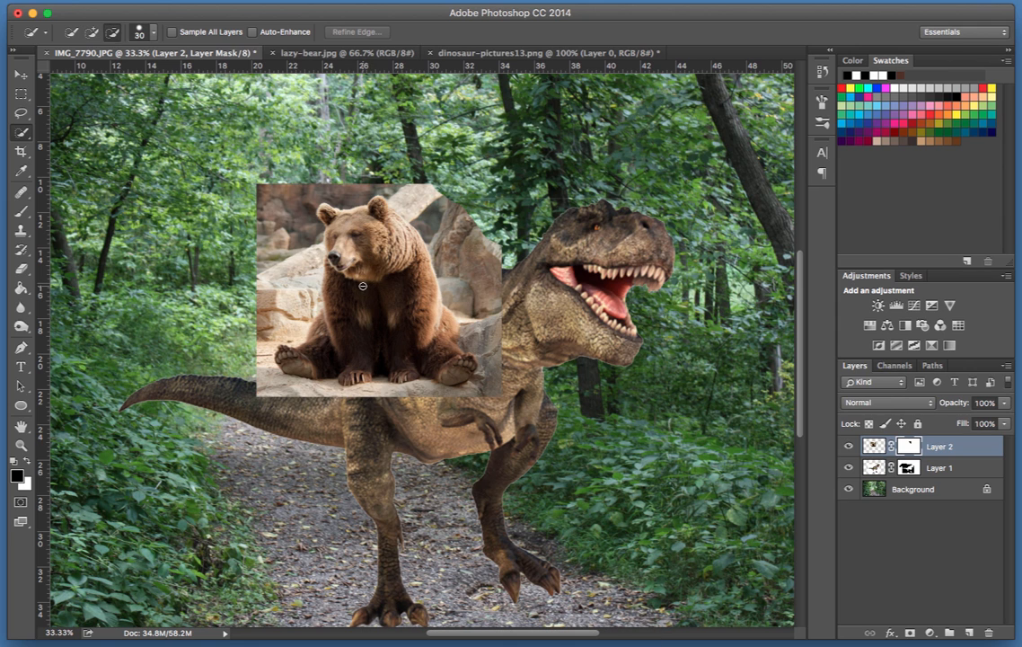
pyautogui.press('cmd+d')
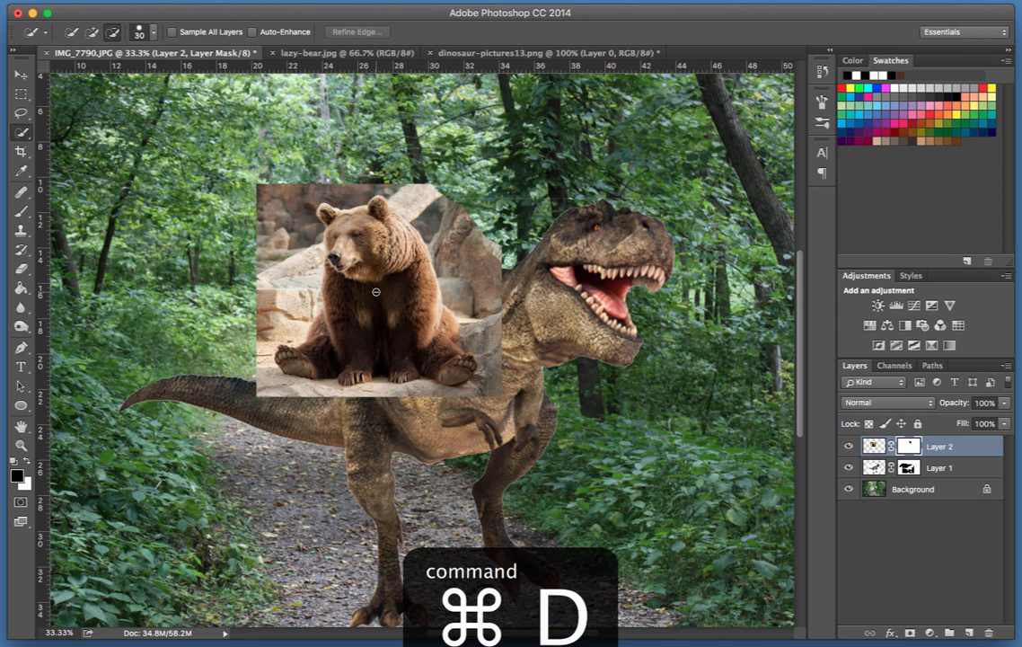
pyautogui.press('cmd+d')
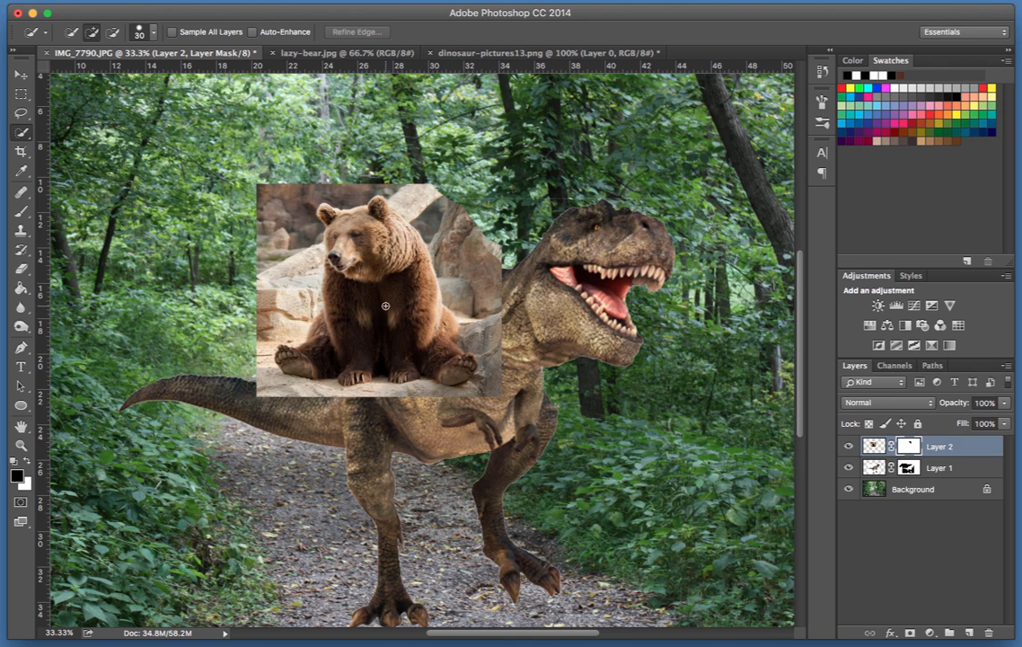
pyautogui.click(386, 307)
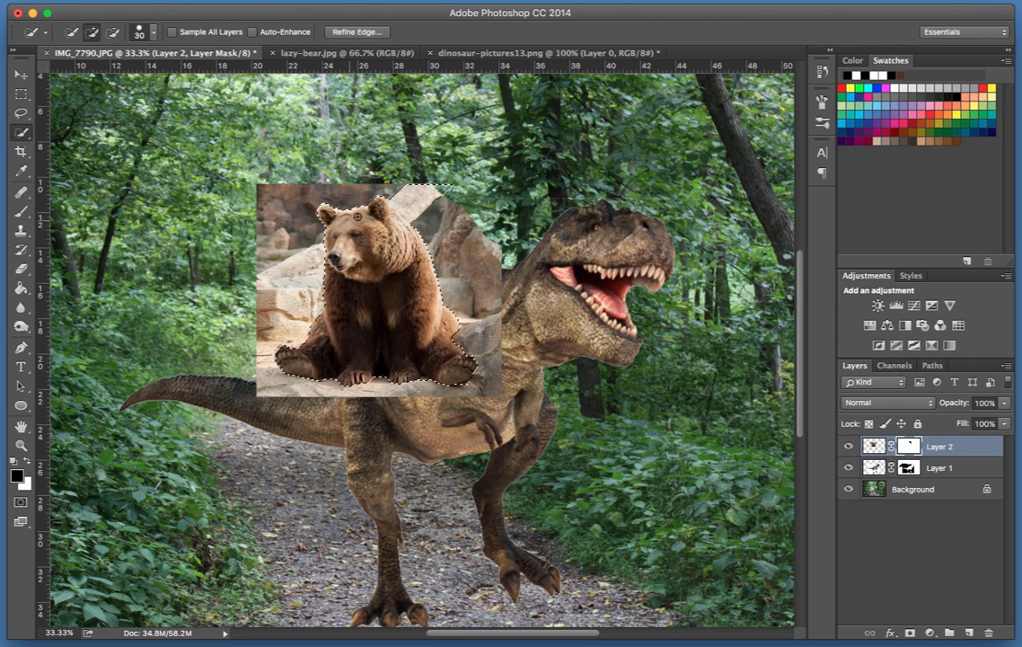
pyautogui.moveTo(402, 239)
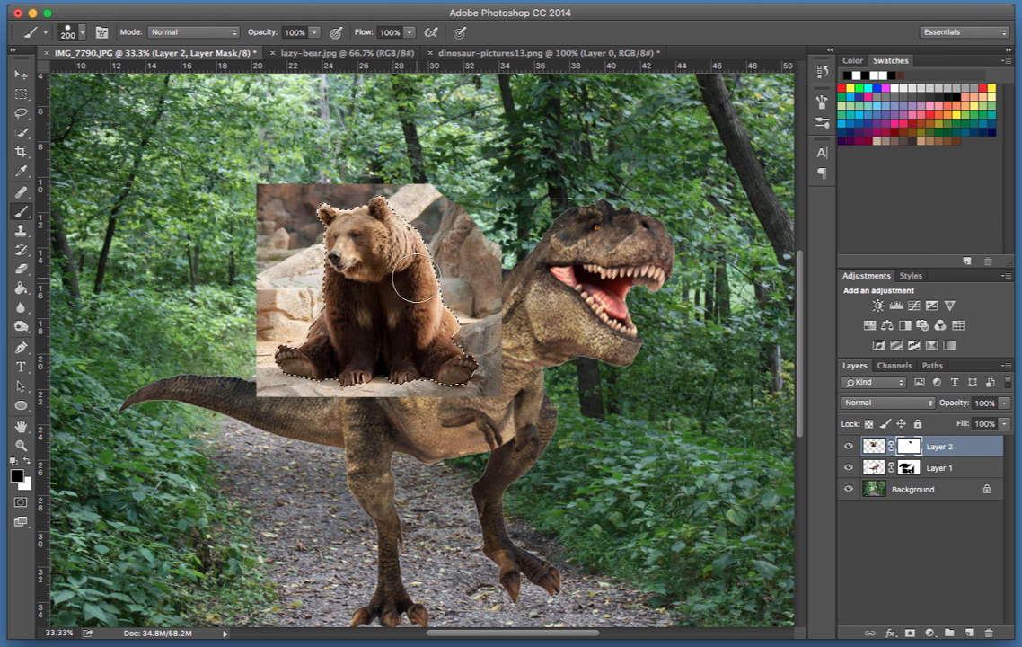
# - Undo the strokes that hid the bear, then mask the leftover rock below and left of it
pyautogui.press('cmd+z')
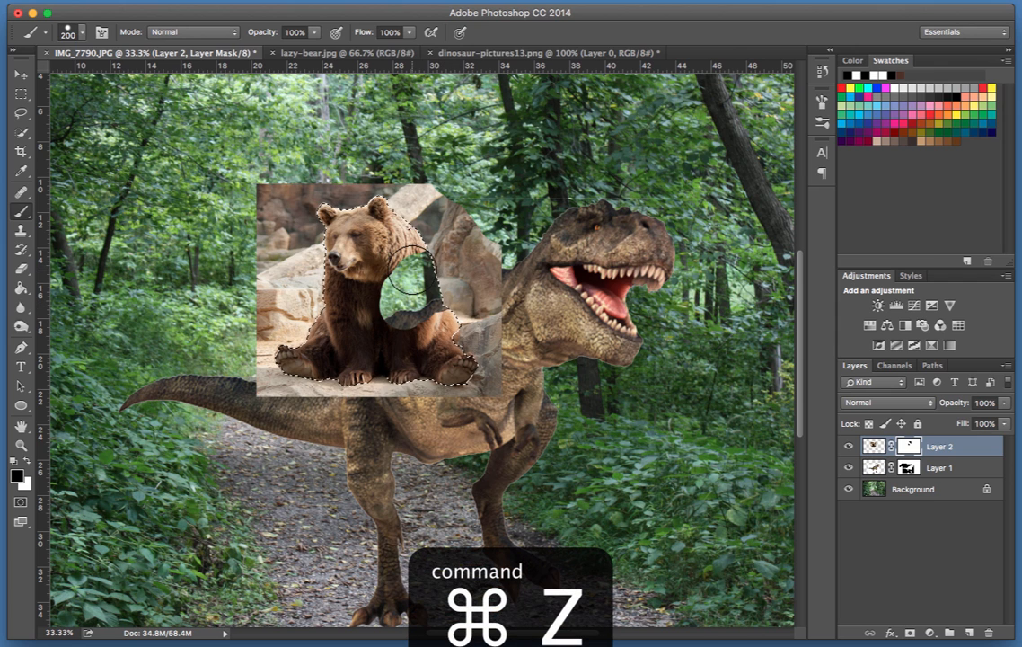
pyautogui.press('cmd+z')
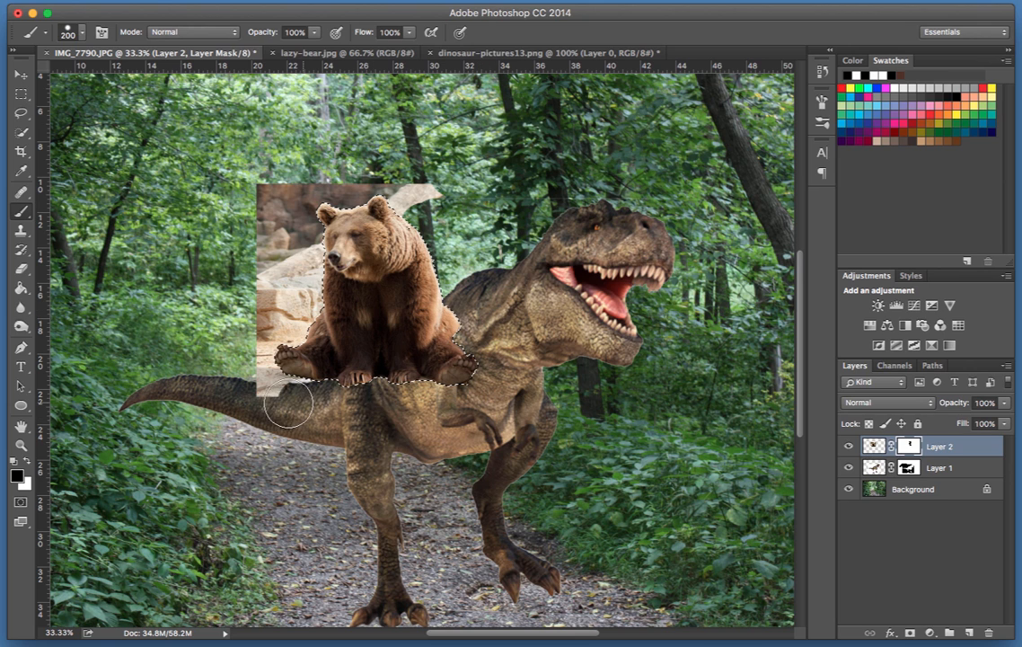
pyautogui.moveTo(287, 404); pyautogui.dragTo(337, 297)
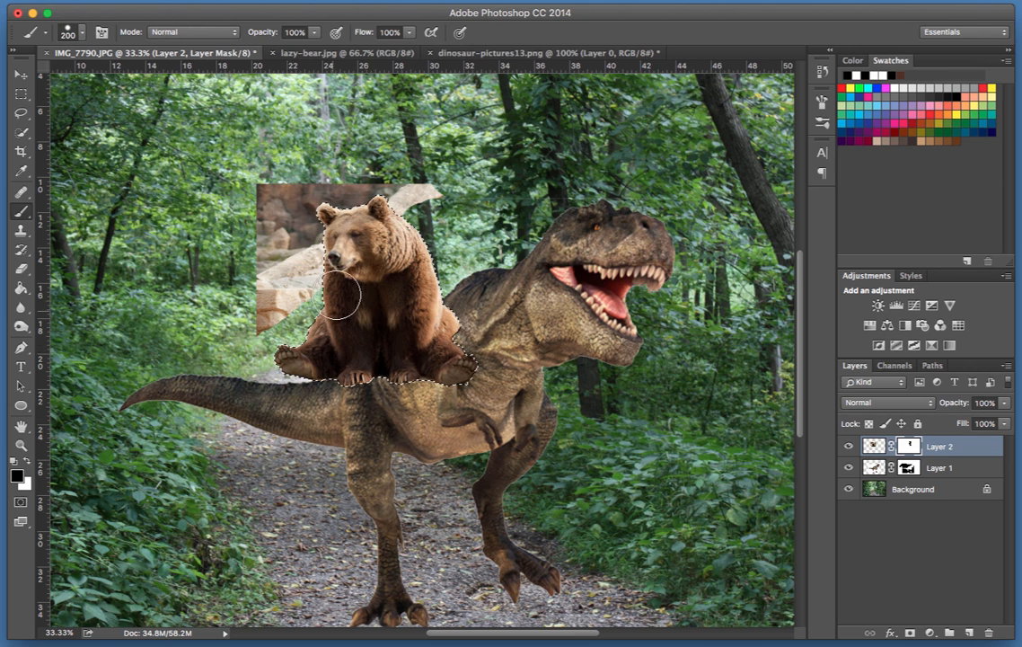
pyautogui.moveTo(332, 297); pyautogui.dragTo(251, 332)
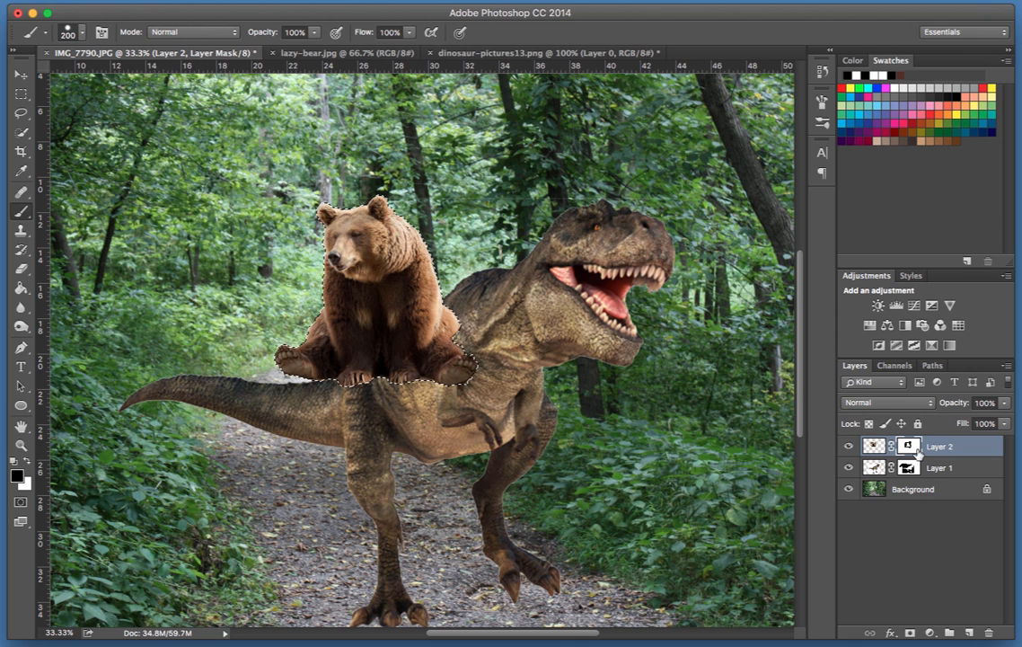
pyautogui.moveTo(908, 446)
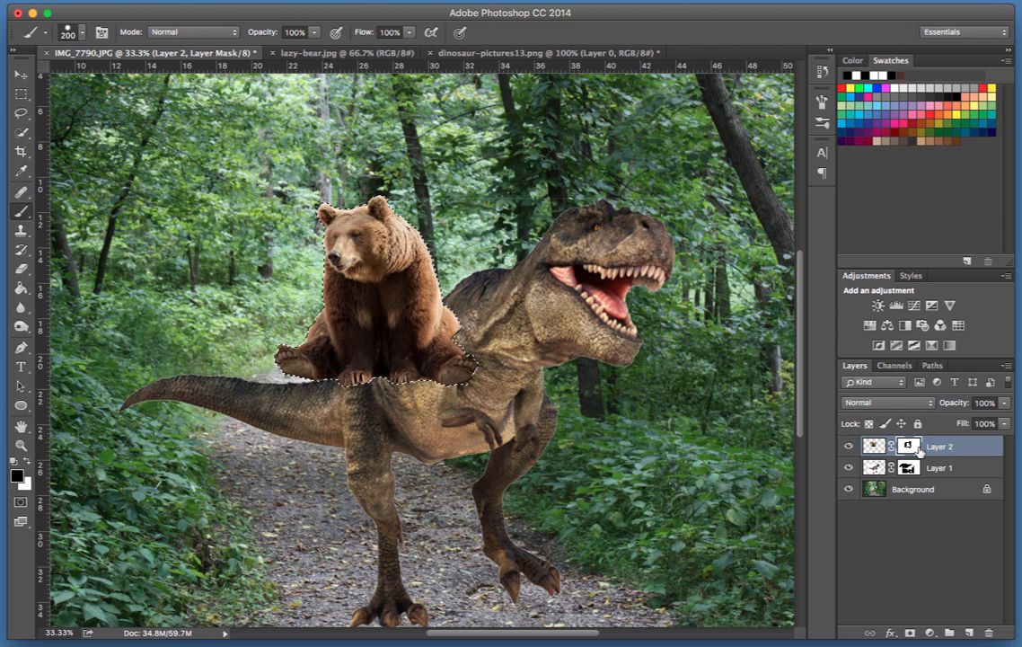
# - Deselect the bear and switch to the Move tool to reposition Layer 2
pyautogui.press('cmd+d')
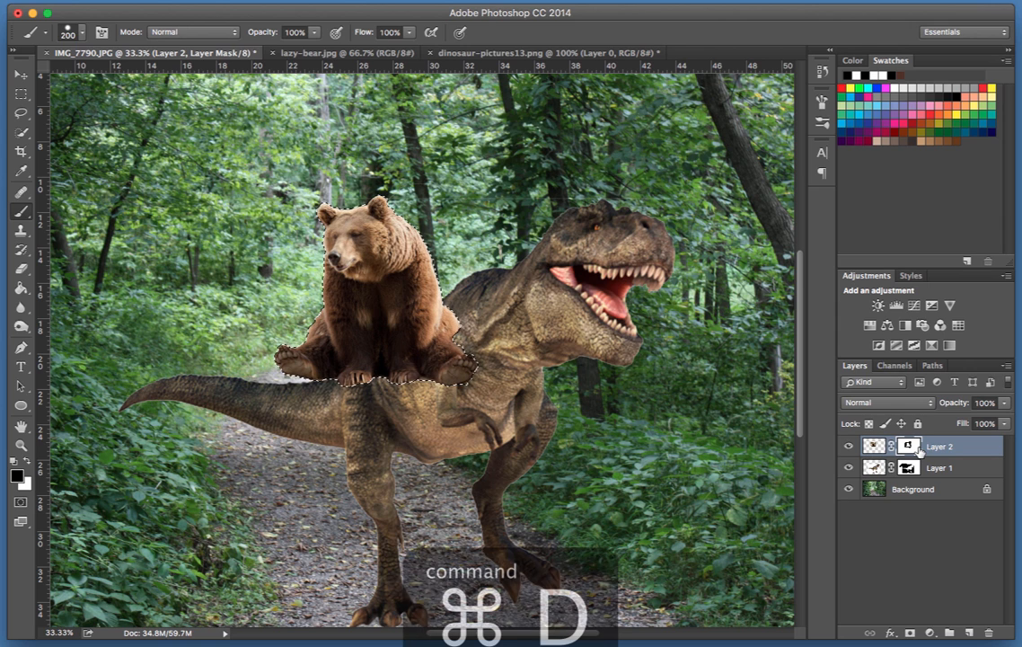
pyautogui.press('cmd+d')
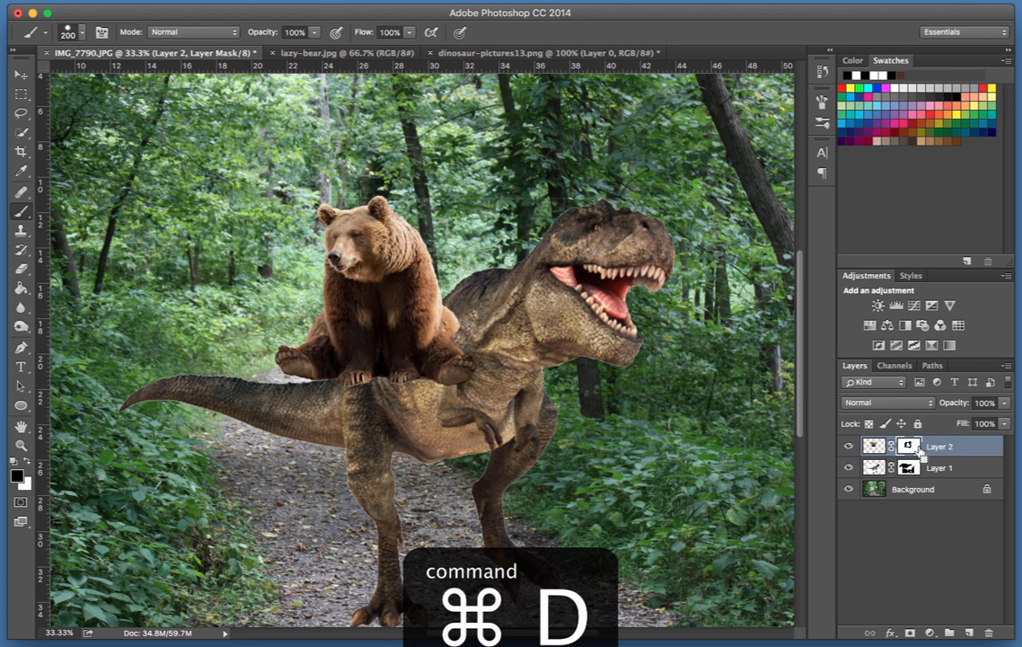
pyautogui.press('cmd+d')
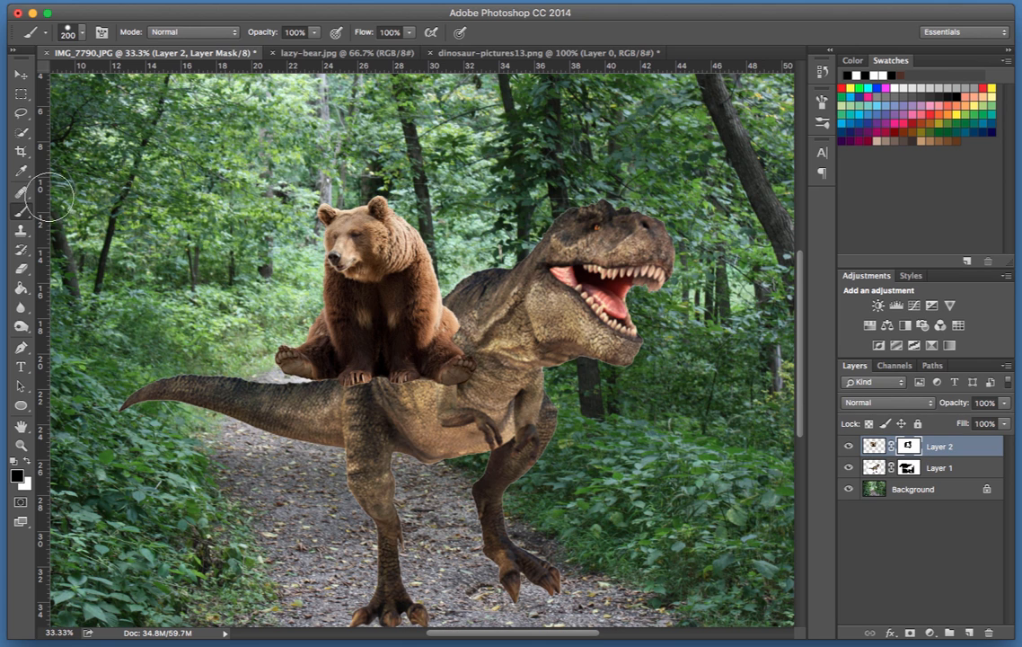
pyautogui.click(22, 75)
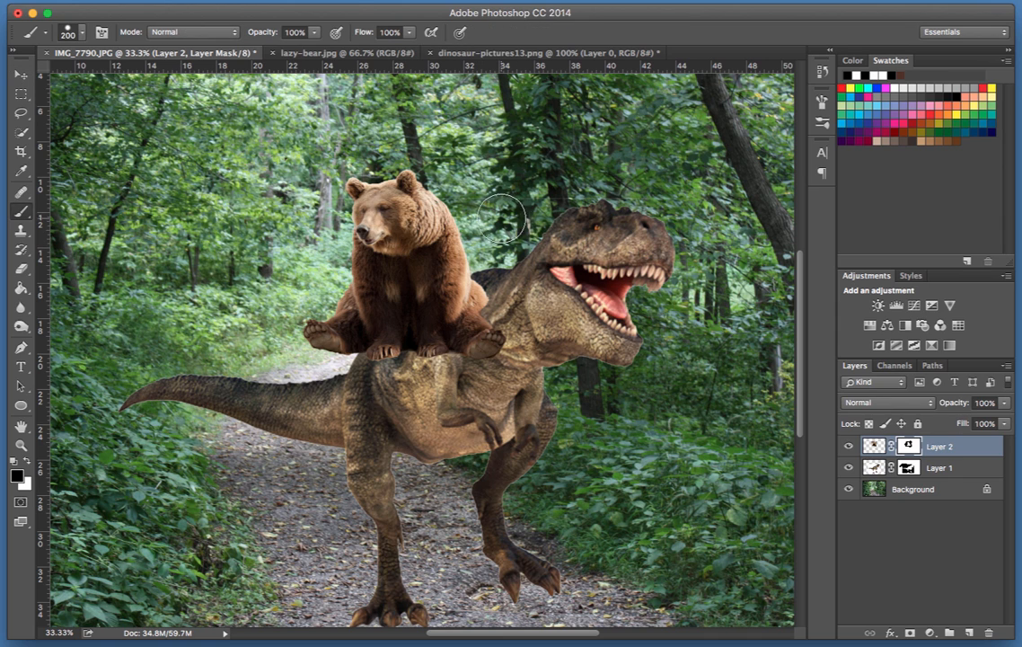
pyautogui.moveTo(532, 226)
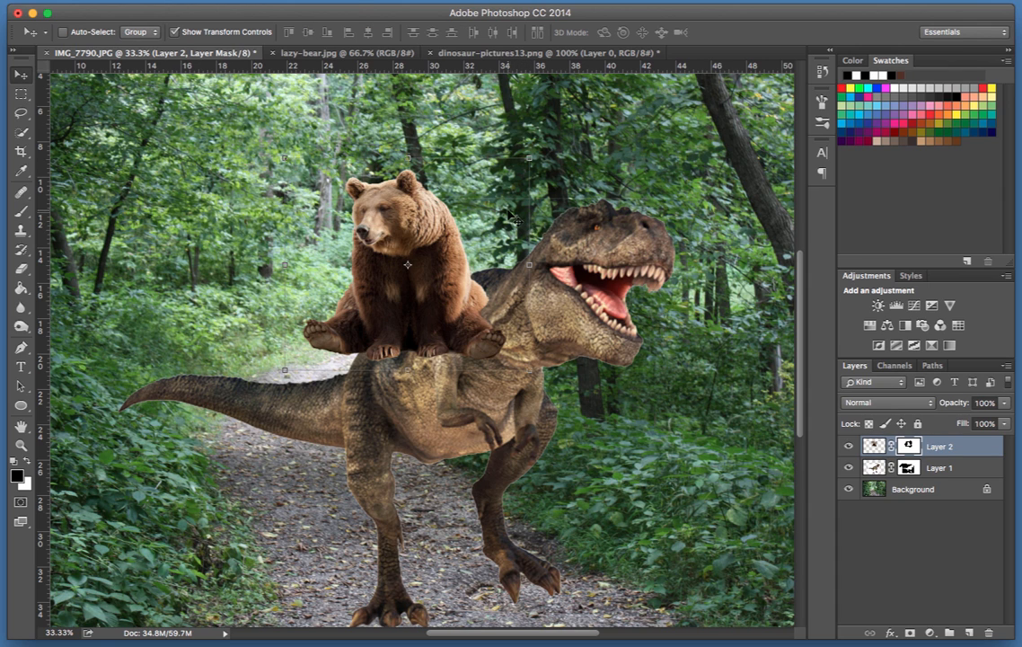
pyautogui.moveTo(403, 223)
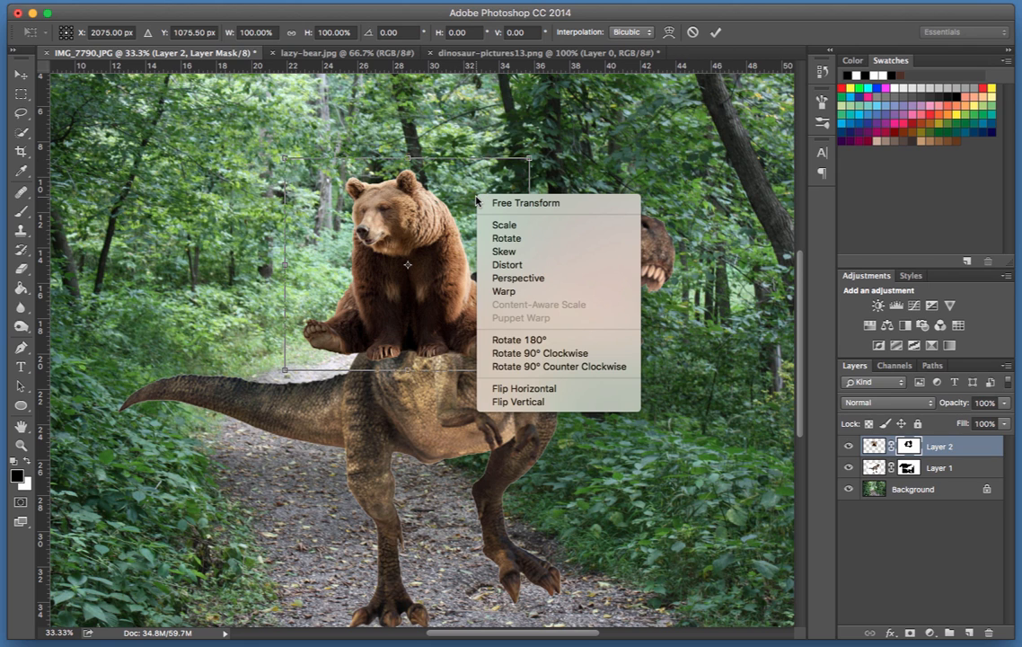
pyautogui.moveTo(507, 264)
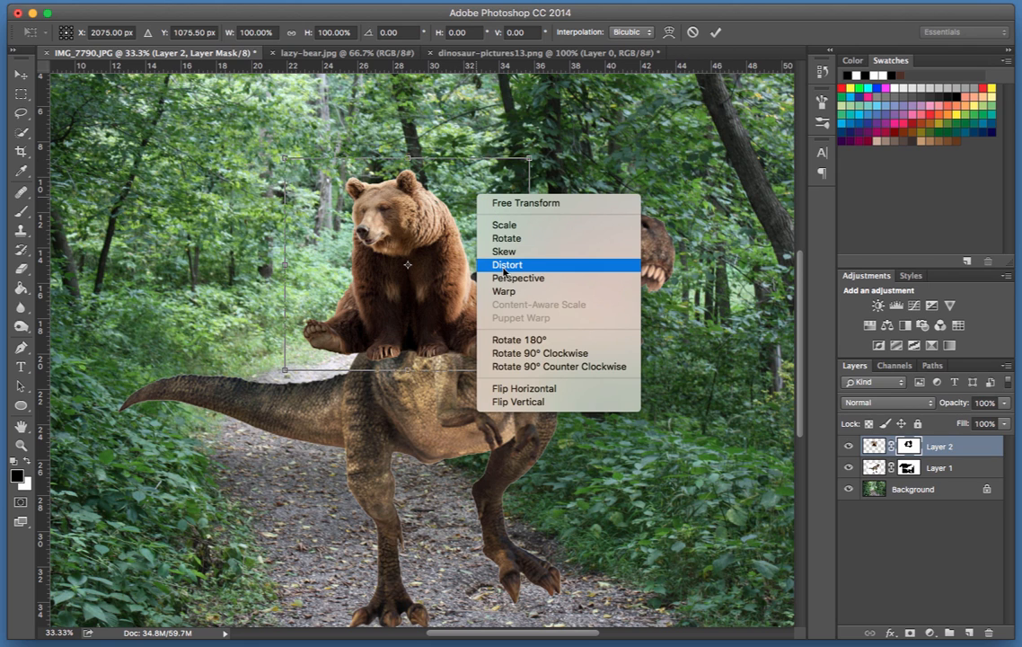
pyautogui.moveTo(522, 388)
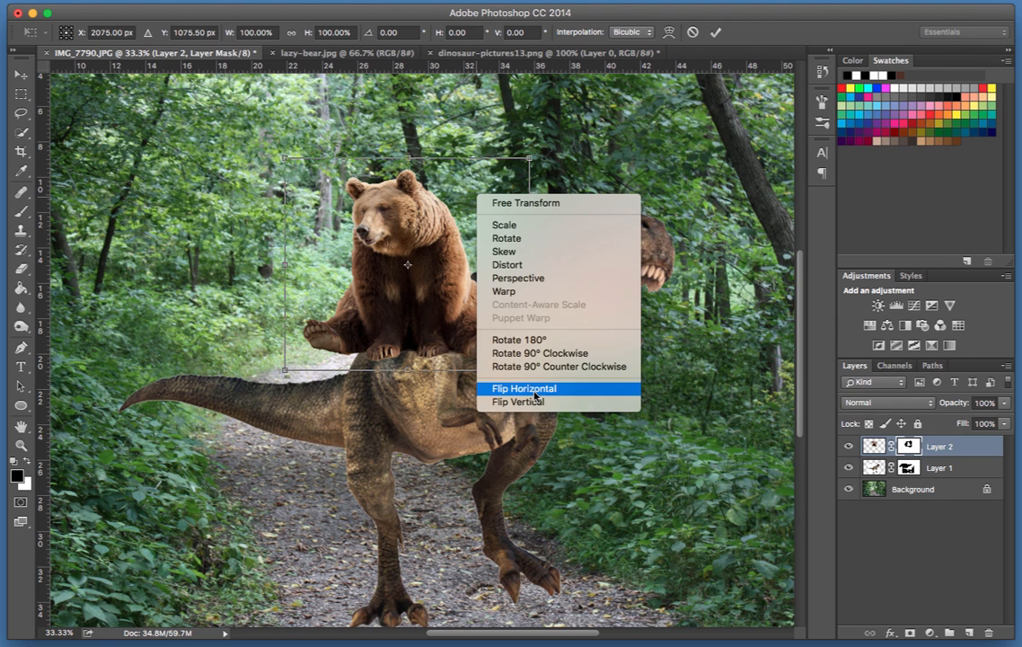
# - Flip the bear horizontally, nudge it up-right and scale it larger over the T-Rex's back
pyautogui.click(523, 388)
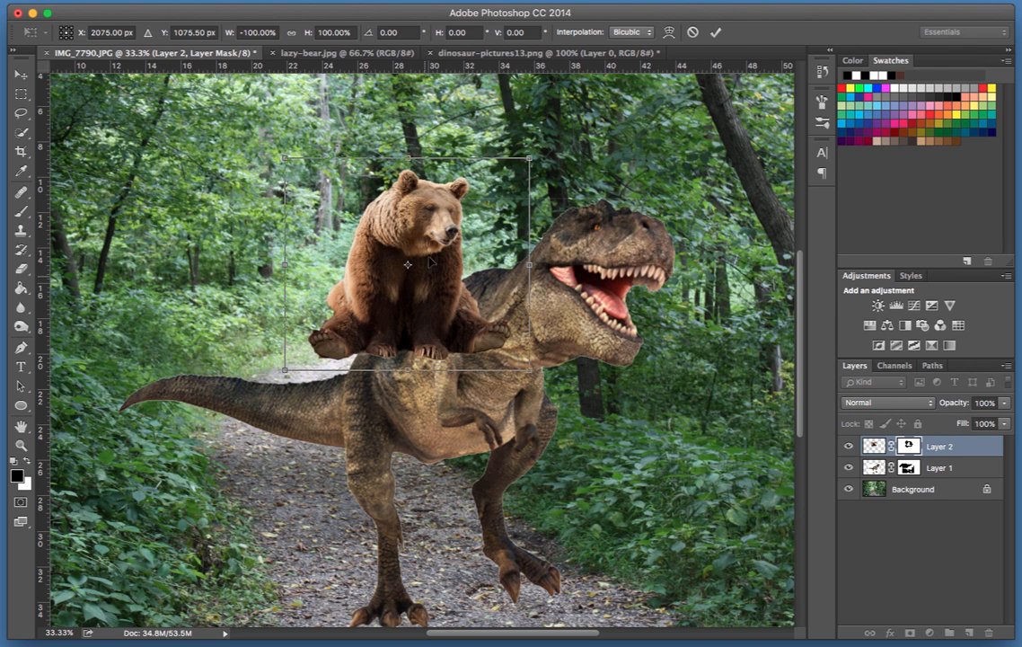
pyautogui.moveTo(407, 264); pyautogui.dragTo(429, 240)
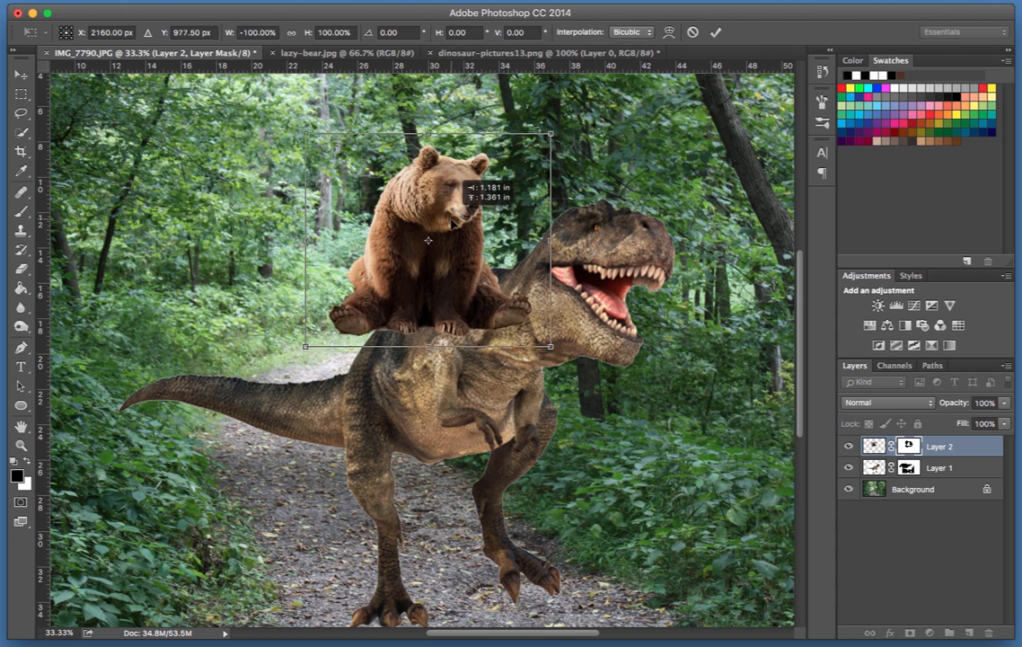
pyautogui.moveTo(428, 240); pyautogui.dragTo(416, 250)
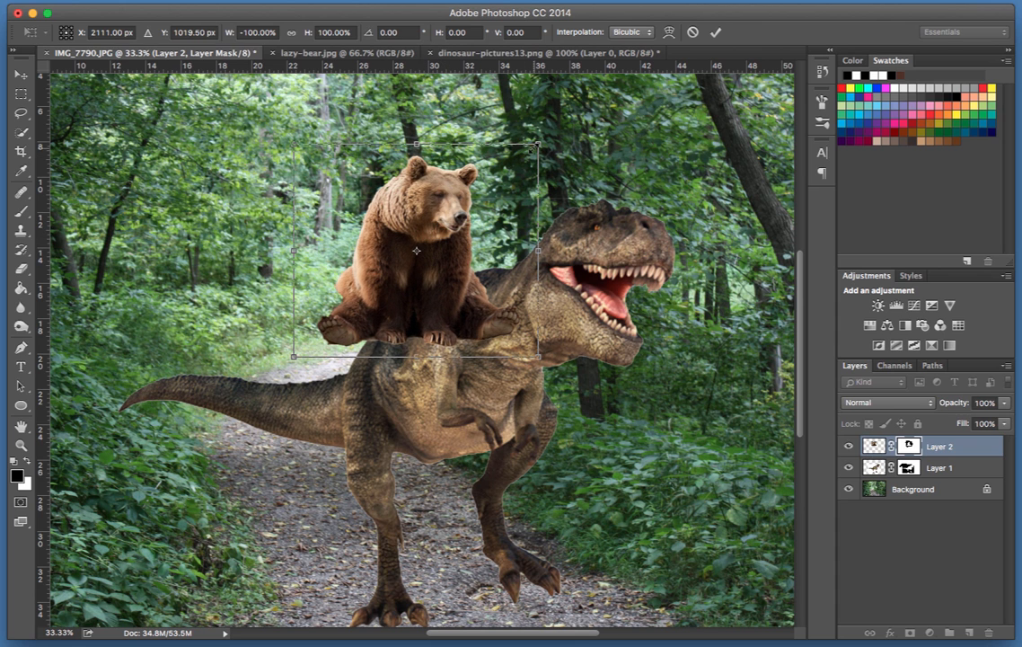
pyautogui.moveTo(535, 145); pyautogui.dragTo(623, 213)
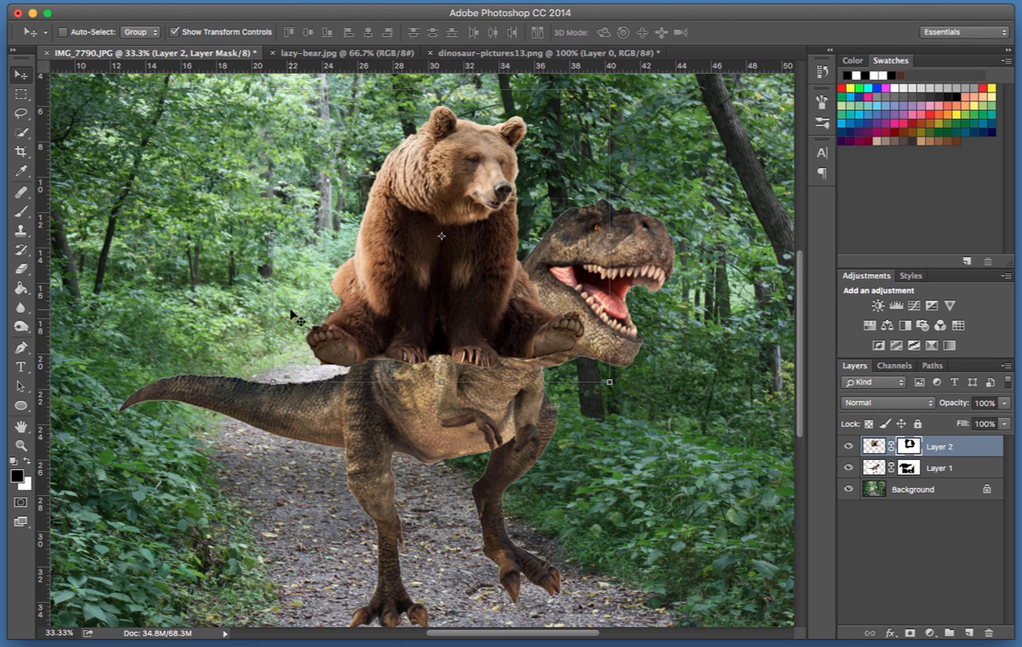
# - Switch to the Brush to paint white on the bear's layer mask
pyautogui.click(22, 211)
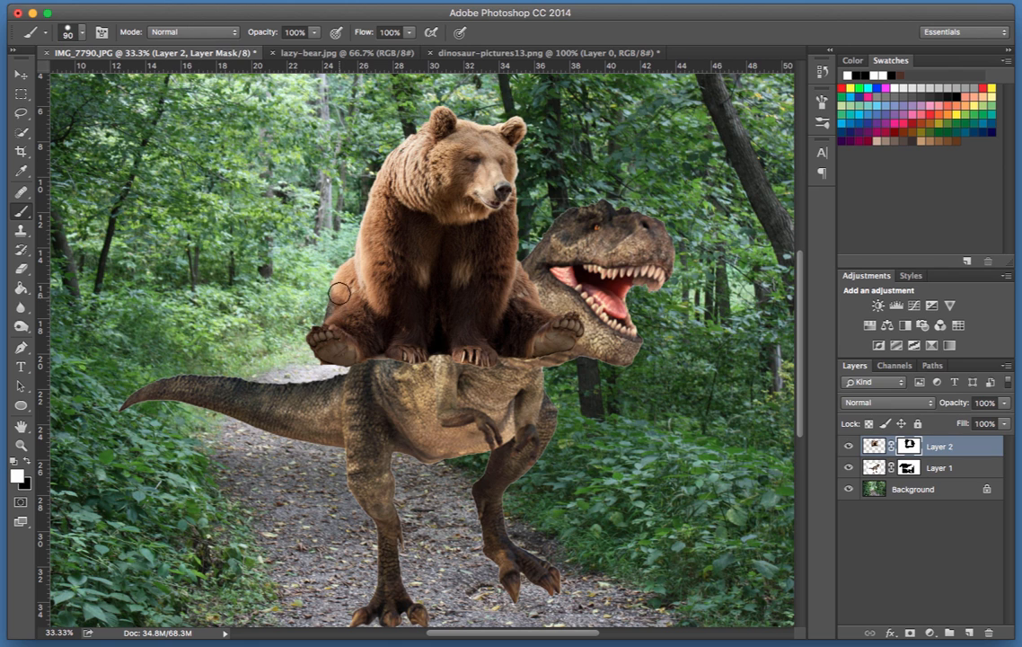
pyautogui.moveTo(317, 310)
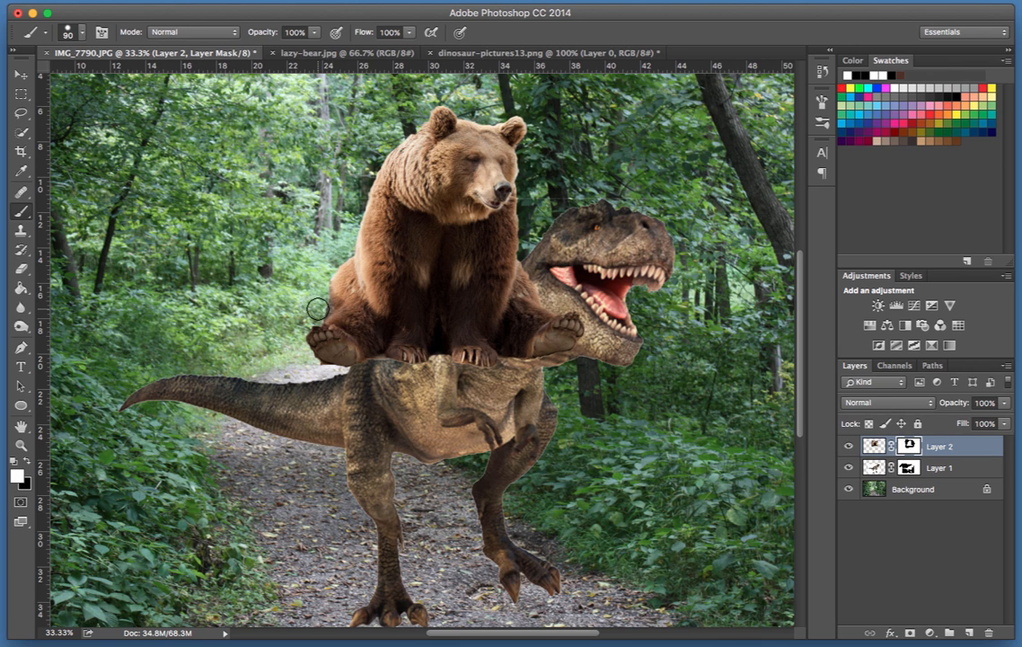
pyautogui.moveTo(310, 314)
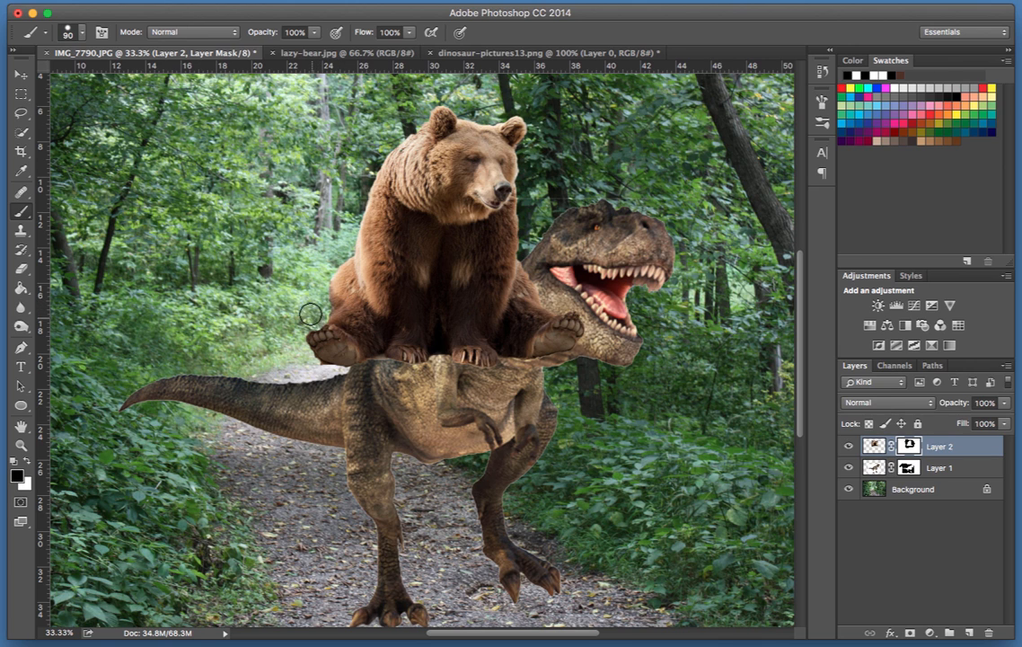
pyautogui.moveTo(324, 340)
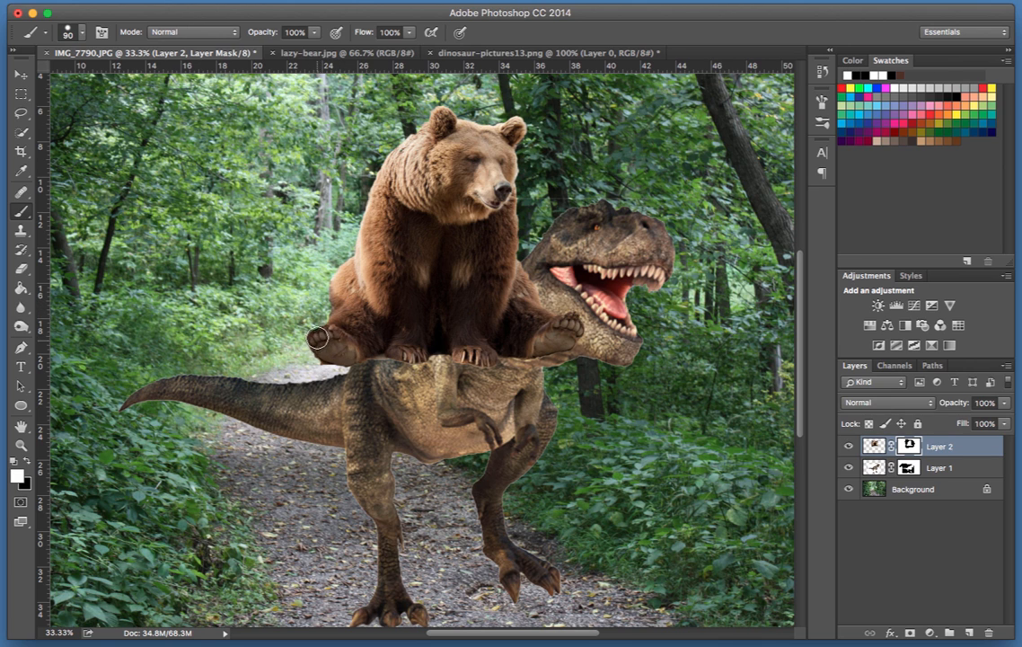
pyautogui.moveTo(326, 338)
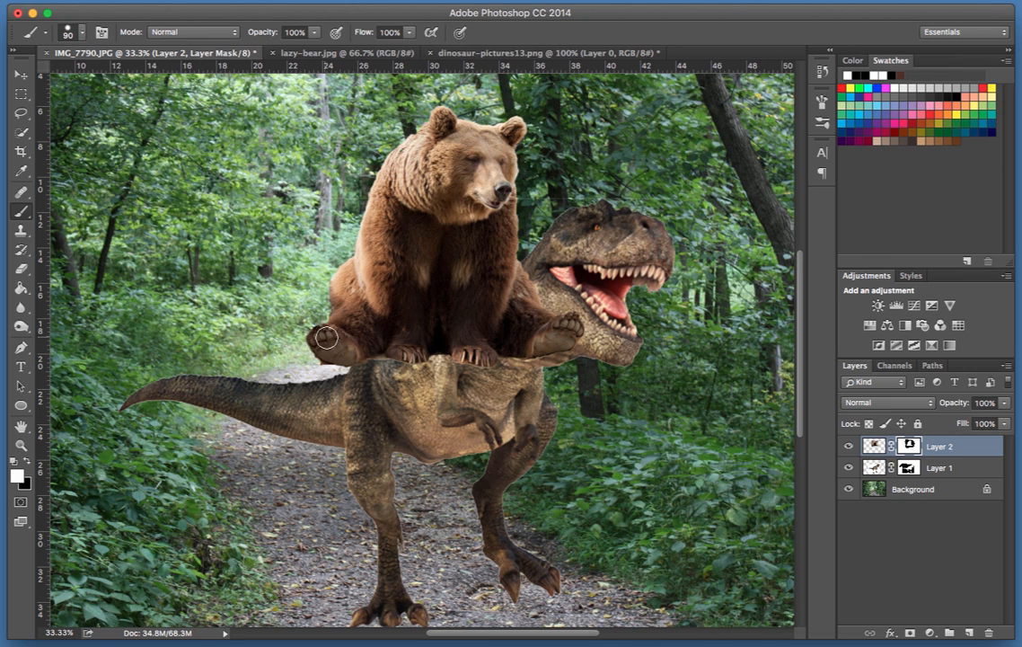
pyautogui.moveTo(469, 235)
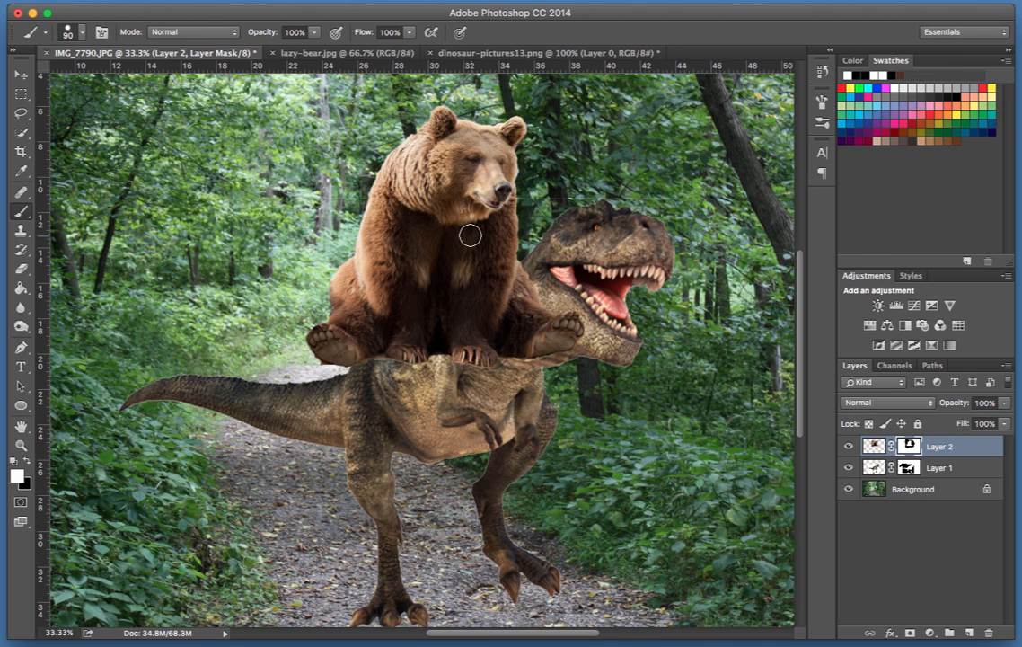
pyautogui.moveTo(431, 389)
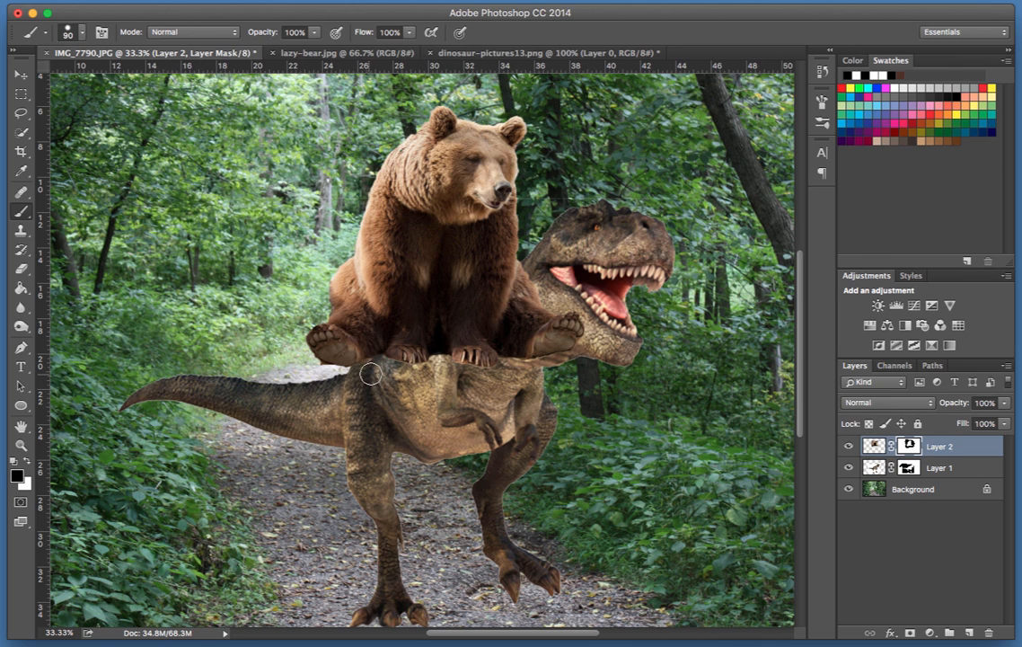
pyautogui.moveTo(399, 258)
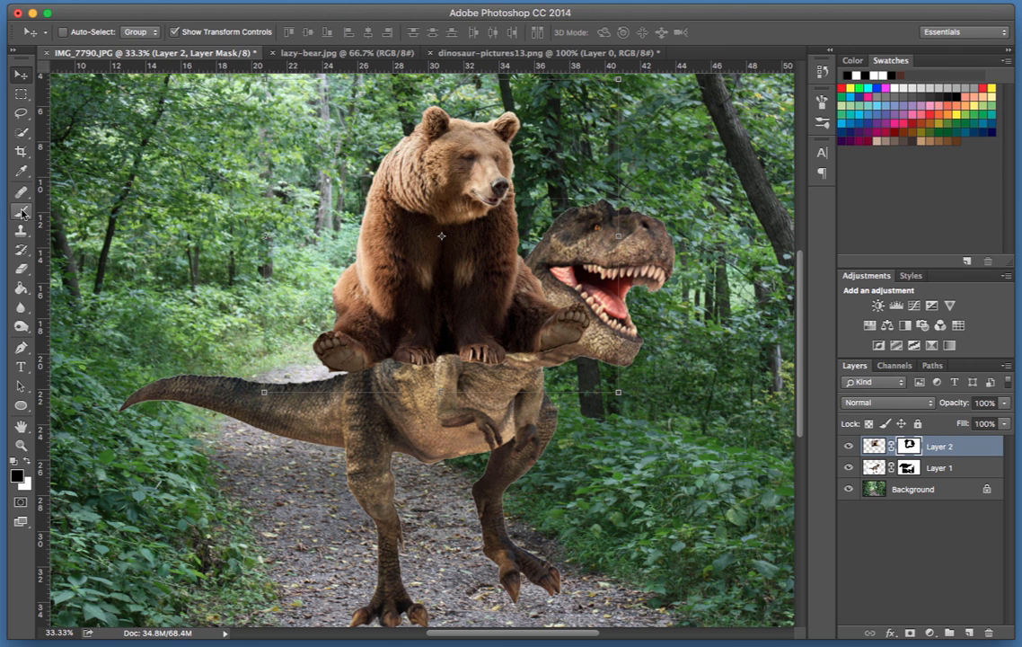
# - Return to the Brush to paint black on Layer 2's mask over the dinosaur's neck
pyautogui.click(22, 211)
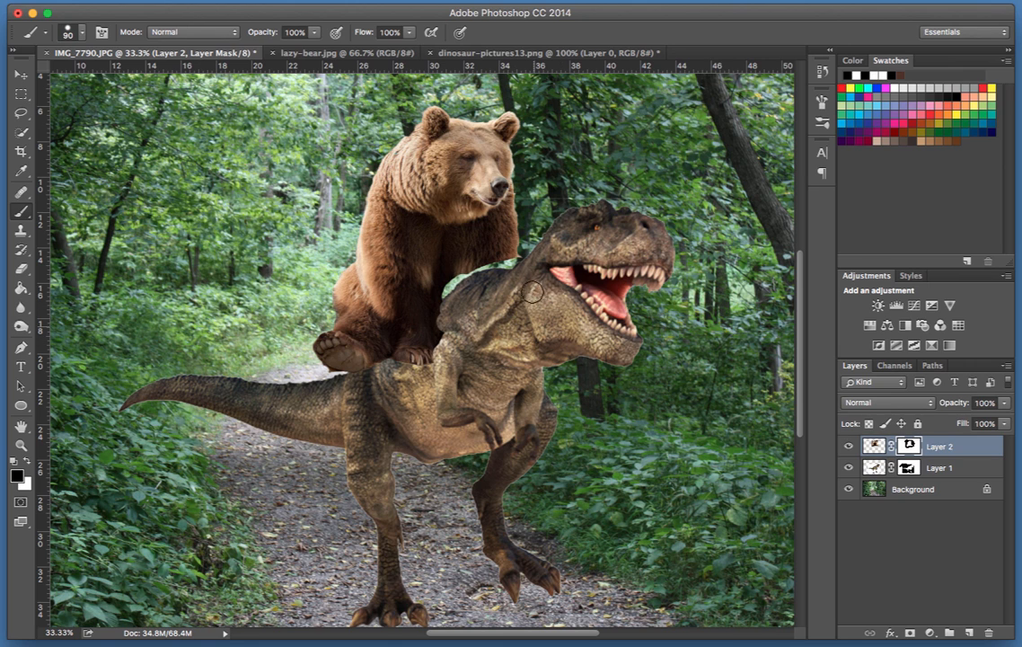
pyautogui.moveTo(399, 263)
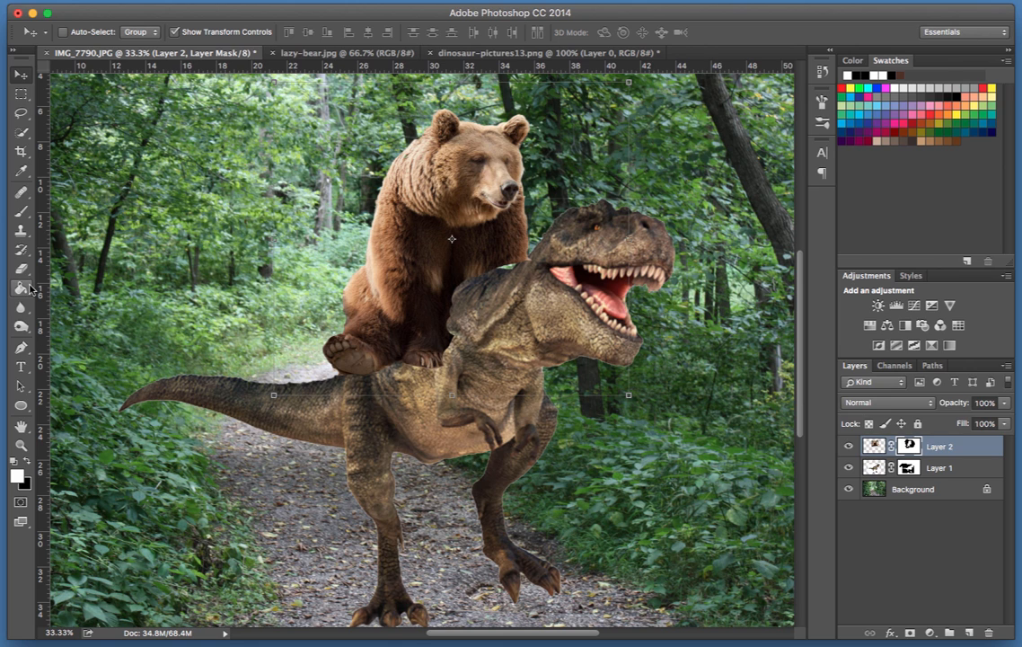
# - Pick the Brush again to refine the mask edge between the bear and the neck
pyautogui.click(22, 211)
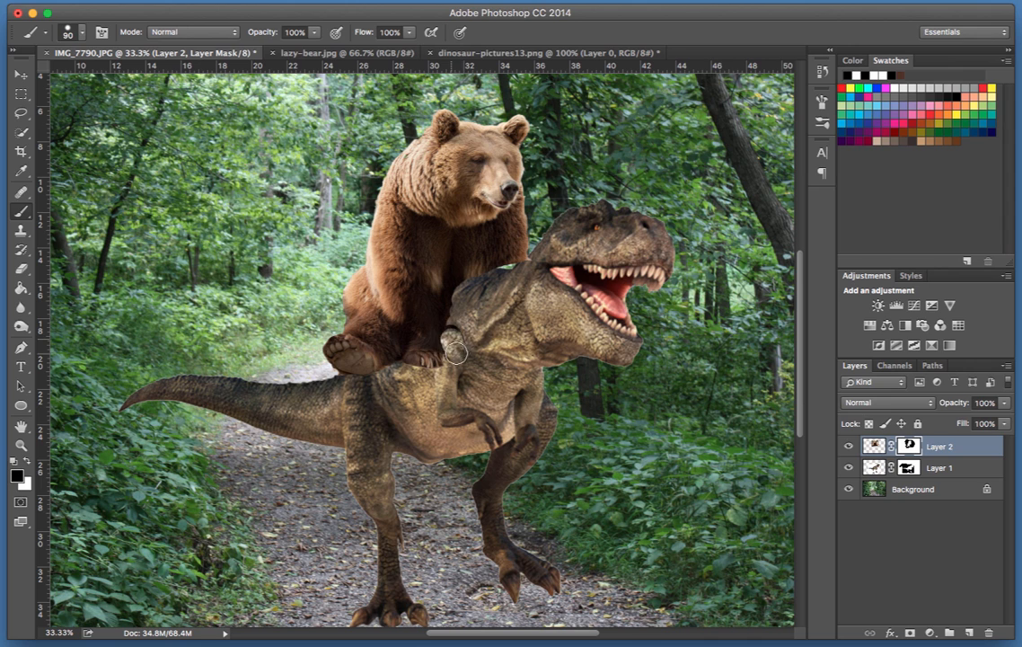
pyautogui.moveTo(465, 292)
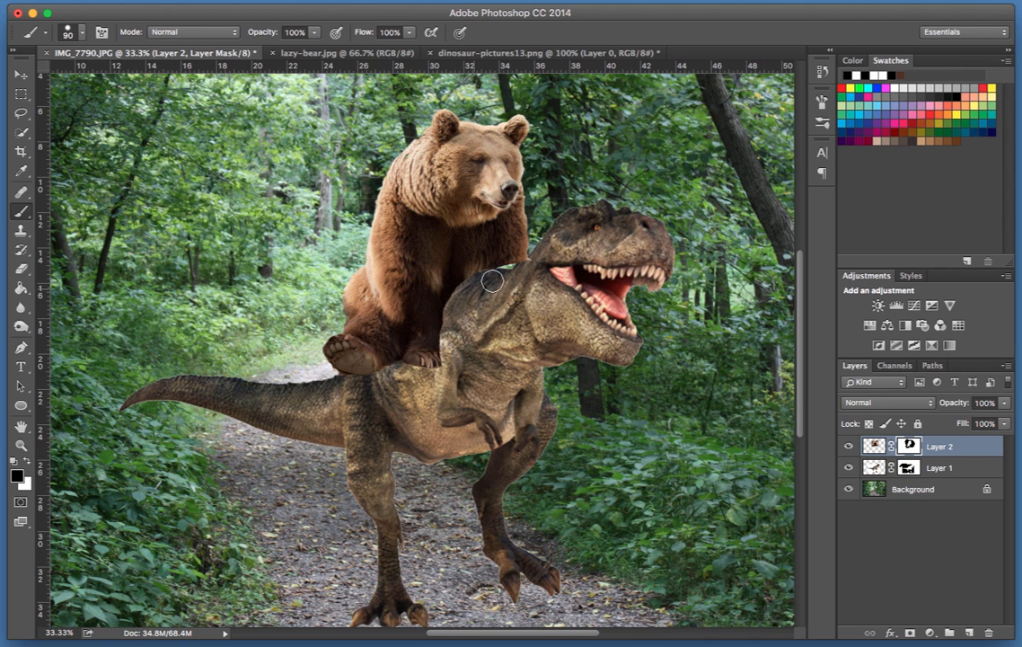
pyautogui.moveTo(506, 282)
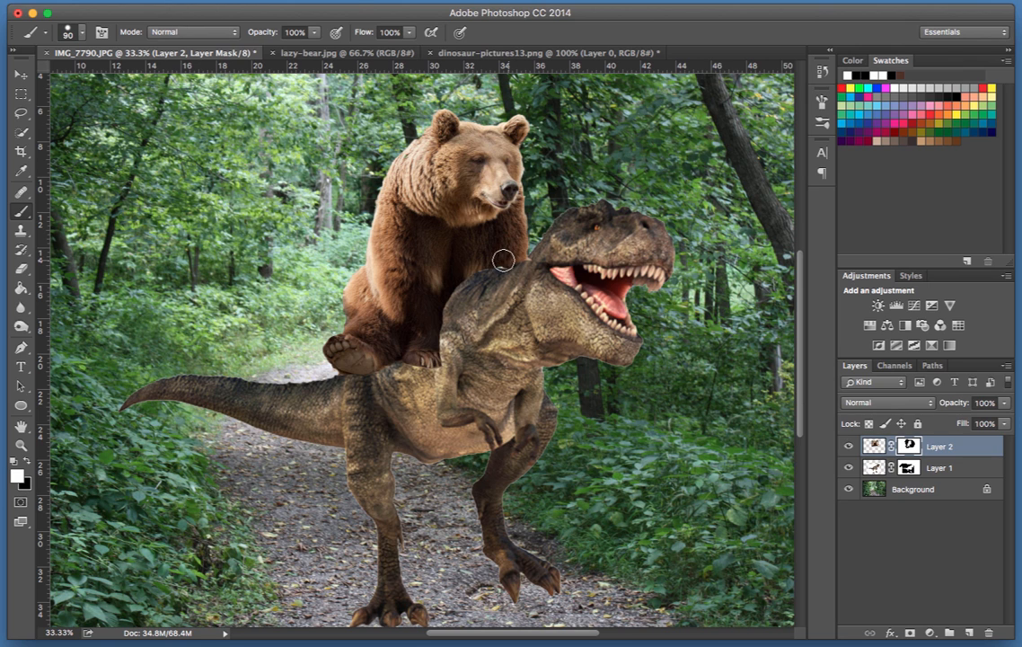
pyautogui.moveTo(478, 260)
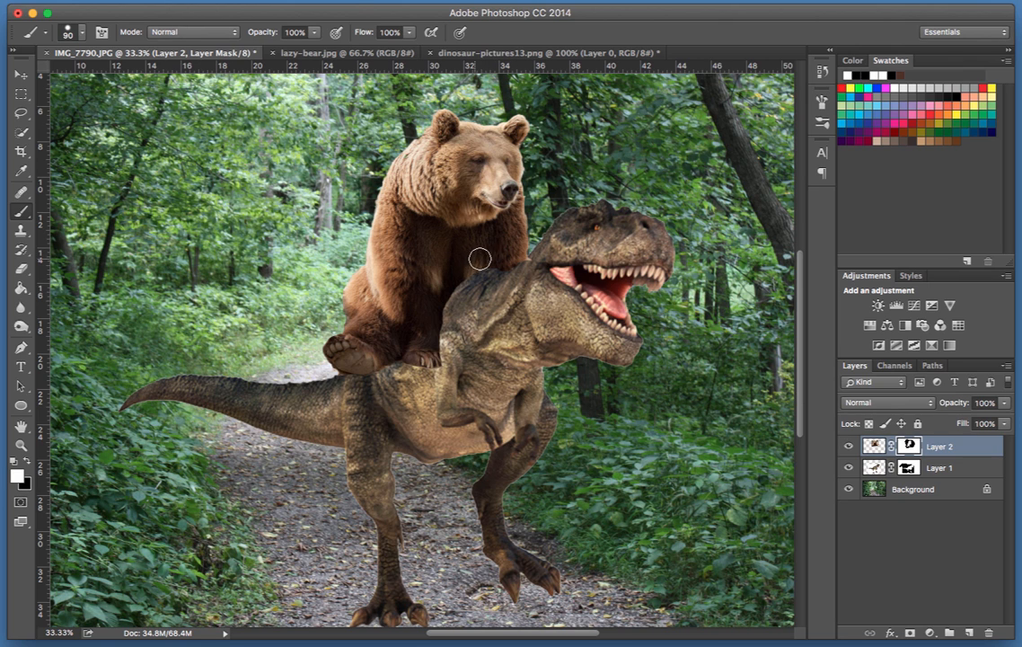
pyautogui.moveTo(526, 276)
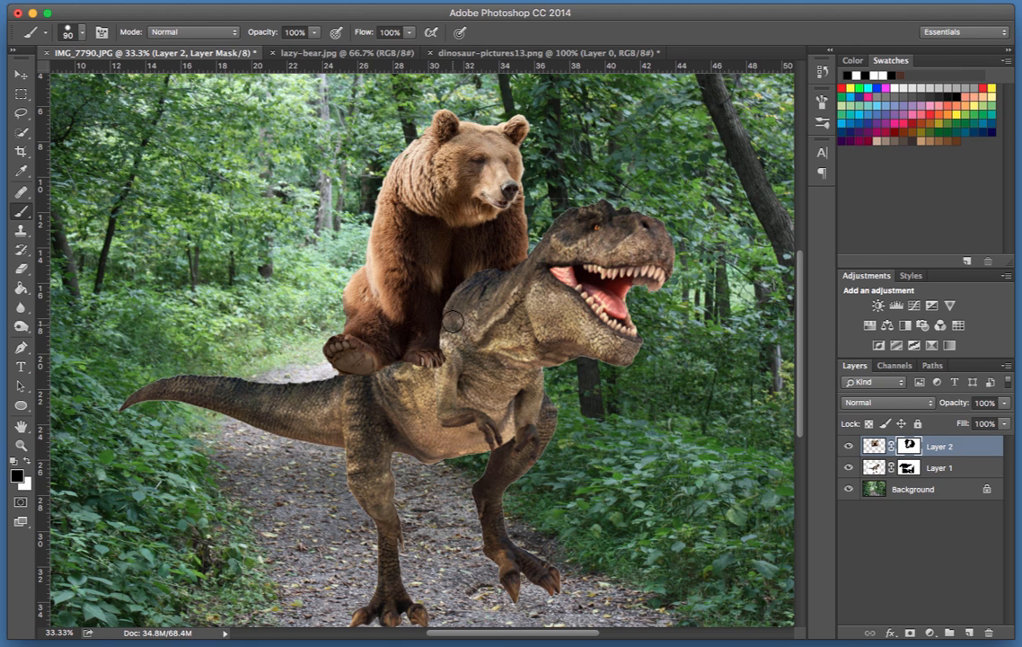
pyautogui.moveTo(532, 267)
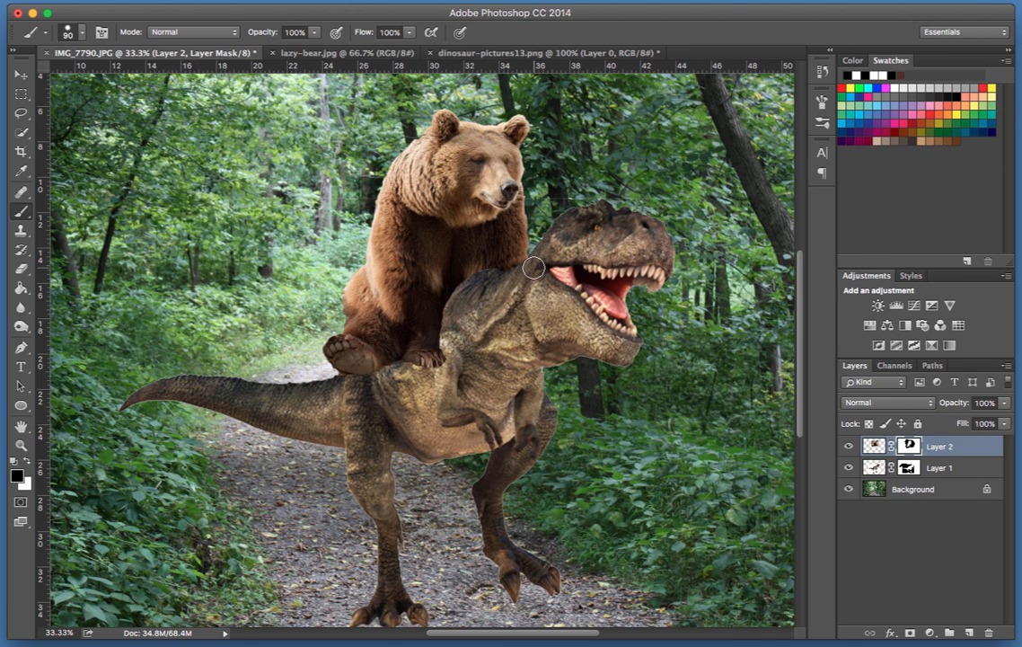
pyautogui.press('cmd')
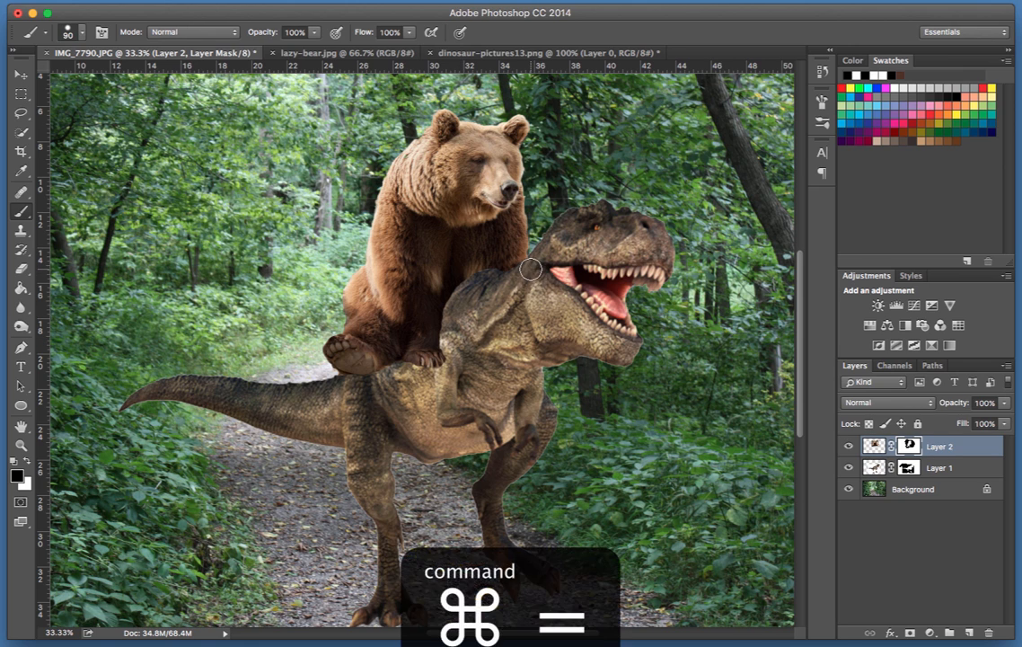
pyautogui.press('cmd+=')
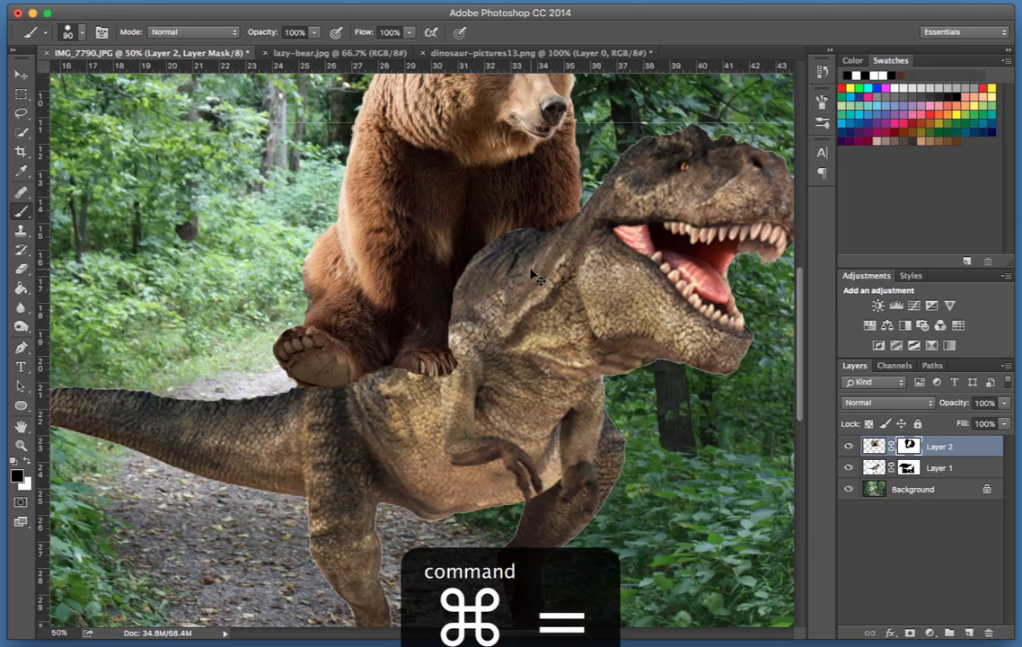
pyautogui.press('cmd+=')
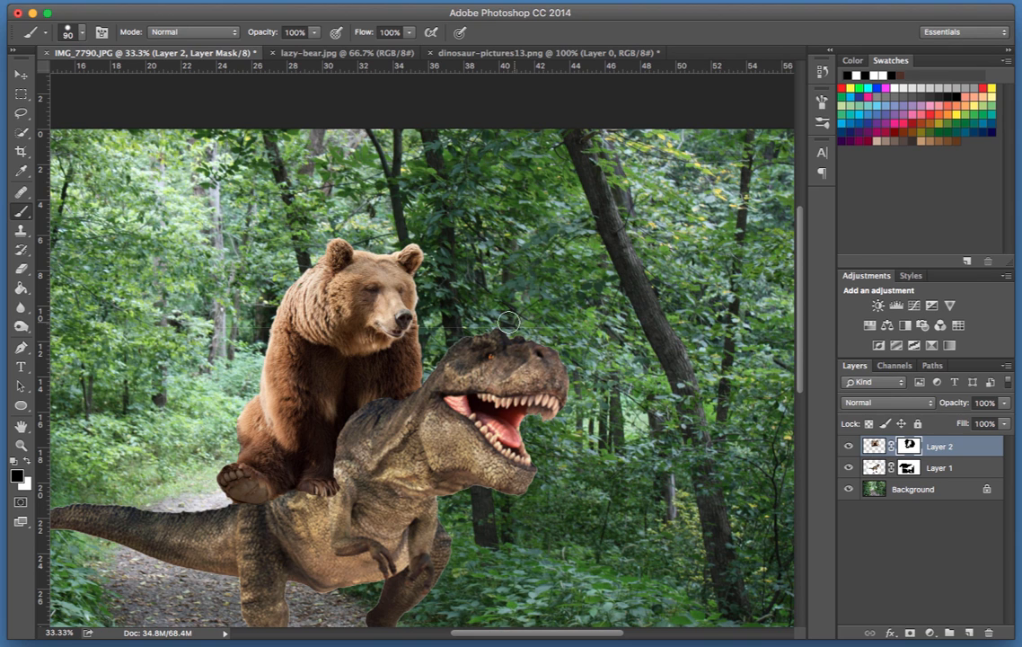
pyautogui.moveTo(721, 384)
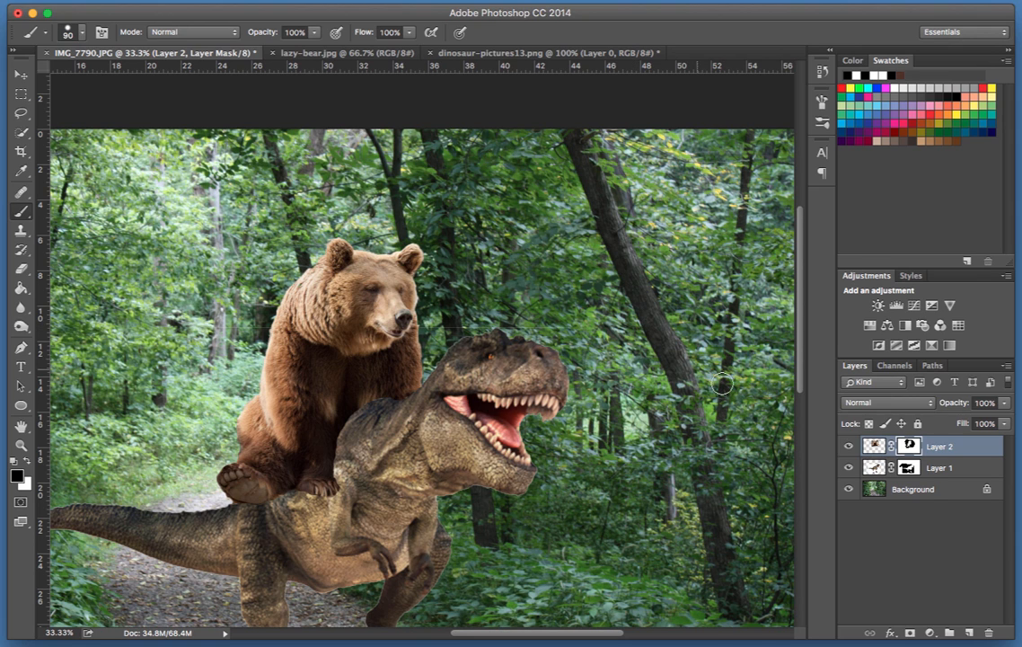
pyautogui.moveTo(557, 329)
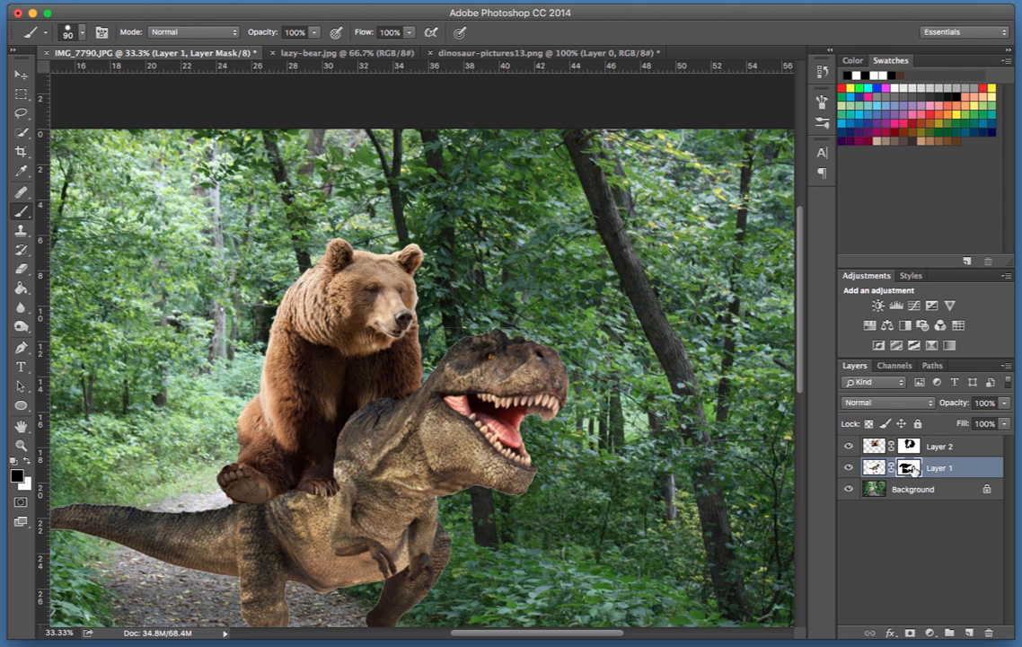
pyautogui.moveTo(556, 364)
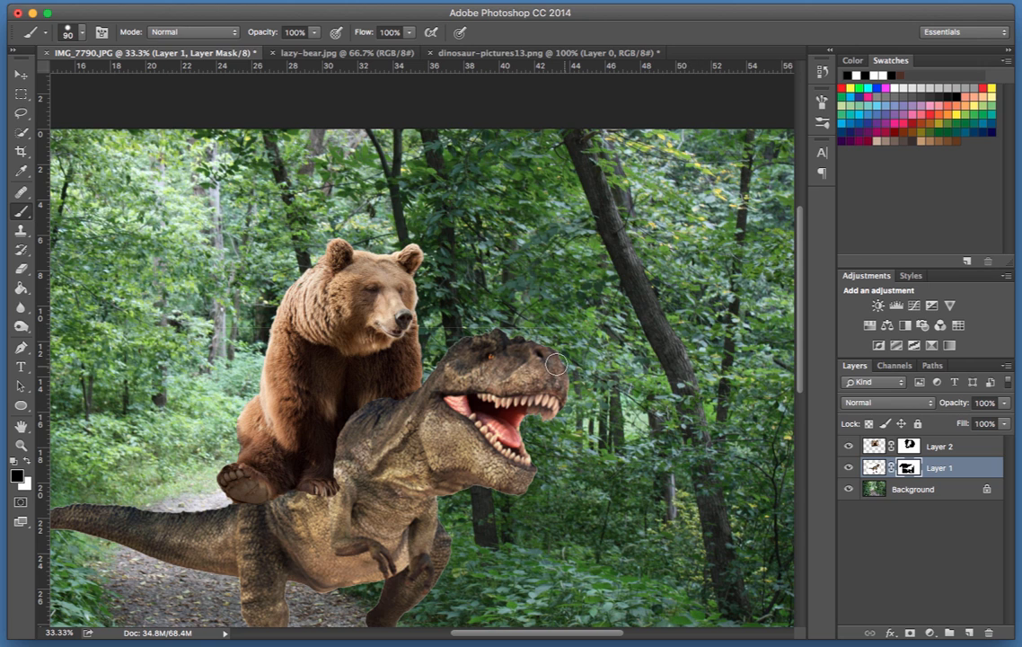
pyautogui.moveTo(510, 320)
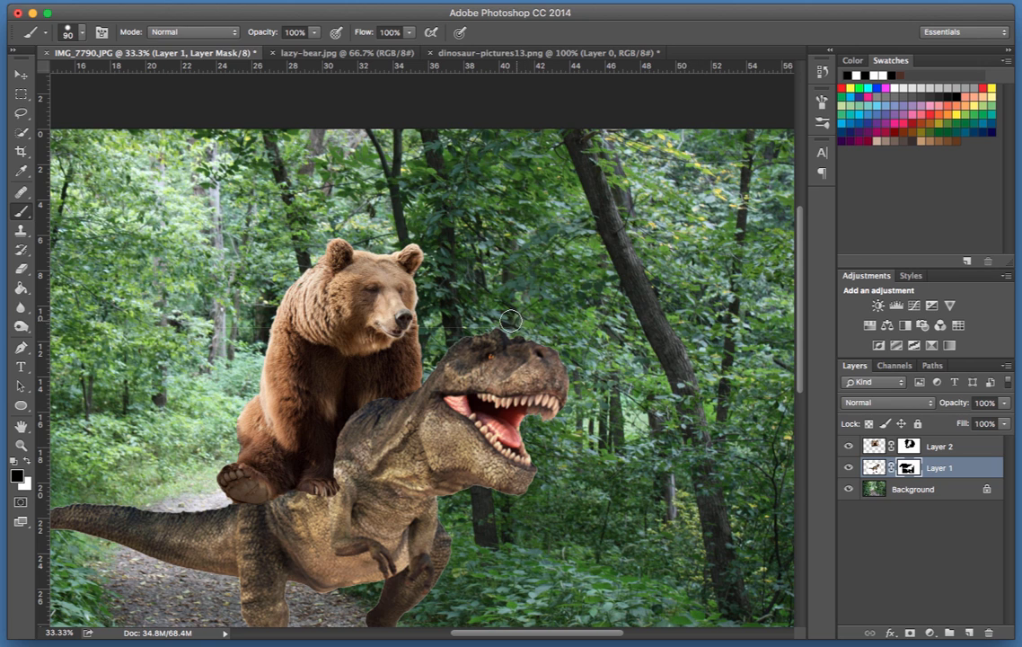
pyautogui.moveTo(429, 326)
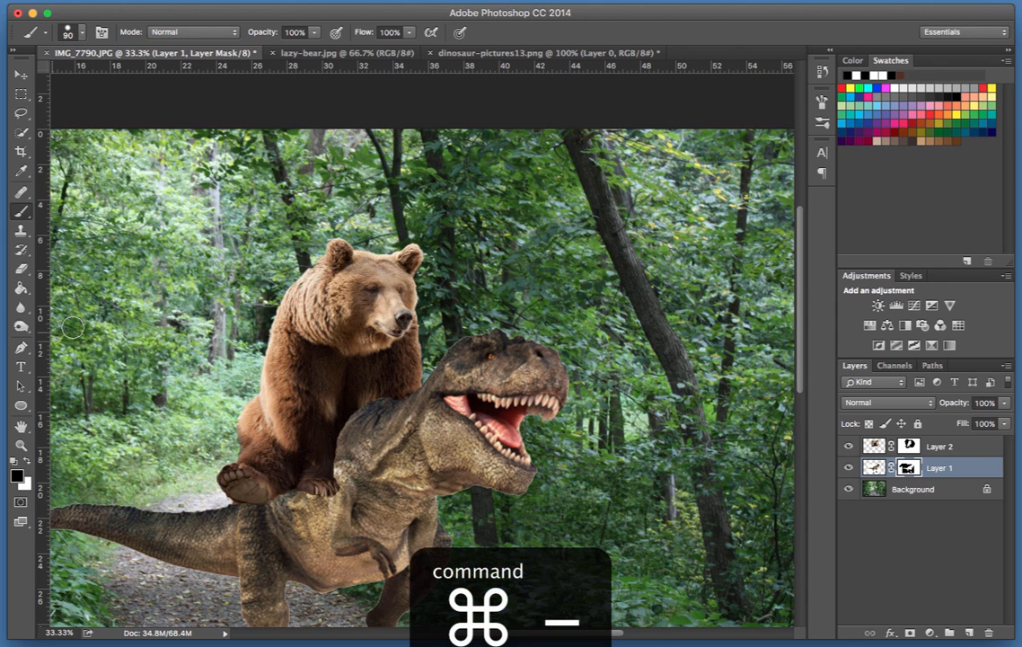
# - Zoom out three times to see the whole bear-on-T-Rex scene
pyautogui.press('cmd+-')
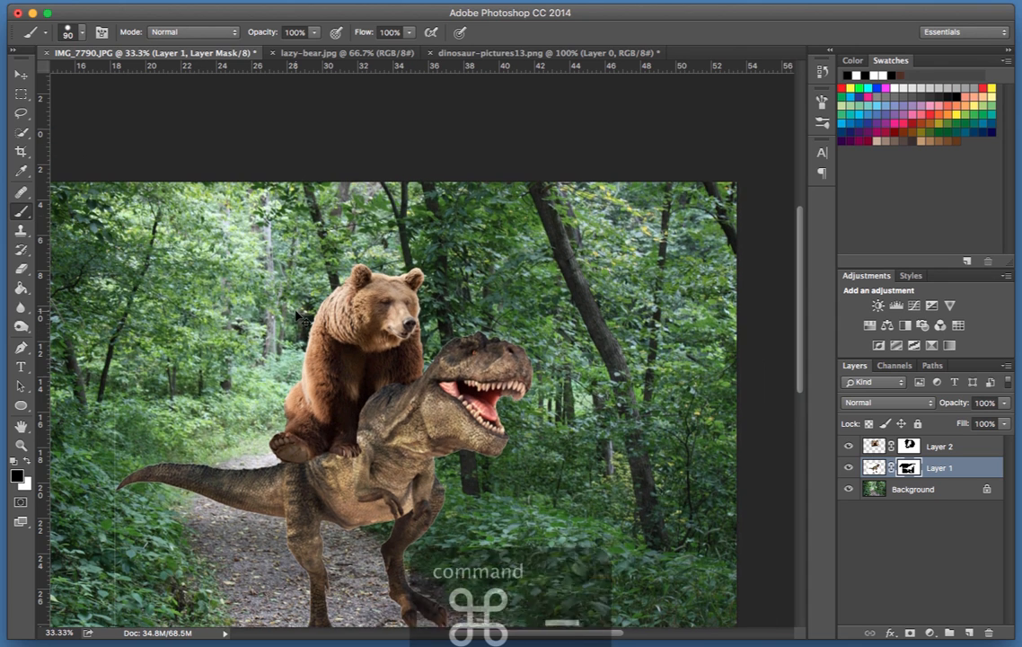
pyautogui.press('cmd+-')
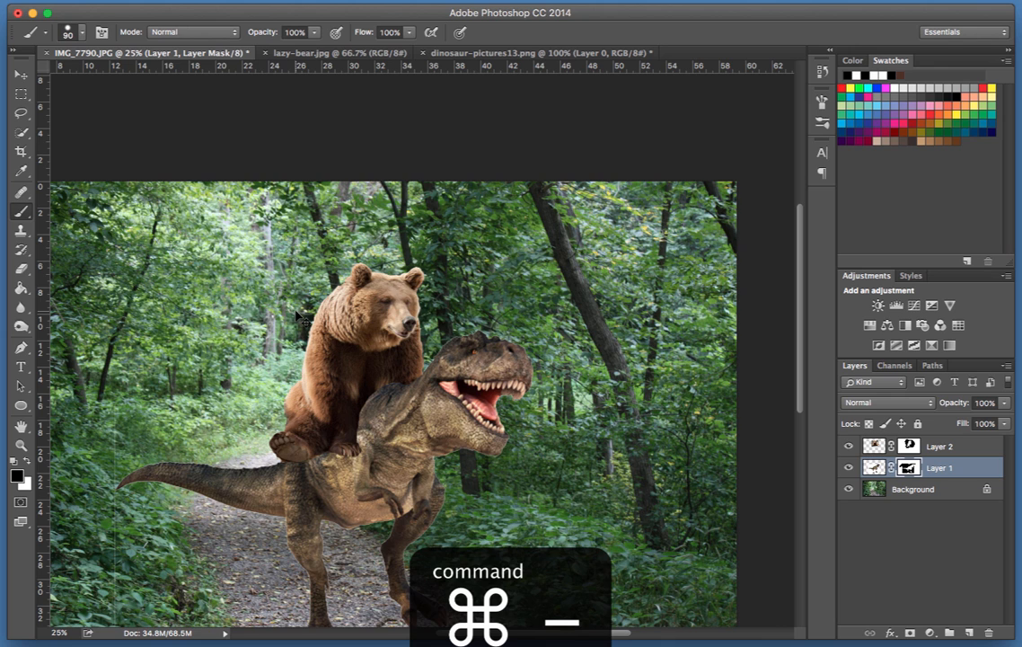
pyautogui.press('cmd+-')
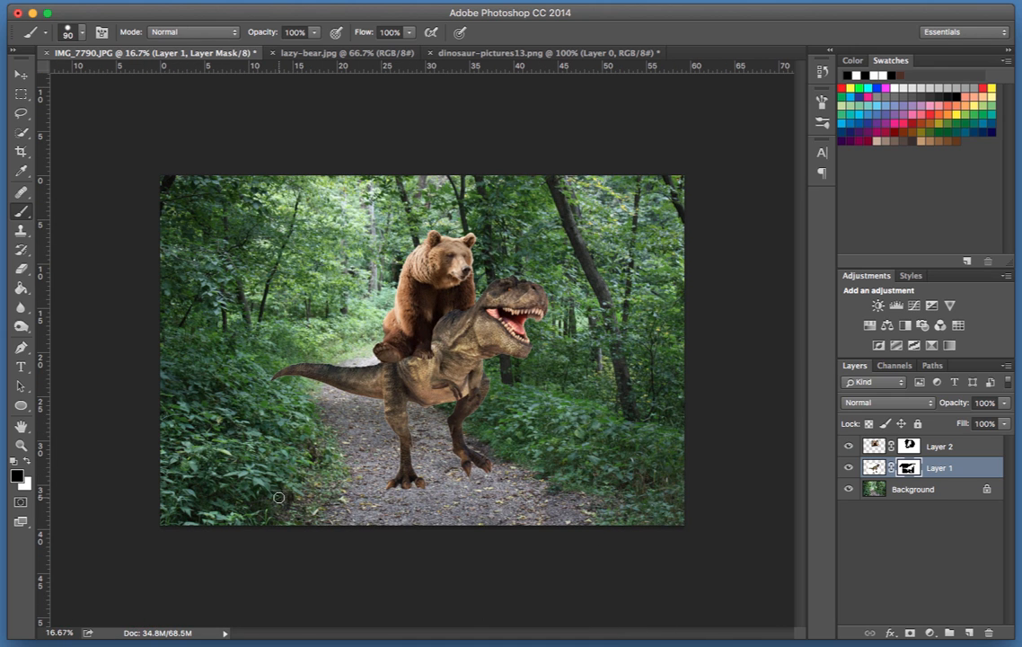
pyautogui.moveTo(261, 352)
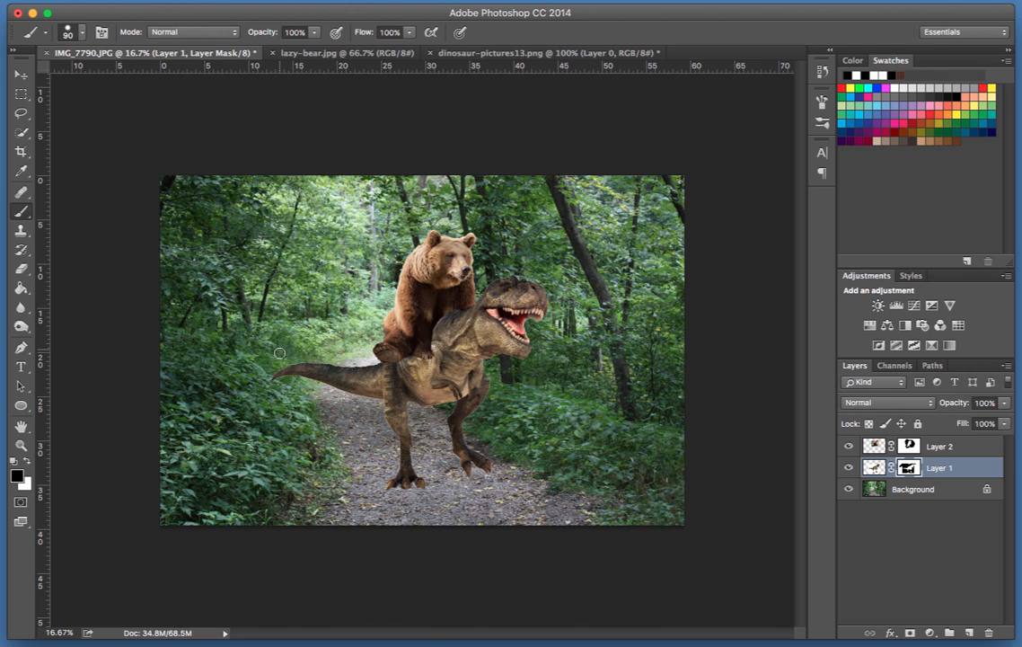
pyautogui.moveTo(268, 485)
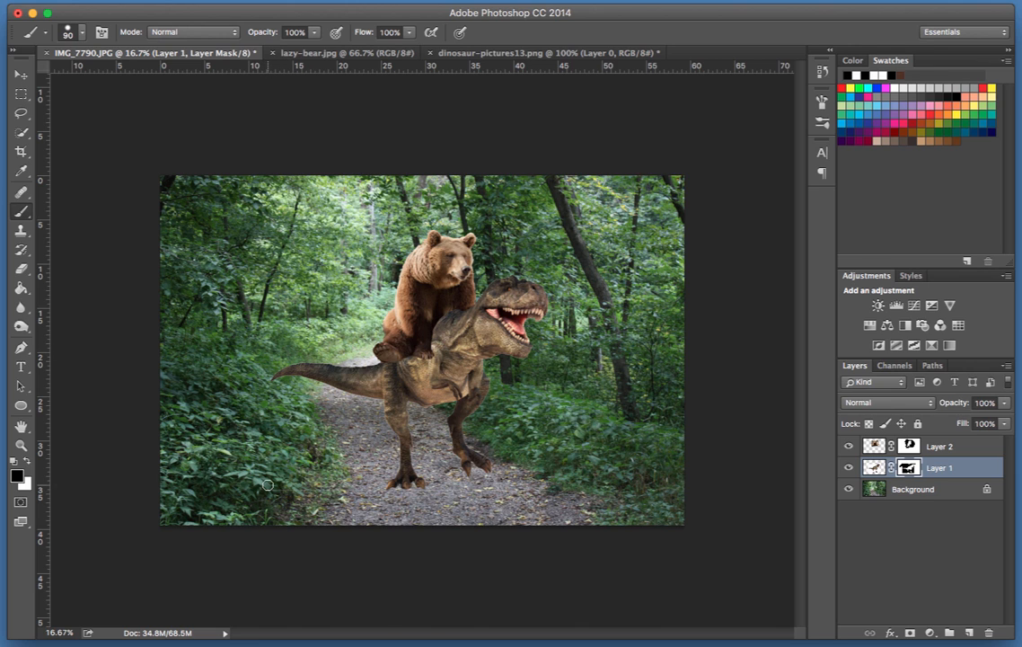
pyautogui.moveTo(271, 294)
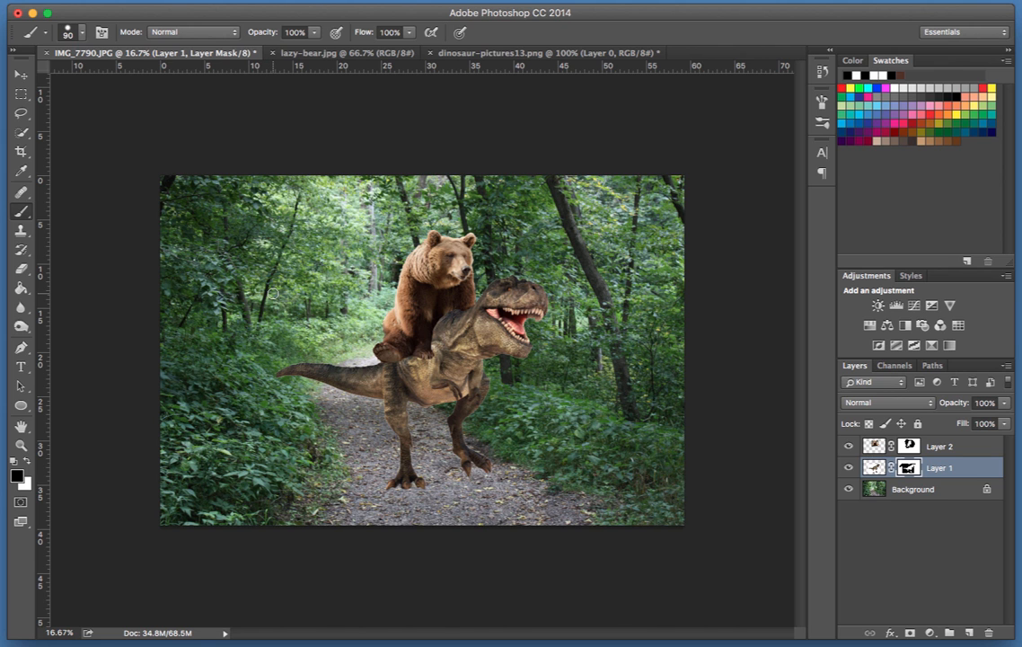
# - Zoom in on the T-Rex's tail, undo a stray mask stroke, and scroll down to the feet
pyautogui.press('cmd+=')
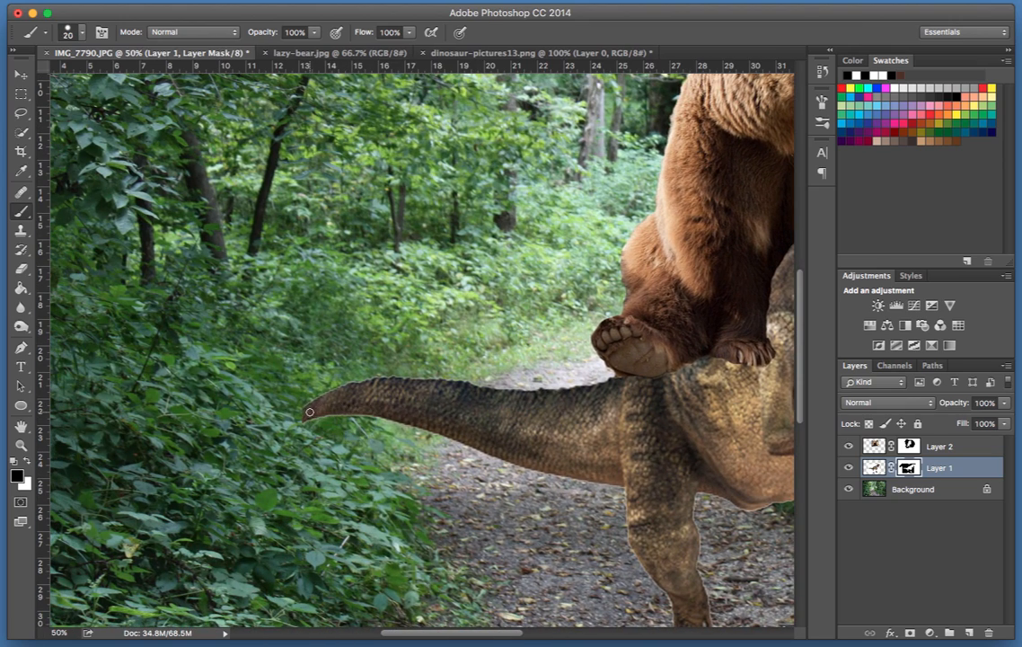
pyautogui.press('cmd+z')
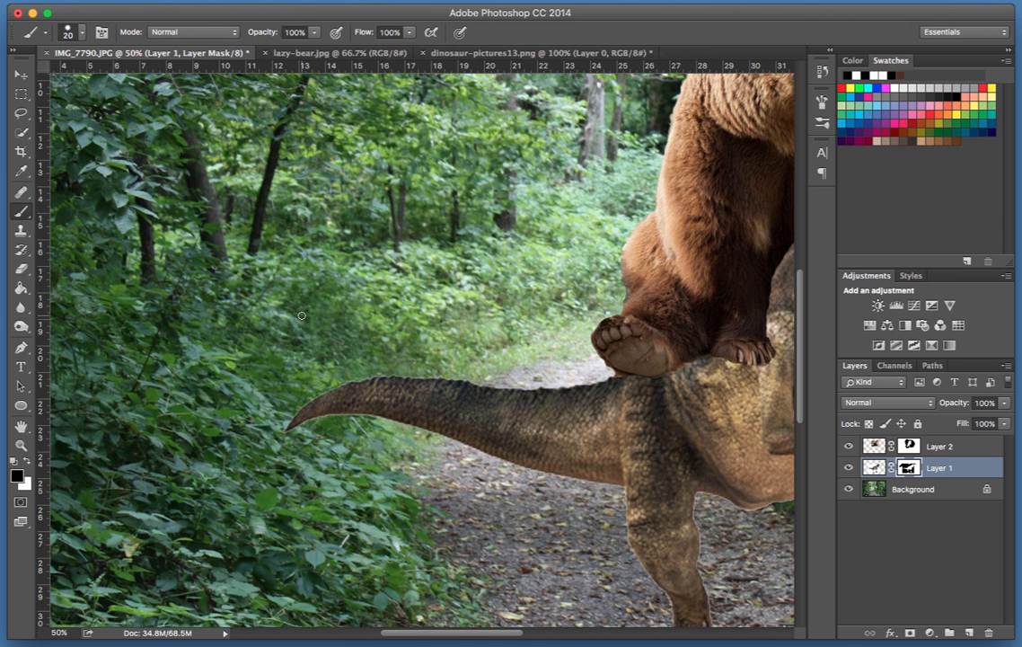
pyautogui.scroll(-3)
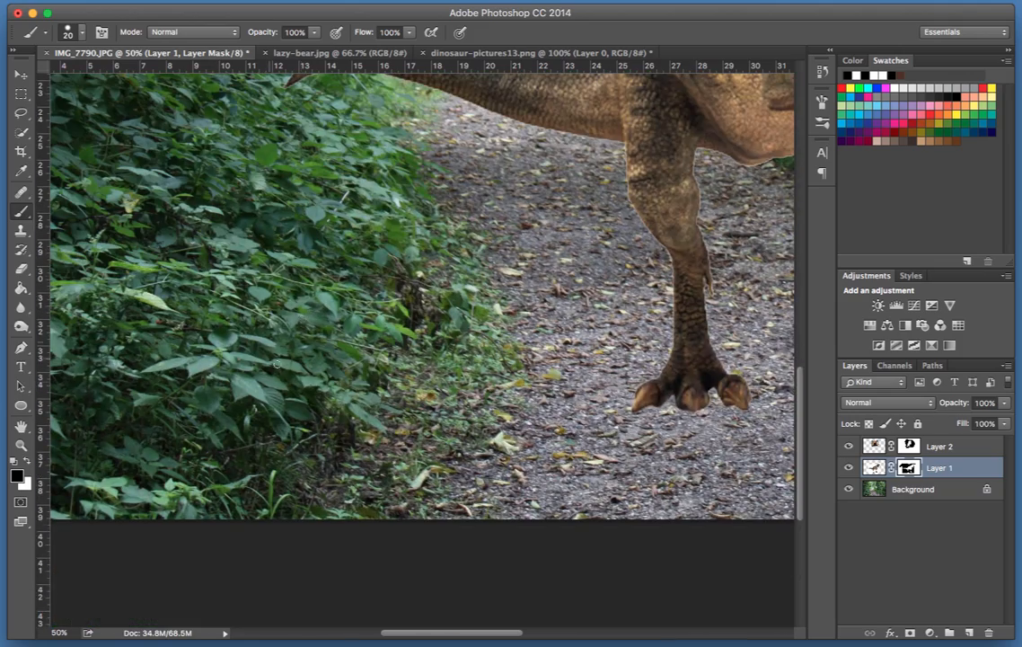